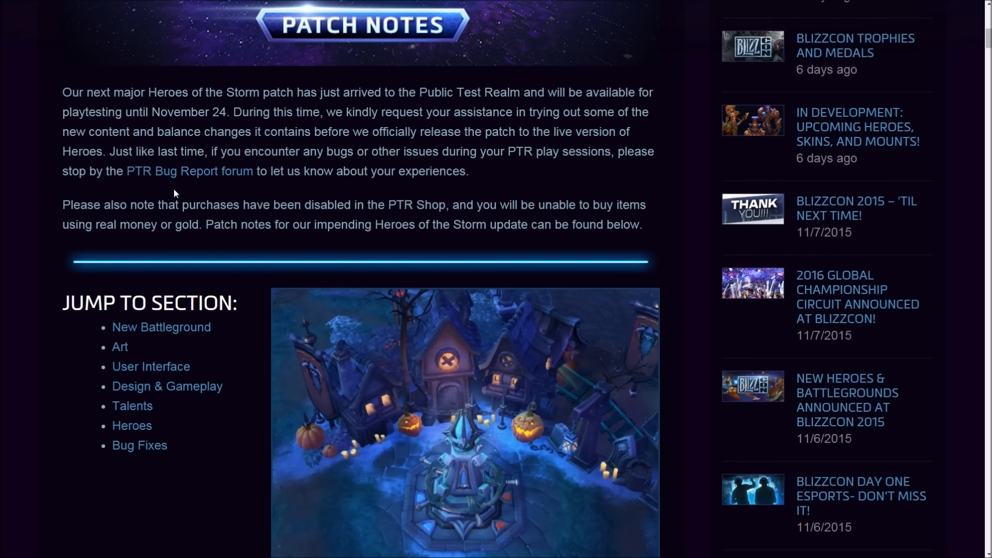
{"action": "mouse_move", "coordinate": [162, 327]}
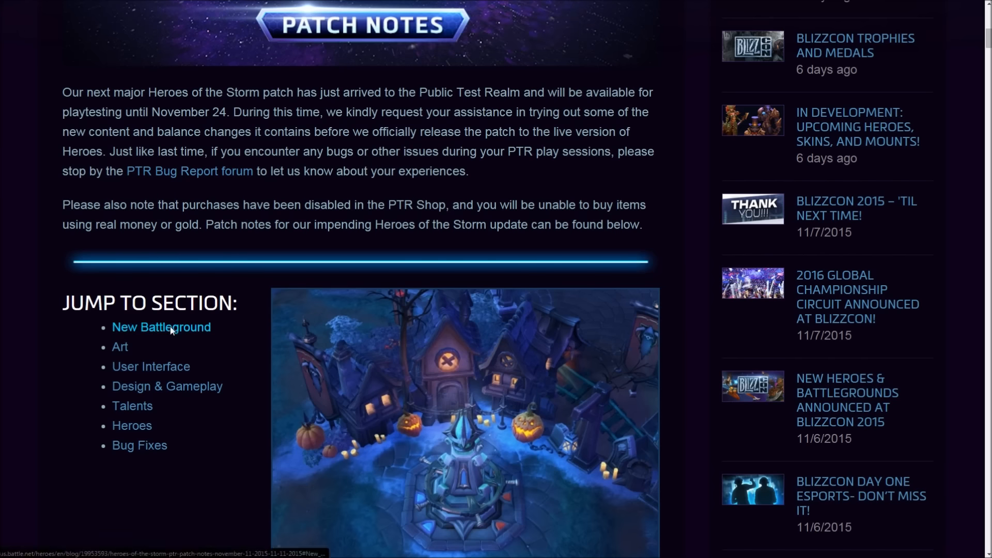
- Jump to the New Battleground section from the patch notes' section list
{"action": "left_click", "coordinate": [161, 328]}
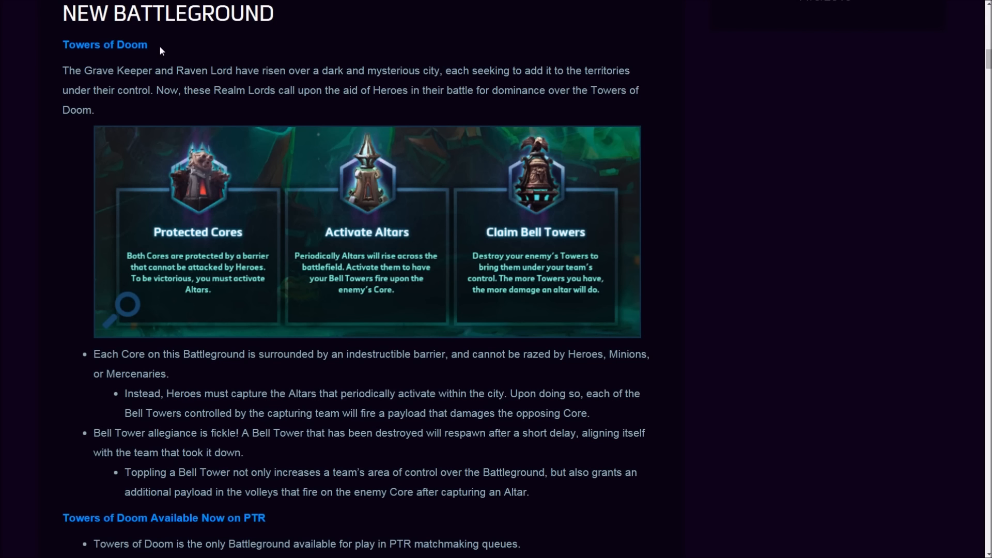
- Read down the Towers of Doom battleground notes to the PTR availability details
{"action": "scroll", "scroll_direction": "down", "scroll_amount": 3}
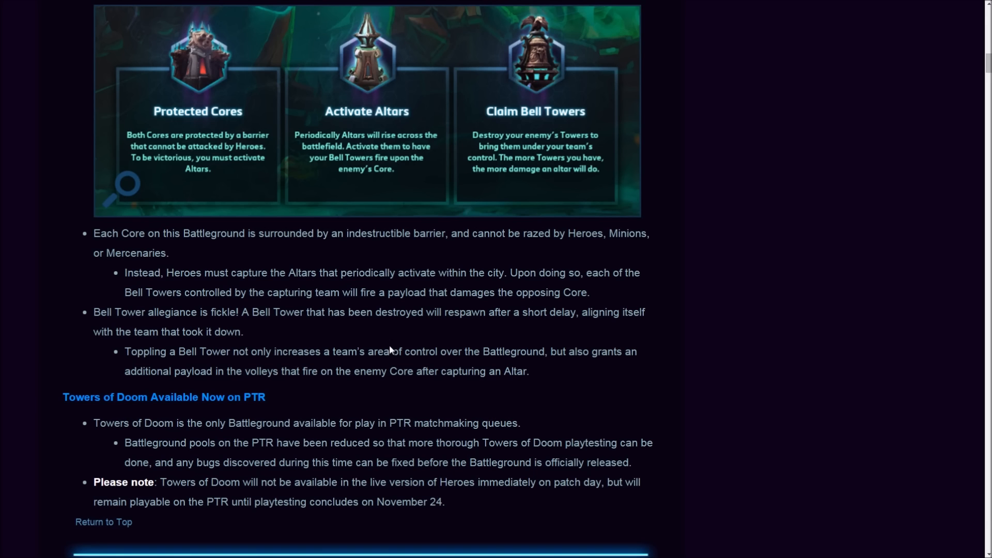
- Scroll past the Art and User Interface notes until the Design & Gameplay heading appears
{"action": "scroll", "scroll_direction": "down", "scroll_amount": 3}
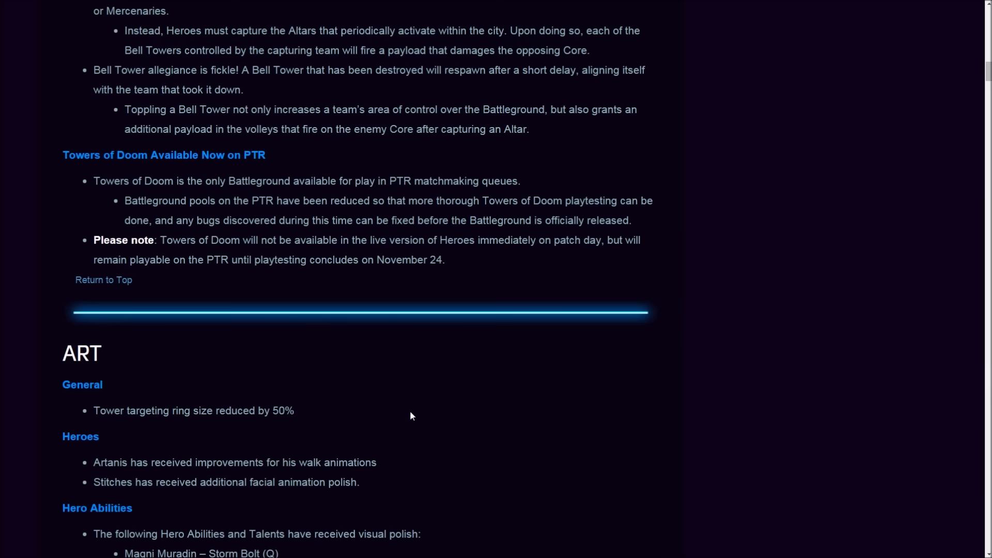
{"action": "scroll", "scroll_direction": "down", "scroll_amount": 3}
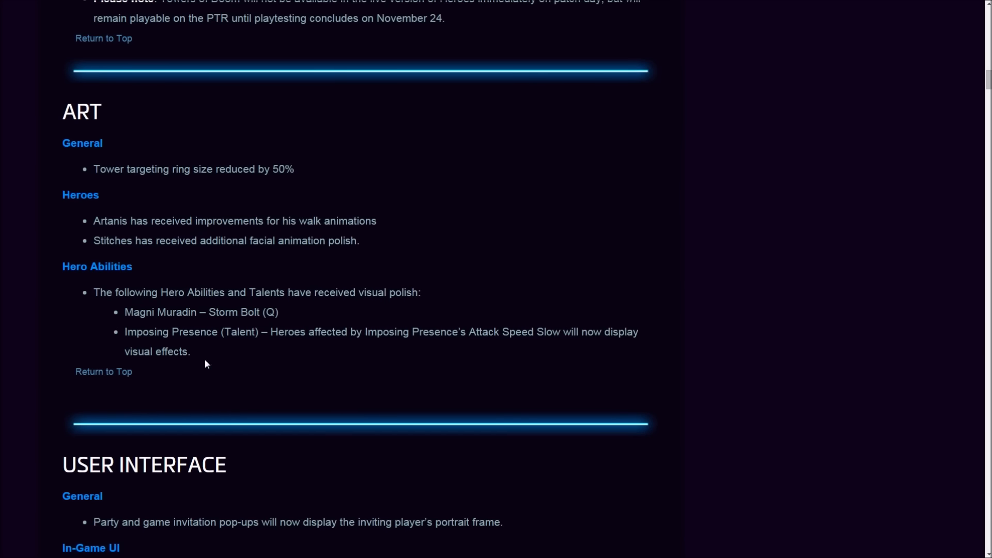
{"action": "scroll", "scroll_direction": "down", "scroll_amount": 3}
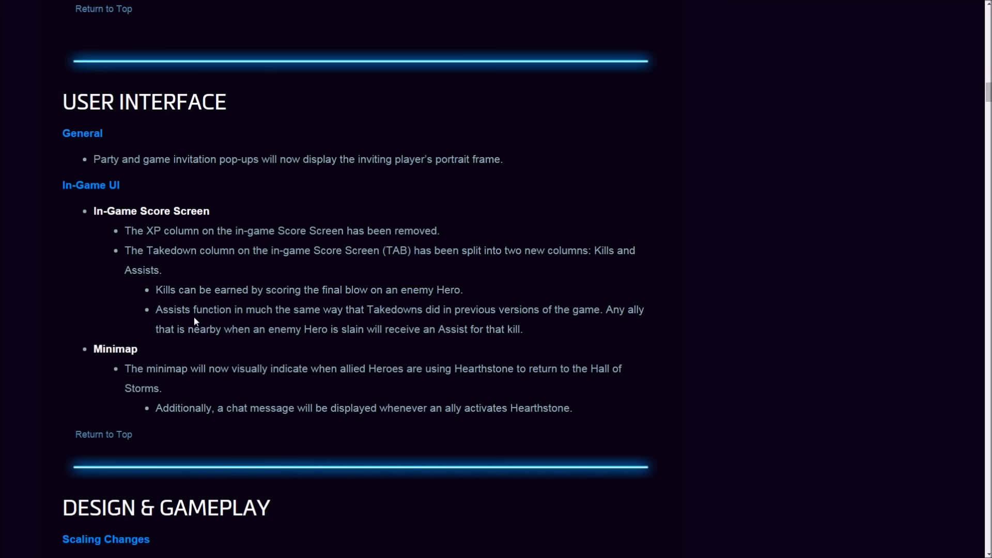
{"action": "mouse_move", "coordinate": [254, 382]}
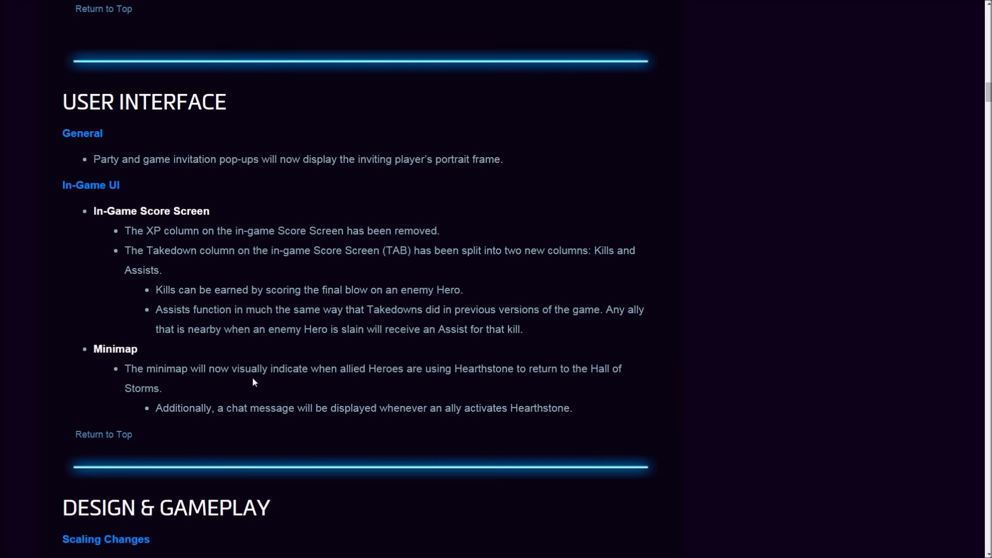
{"action": "mouse_move", "coordinate": [455, 373]}
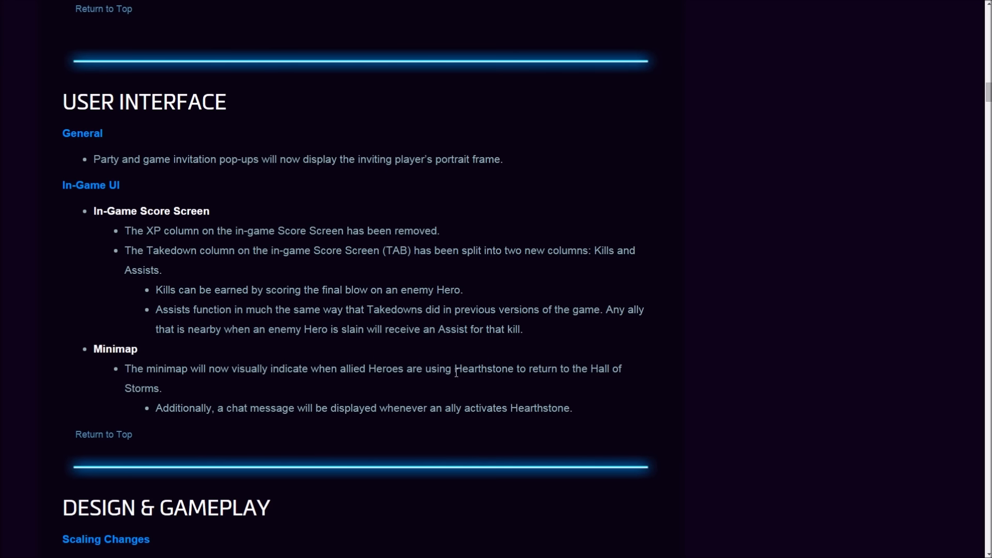
{"action": "mouse_move", "coordinate": [328, 404]}
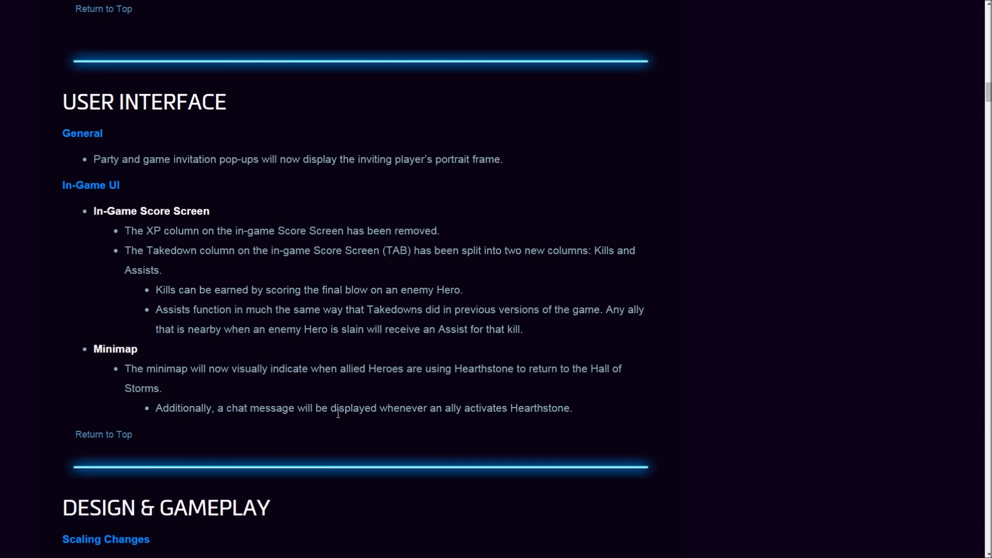
{"action": "mouse_move", "coordinate": [488, 412]}
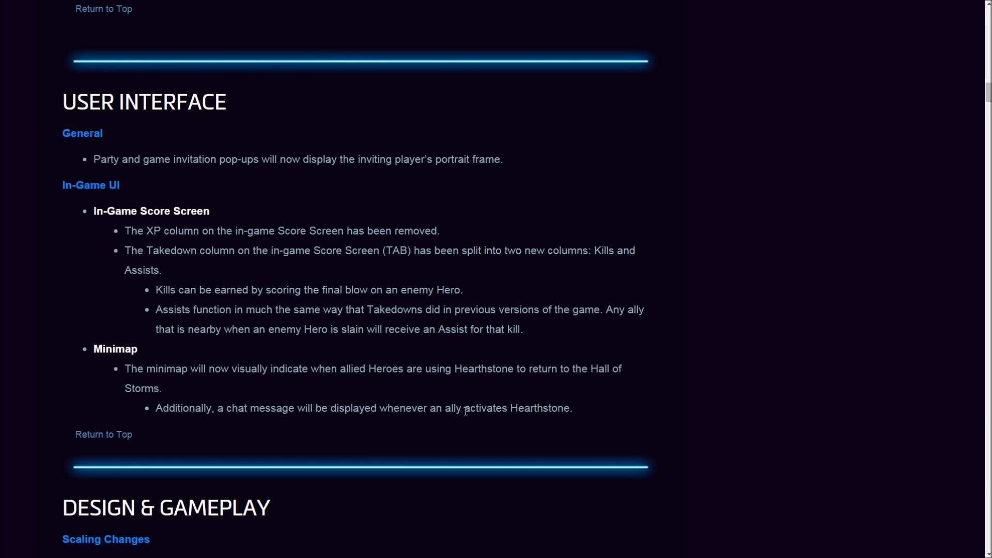
{"action": "mouse_move", "coordinate": [530, 407]}
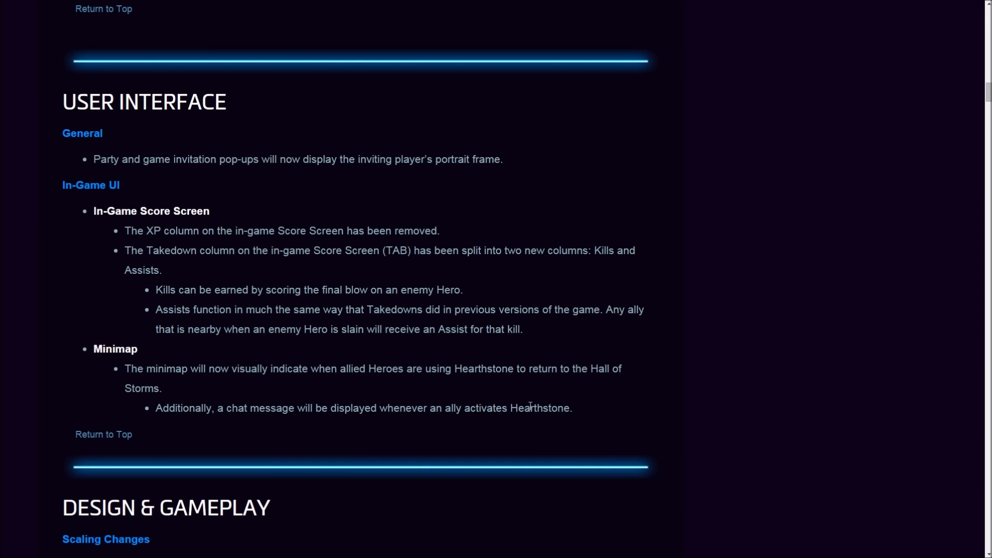
{"action": "mouse_move", "coordinate": [502, 398]}
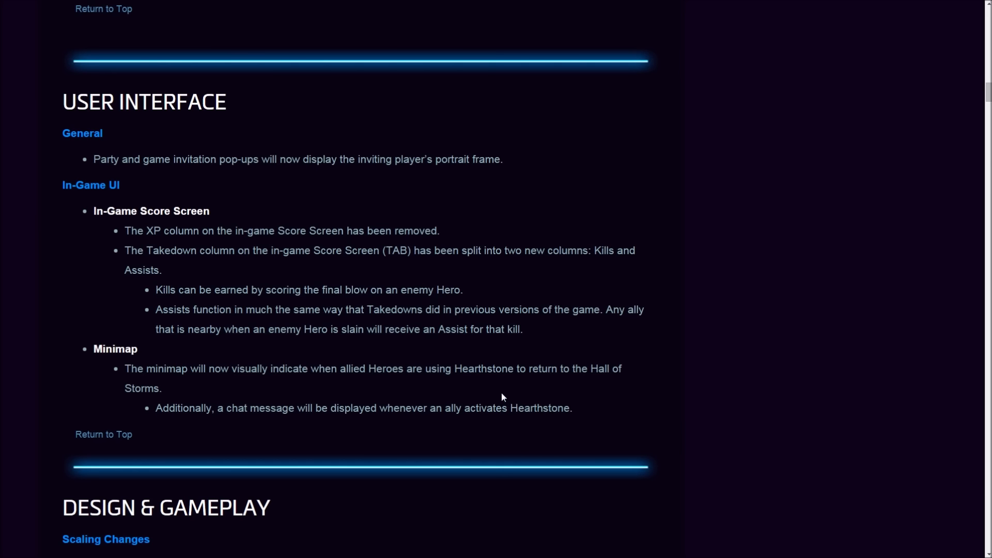
{"action": "mouse_move", "coordinate": [463, 409]}
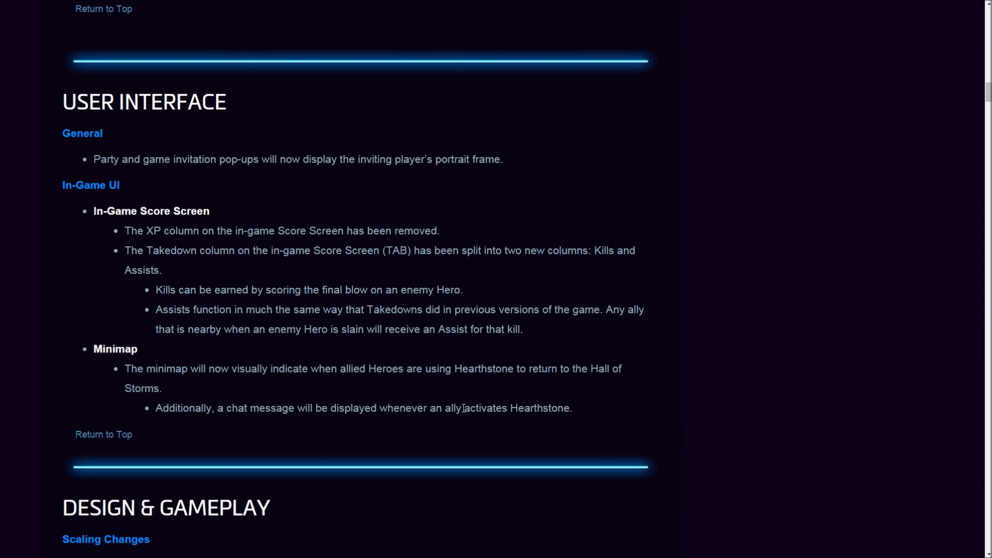
{"action": "scroll", "scroll_direction": "down", "scroll_amount": 3}
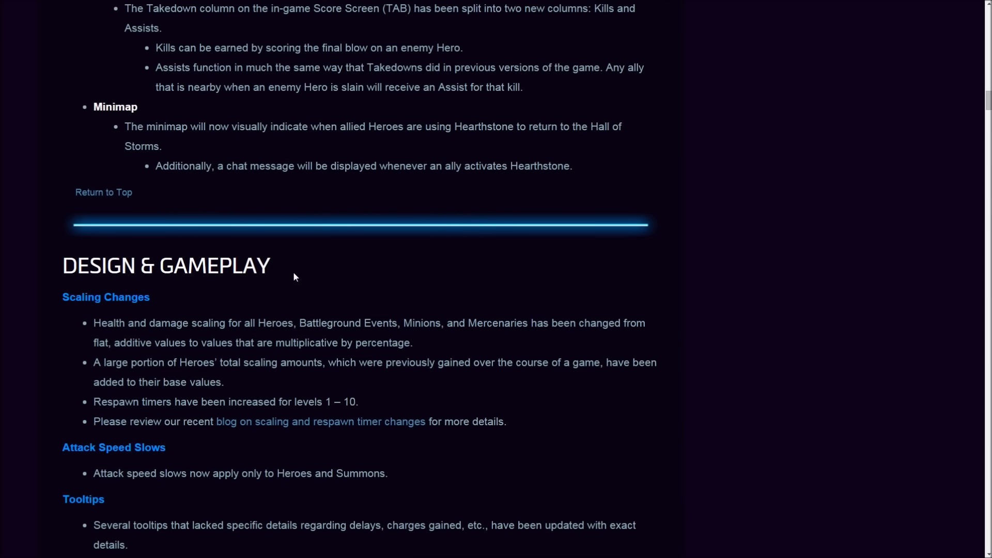
- Reach the Talents section and highlight the Gathering Power heading above the Heroes list
{"action": "scroll", "scroll_direction": "down", "scroll_amount": 3}
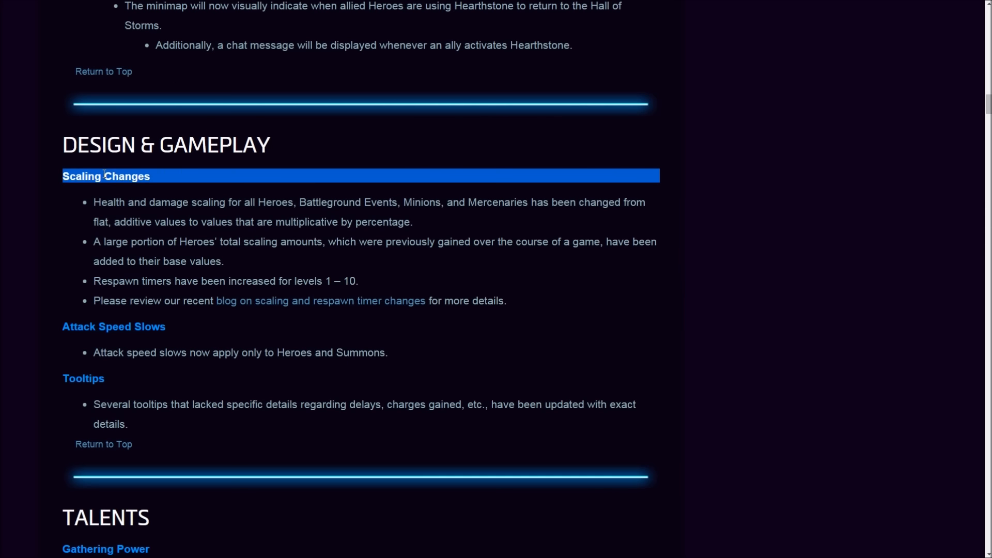
{"action": "scroll", "scroll_direction": "down", "scroll_amount": 3}
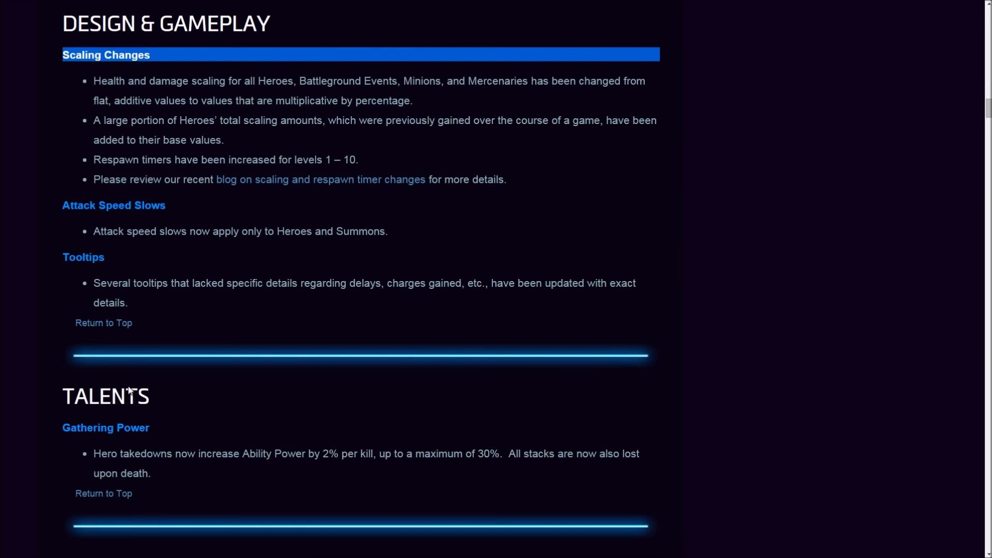
{"action": "scroll", "scroll_direction": "down", "scroll_amount": 3}
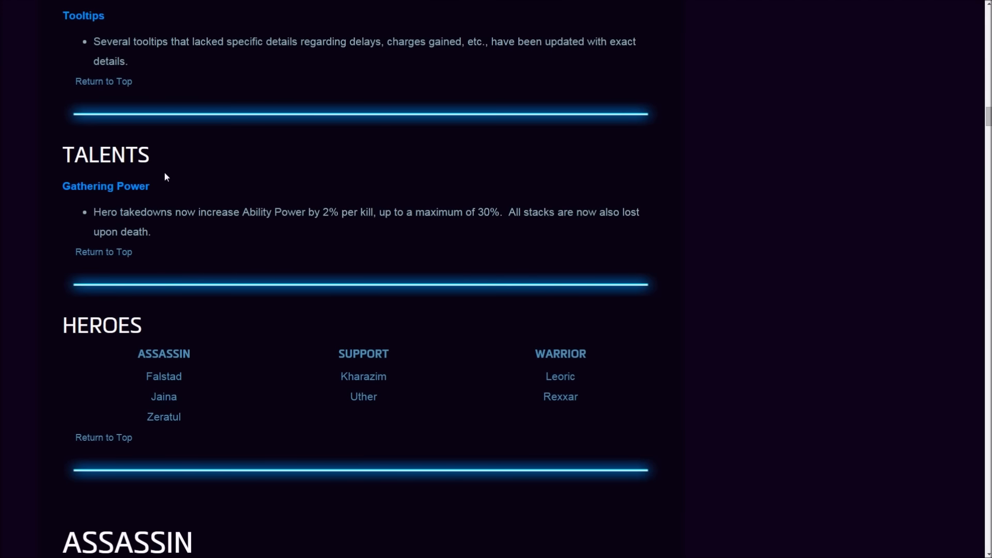
{"action": "mouse_move", "coordinate": [131, 202]}
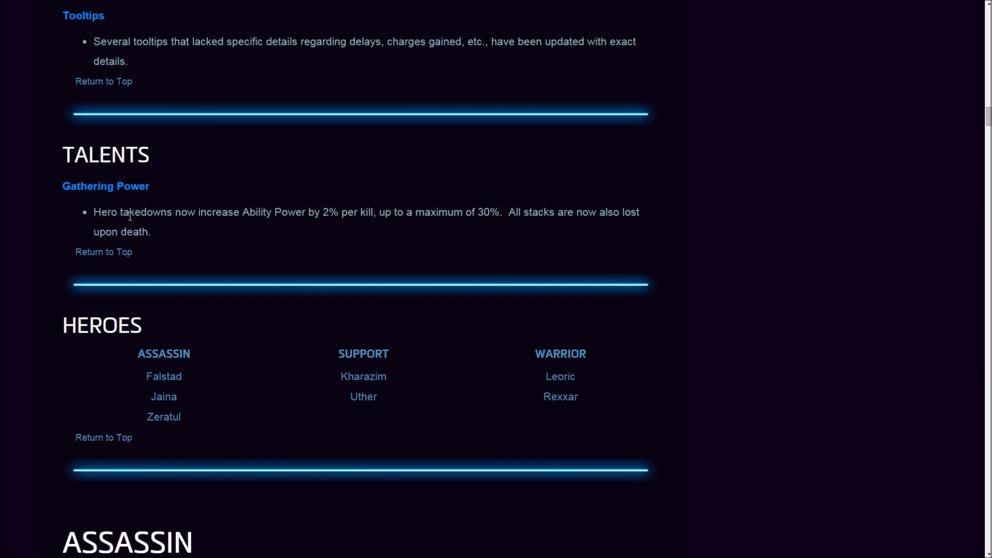
{"action": "mouse_move", "coordinate": [263, 237]}
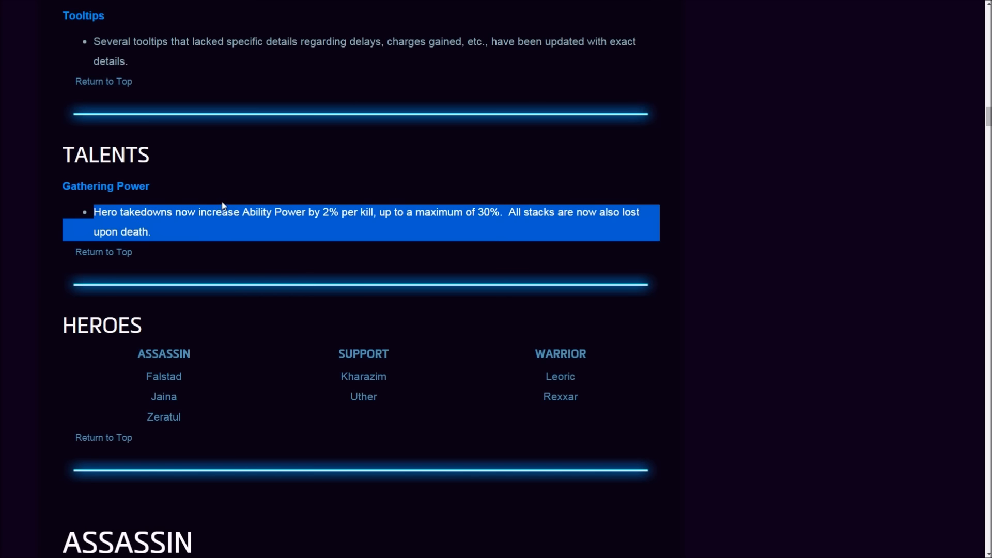
{"action": "left_click", "coordinate": [255, 183]}
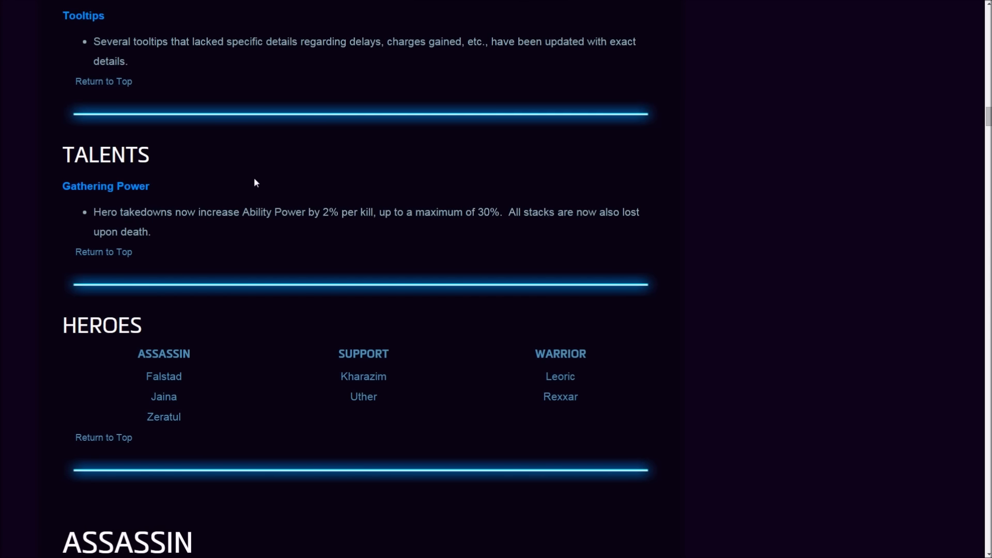
{"action": "double_click", "coordinate": [106, 186]}
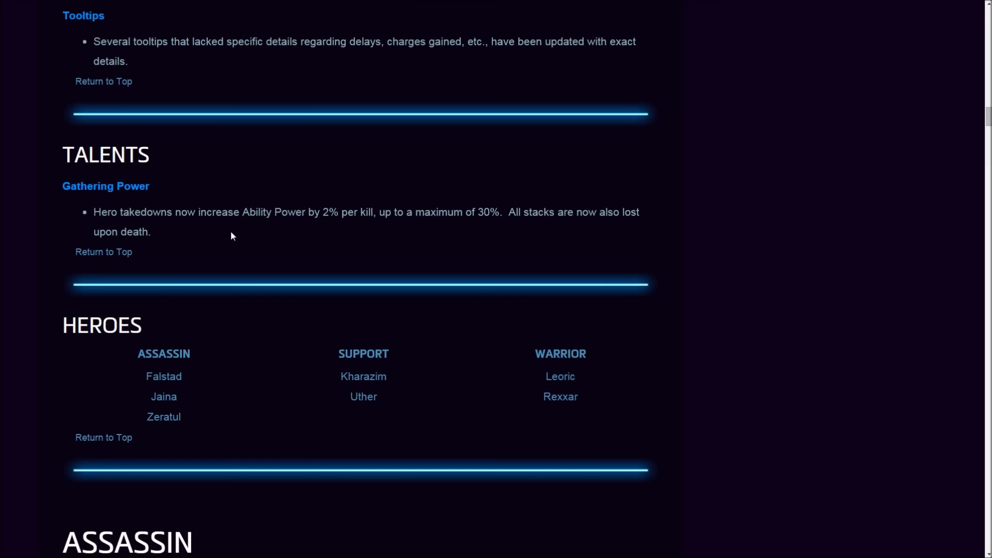
{"action": "mouse_move", "coordinate": [253, 238]}
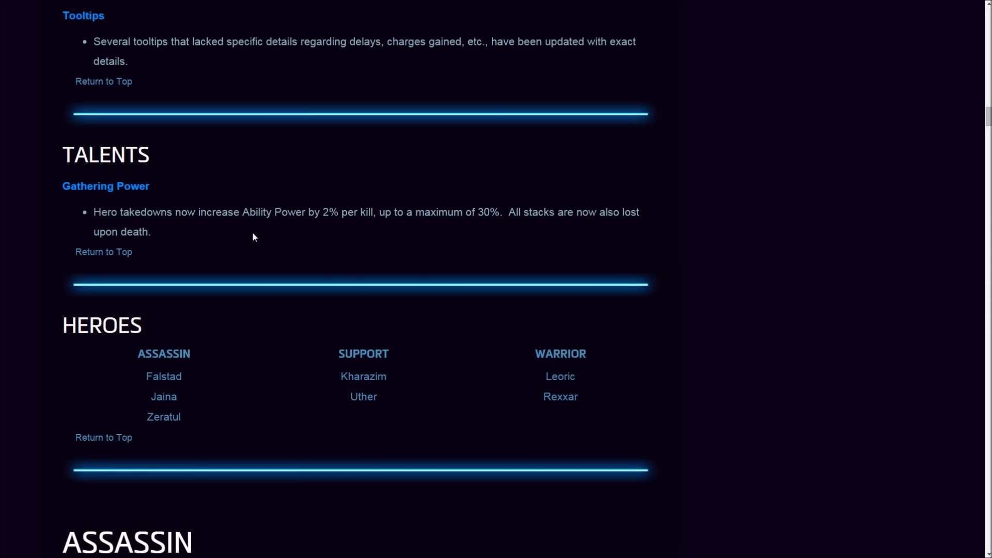
{"action": "mouse_move", "coordinate": [221, 226]}
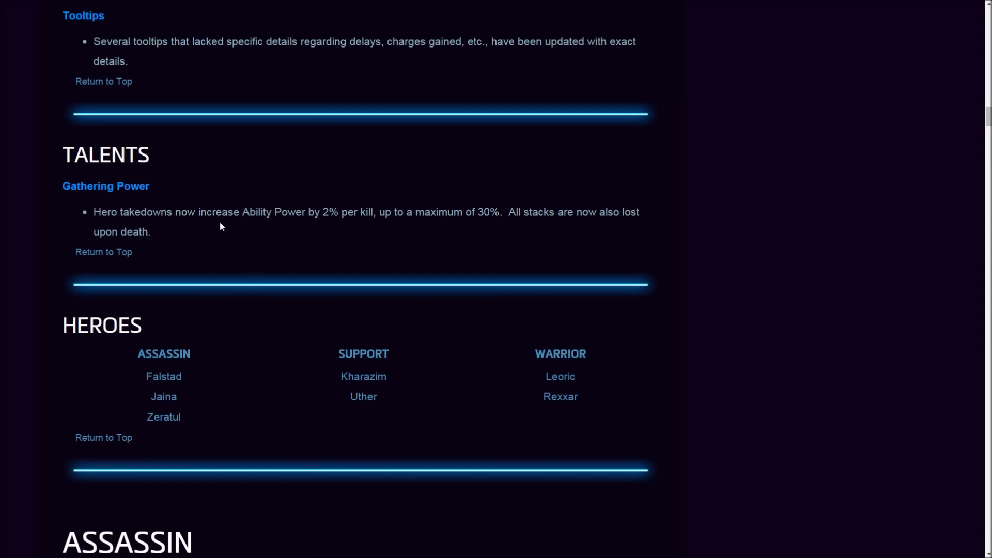
{"action": "mouse_move", "coordinate": [210, 223]}
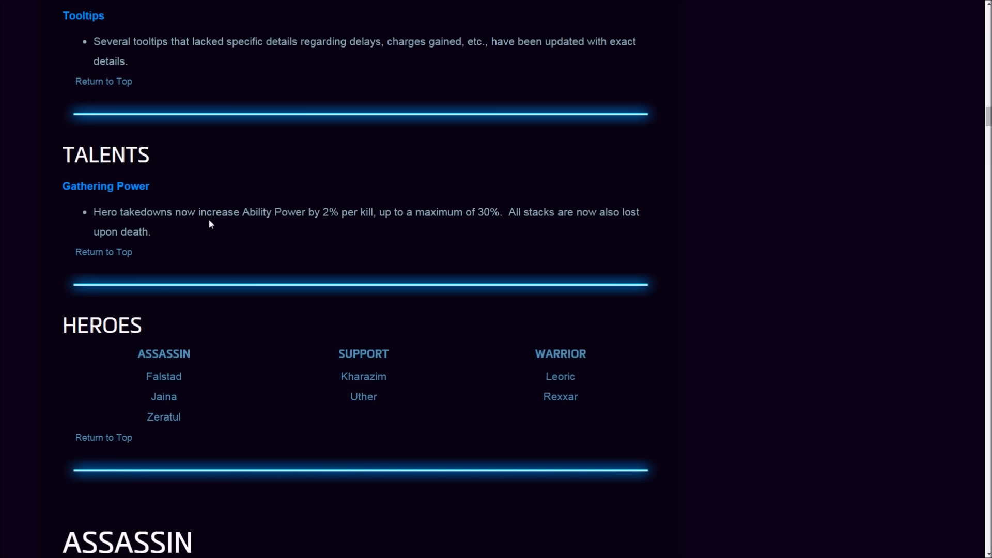
{"action": "mouse_move", "coordinate": [229, 225]}
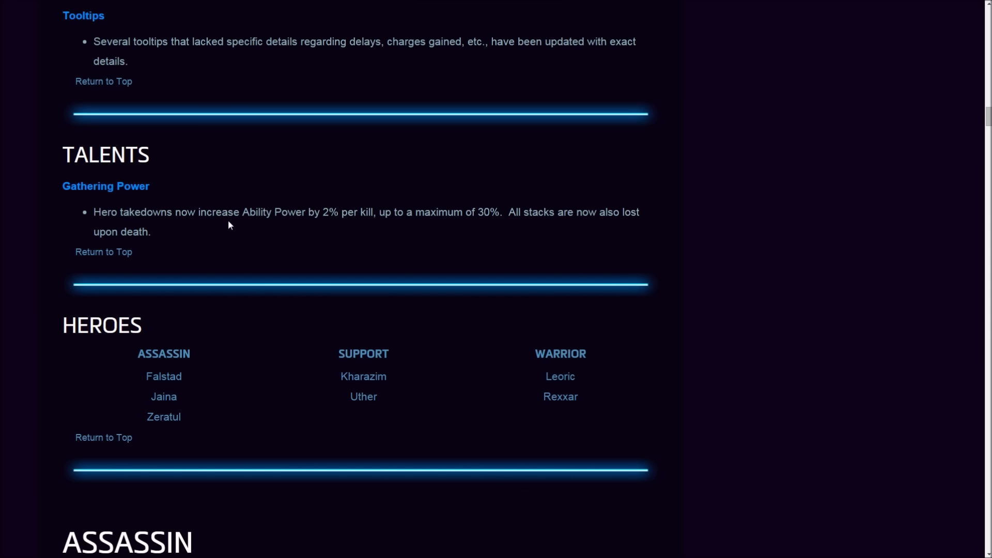
{"action": "mouse_move", "coordinate": [309, 224]}
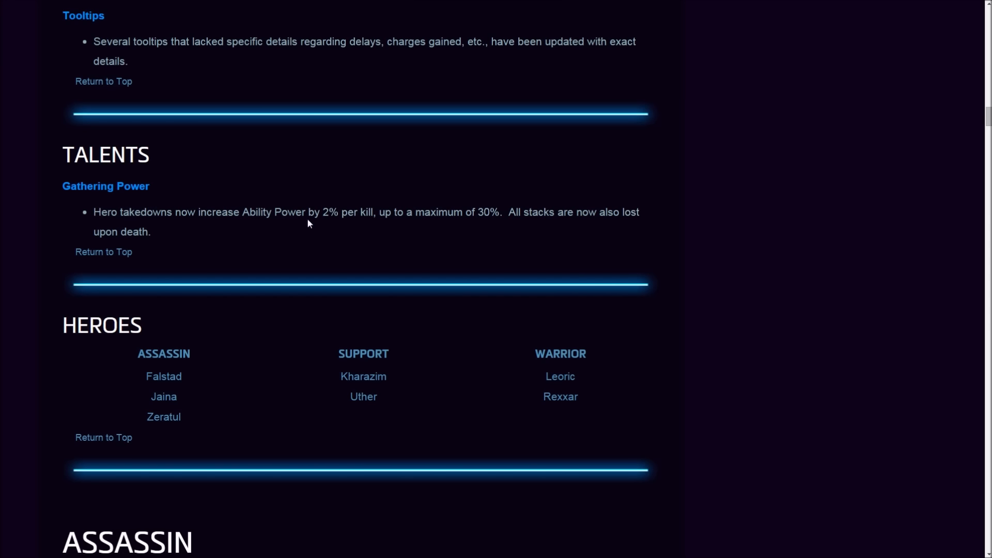
{"action": "mouse_move", "coordinate": [309, 208]}
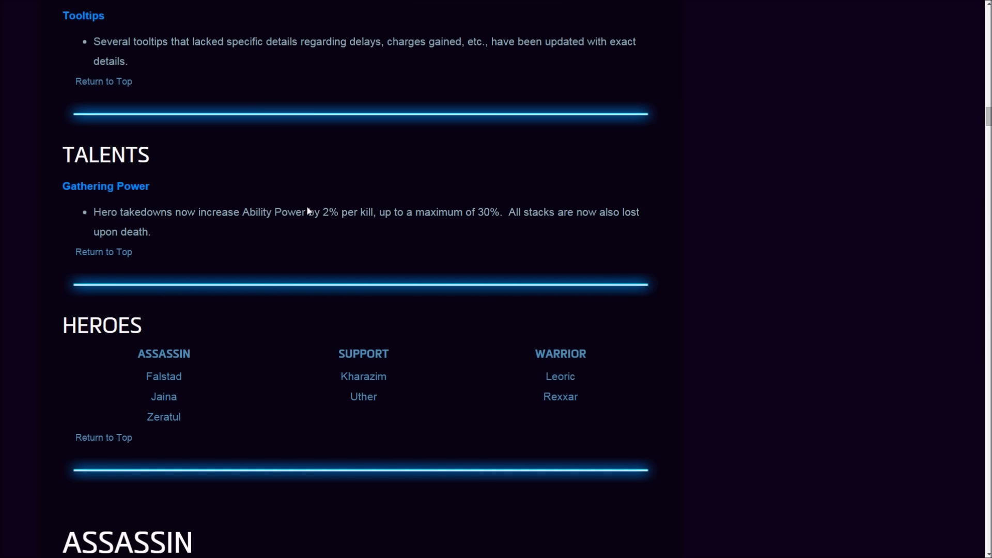
{"action": "mouse_move", "coordinate": [130, 208]}
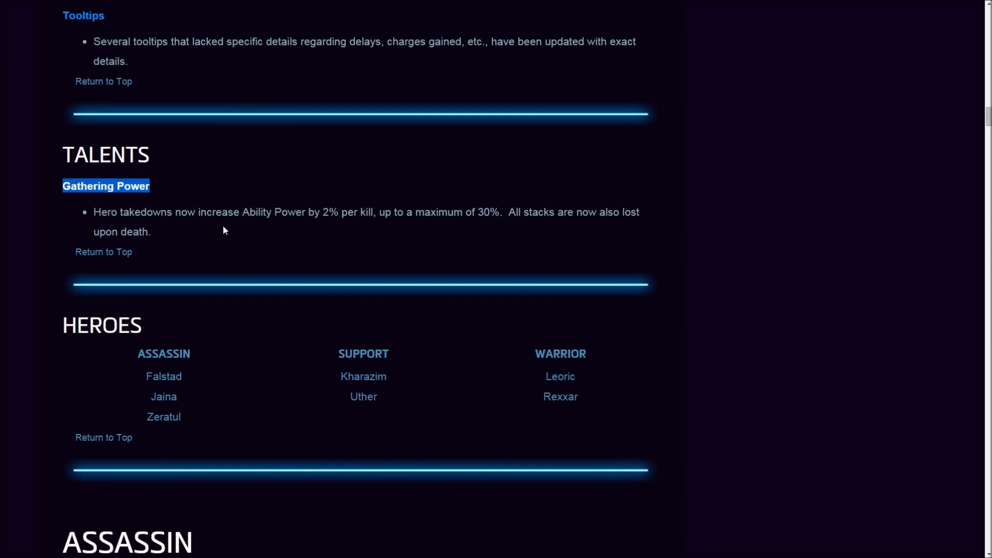
{"action": "mouse_move", "coordinate": [309, 217]}
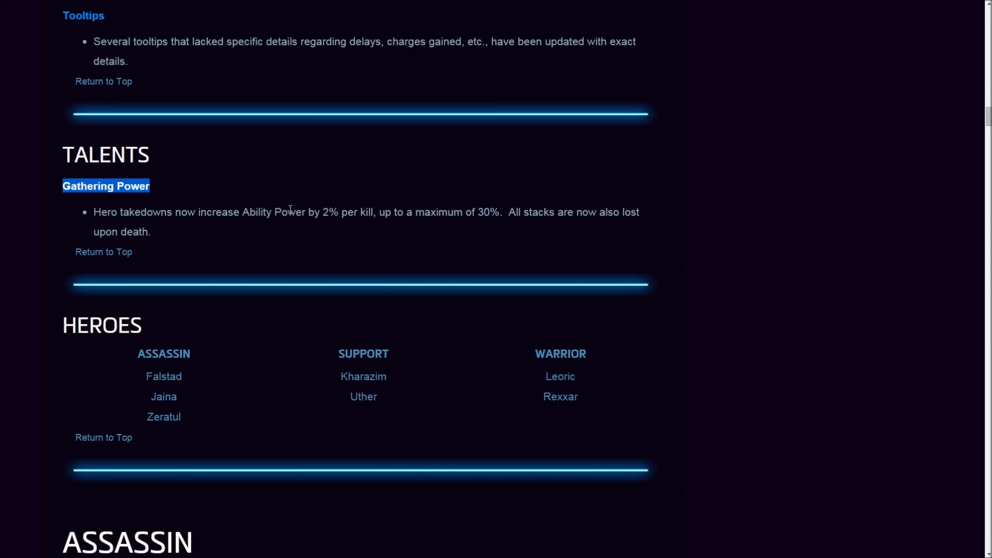
{"action": "mouse_move", "coordinate": [309, 175]}
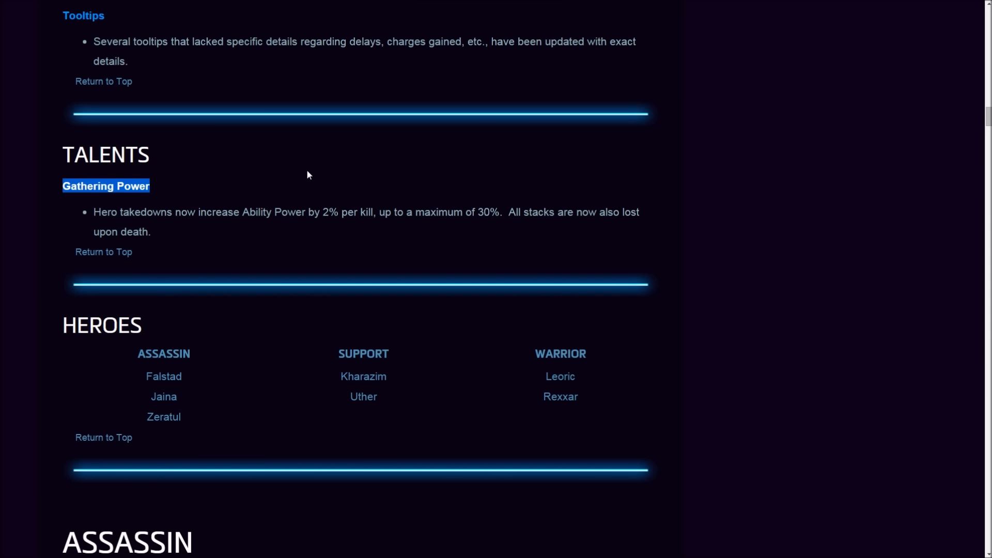
{"action": "mouse_move", "coordinate": [484, 209]}
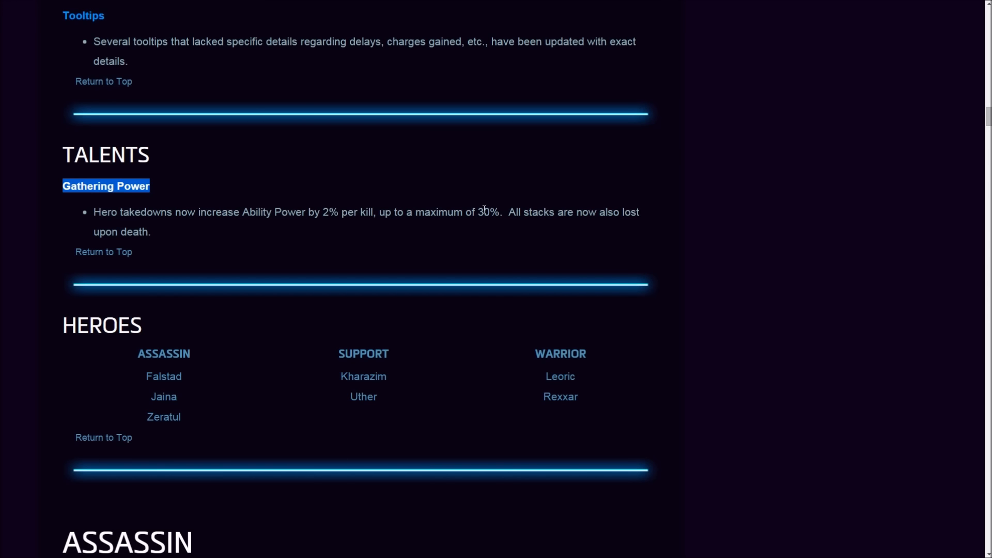
{"action": "mouse_move", "coordinate": [547, 218]}
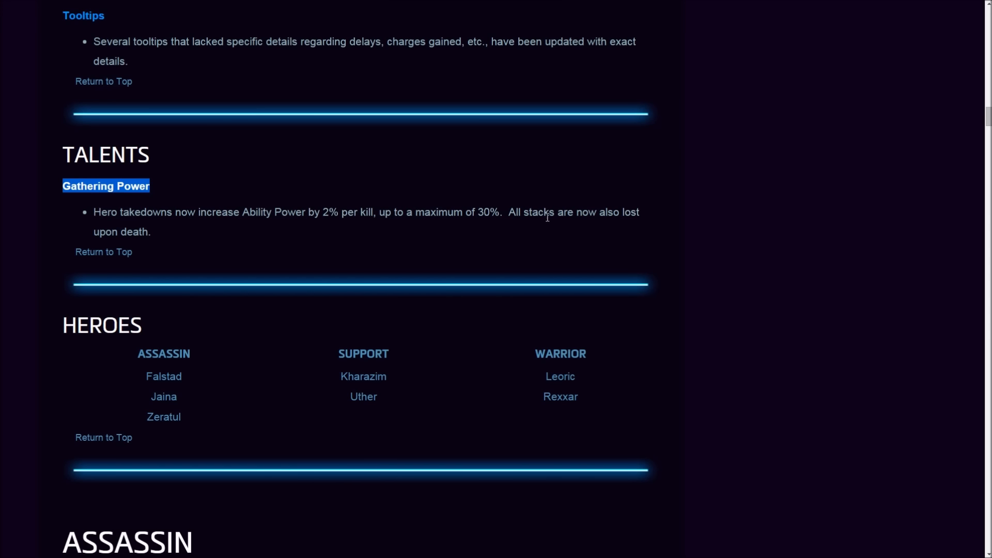
{"action": "mouse_move", "coordinate": [218, 245]}
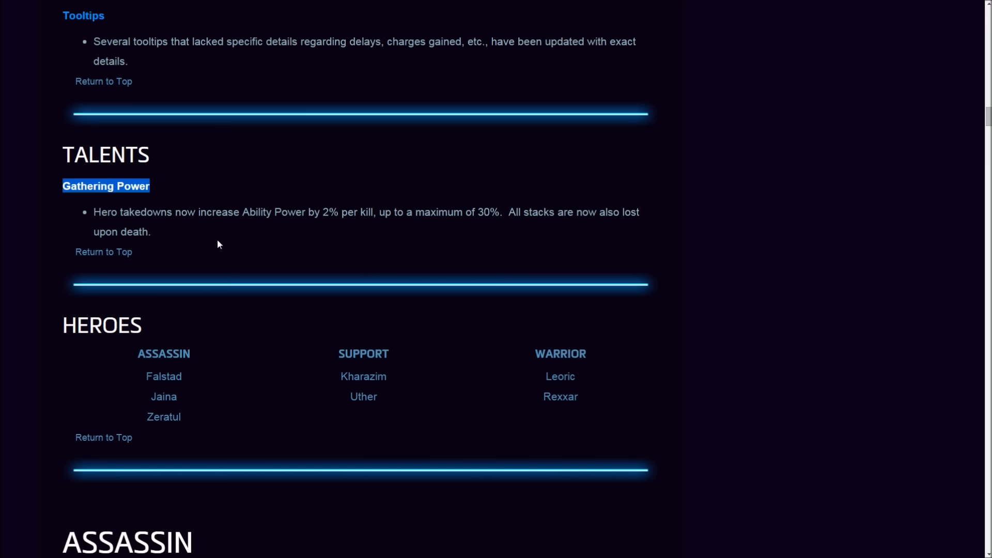
{"action": "mouse_move", "coordinate": [229, 263]}
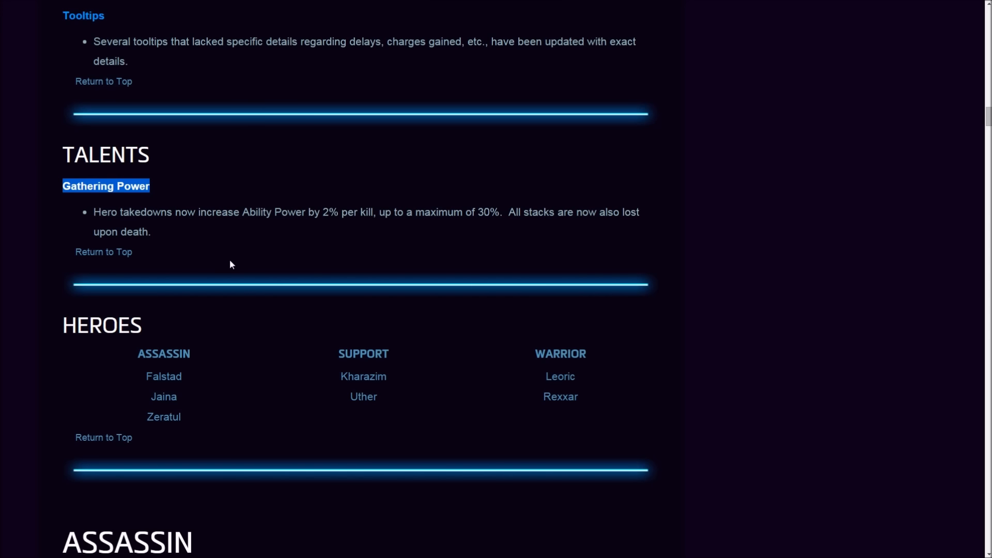
- Read Falstad's Assassin notes, highlighting lines like Gathering Storm replacing Gathering Power and Barrel Roll's cooldown
{"action": "scroll", "scroll_direction": "down", "scroll_amount": 3}
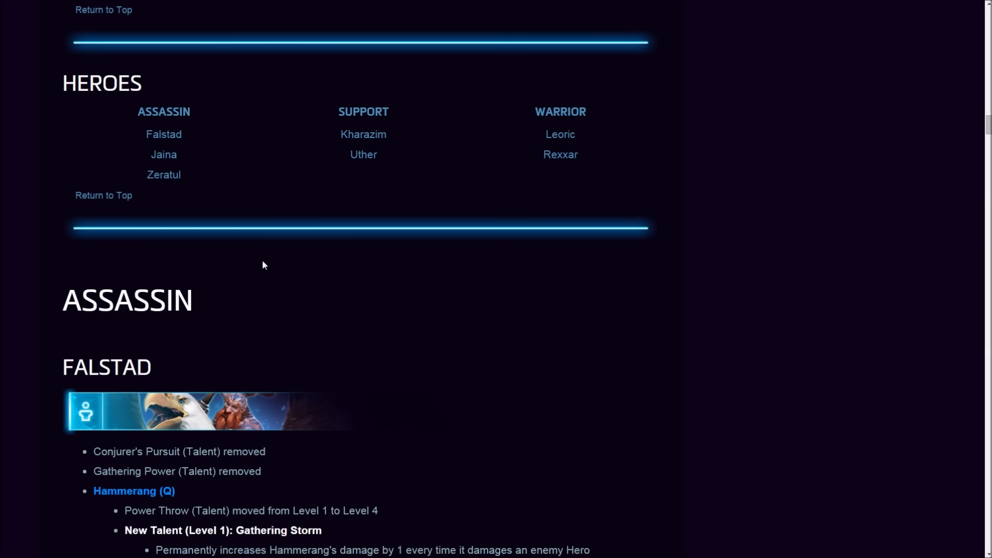
{"action": "scroll", "scroll_direction": "down", "scroll_amount": 3}
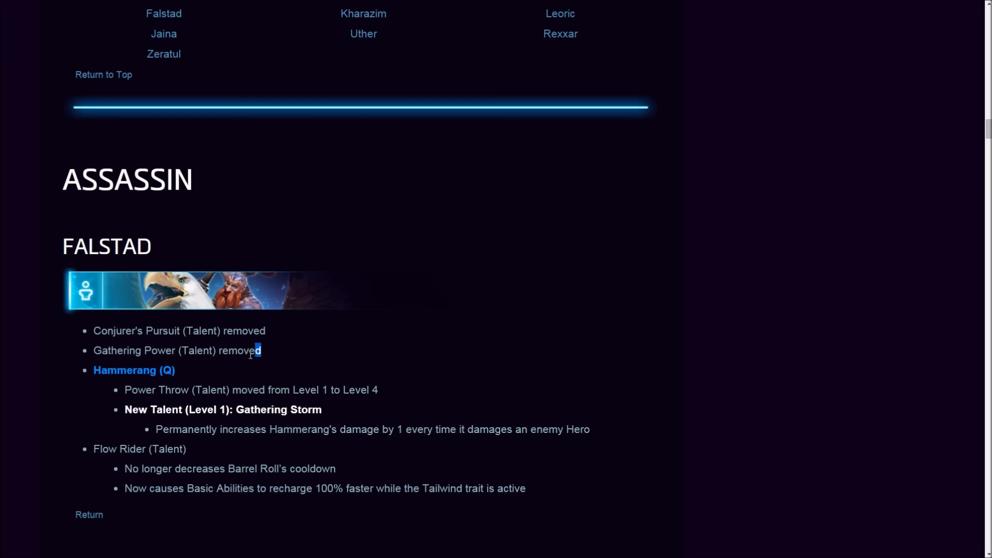
{"action": "scroll", "scroll_direction": "up", "scroll_amount": 3}
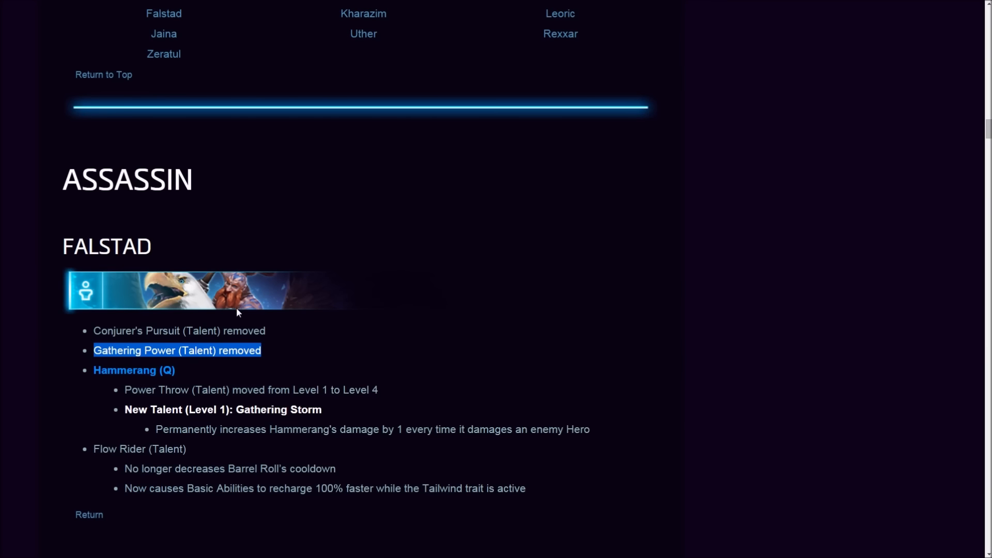
{"action": "scroll", "scroll_direction": "up", "scroll_amount": 3}
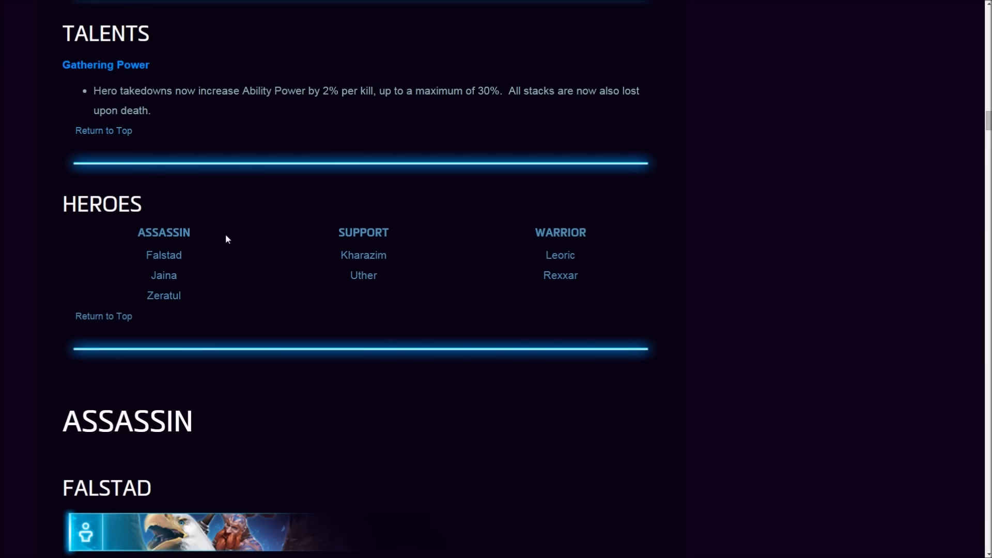
{"action": "scroll", "scroll_direction": "down", "scroll_amount": 3}
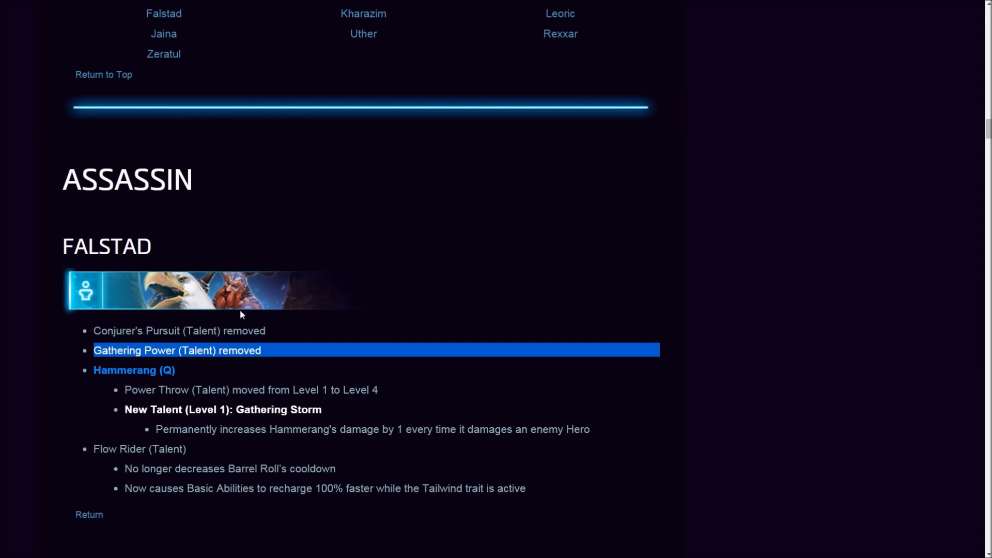
{"action": "scroll", "scroll_direction": "down", "scroll_amount": 3}
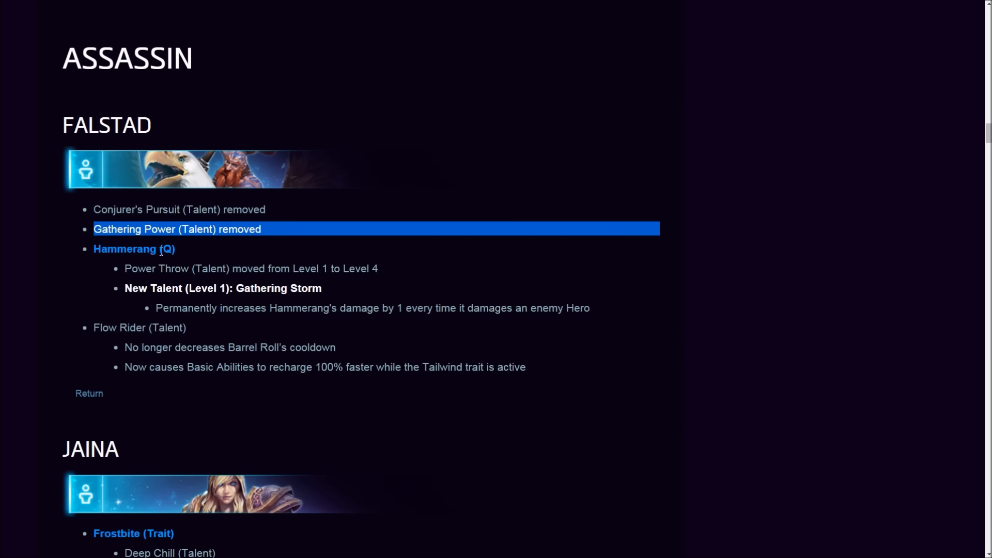
{"action": "mouse_move", "coordinate": [314, 262]}
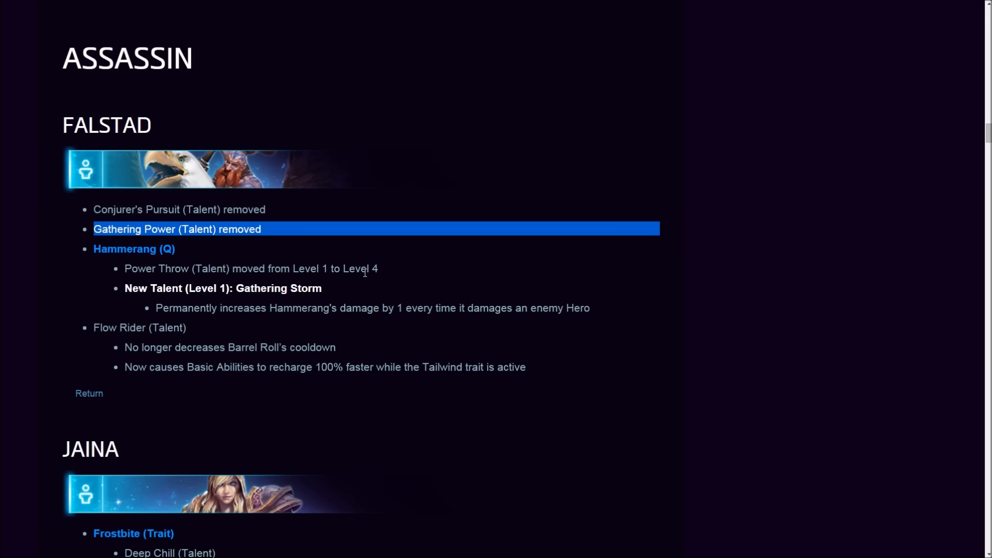
{"action": "mouse_move", "coordinate": [367, 269]}
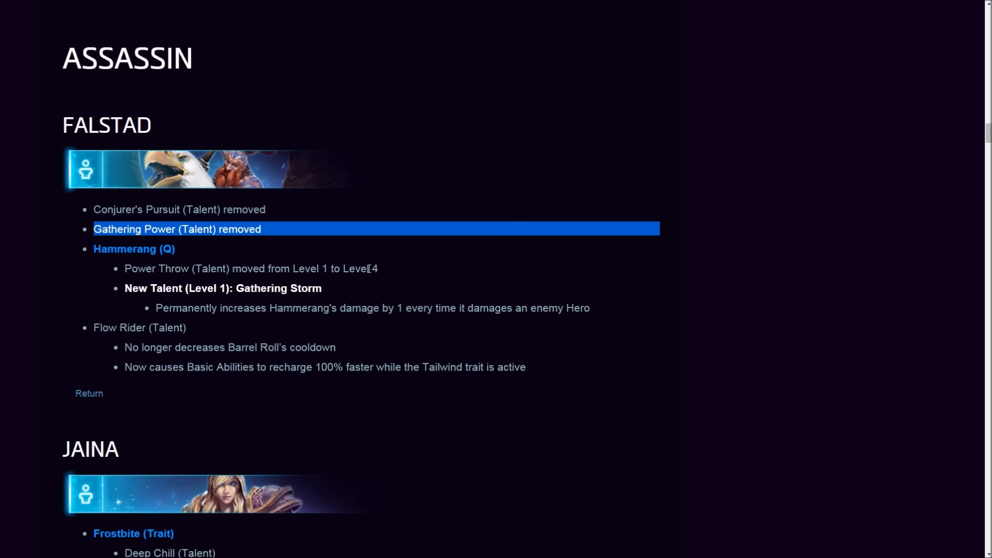
{"action": "mouse_move", "coordinate": [278, 294]}
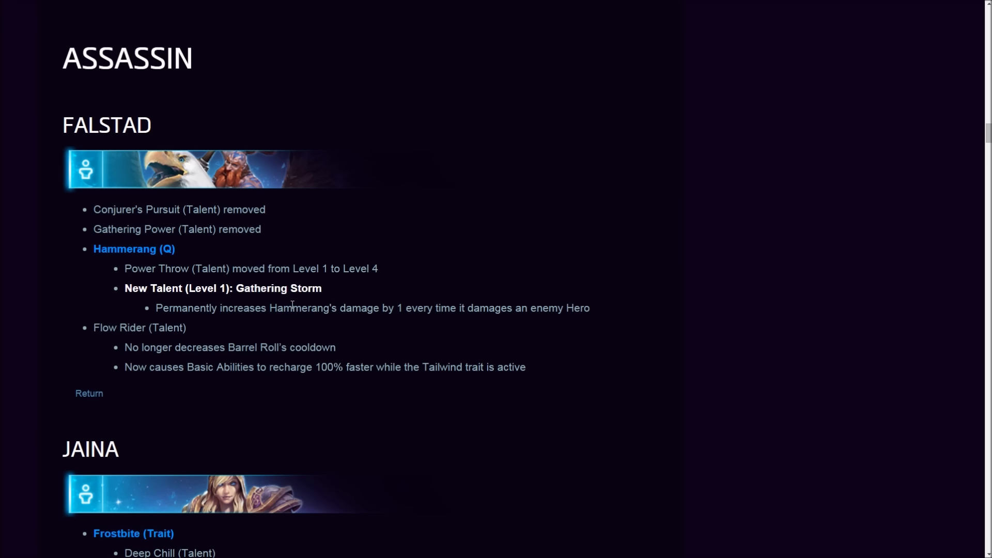
{"action": "mouse_move", "coordinate": [476, 327]}
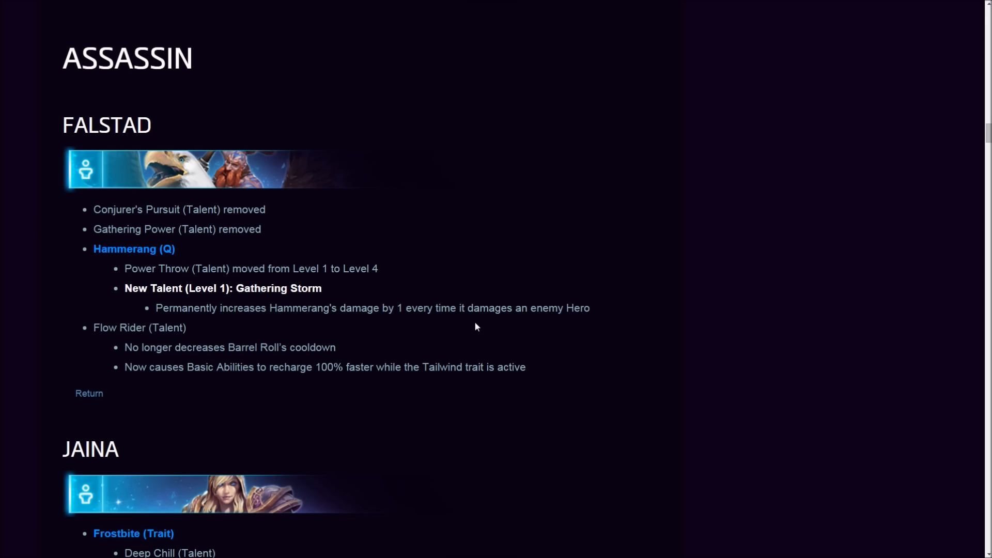
{"action": "mouse_move", "coordinate": [576, 314]}
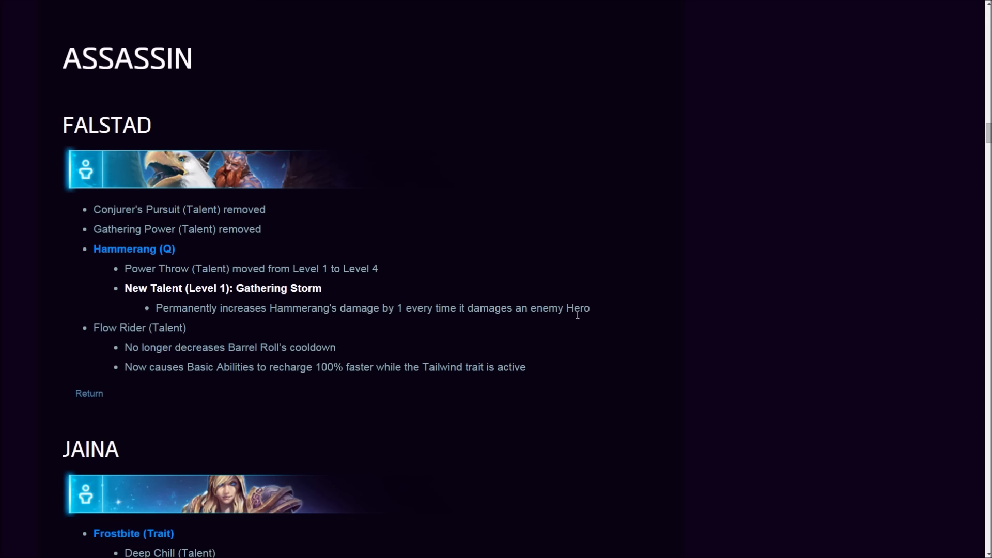
{"action": "mouse_move", "coordinate": [574, 324]}
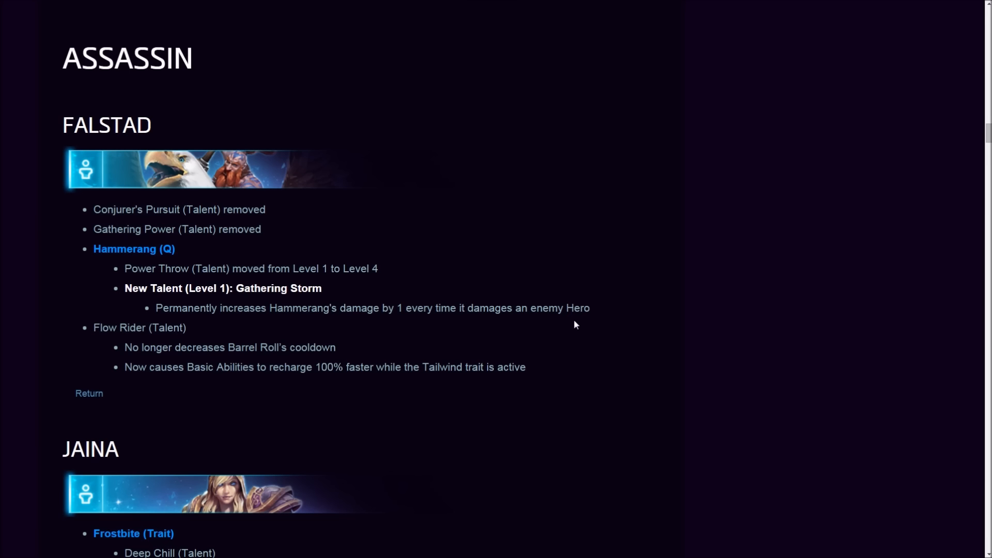
{"action": "mouse_move", "coordinate": [309, 308]}
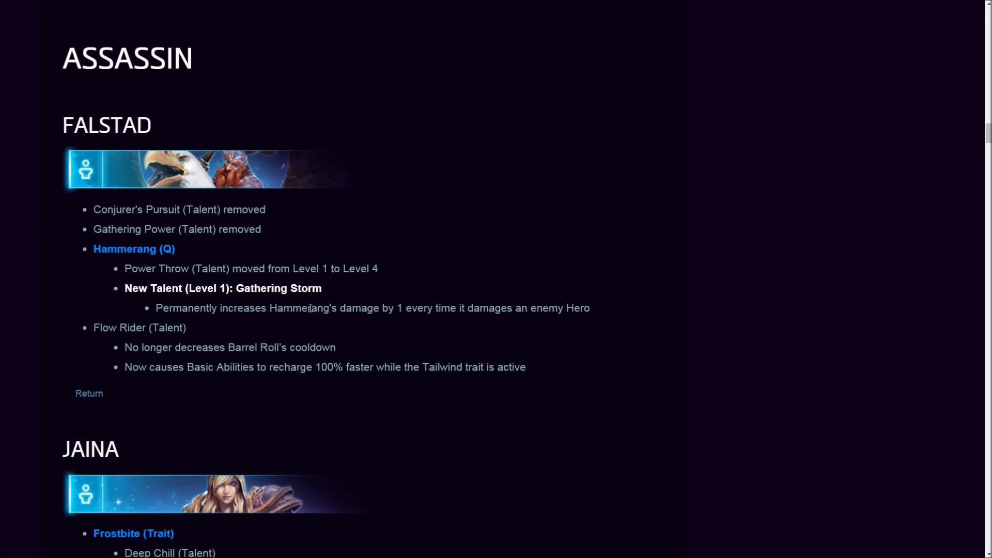
{"action": "double_click", "coordinate": [303, 308]}
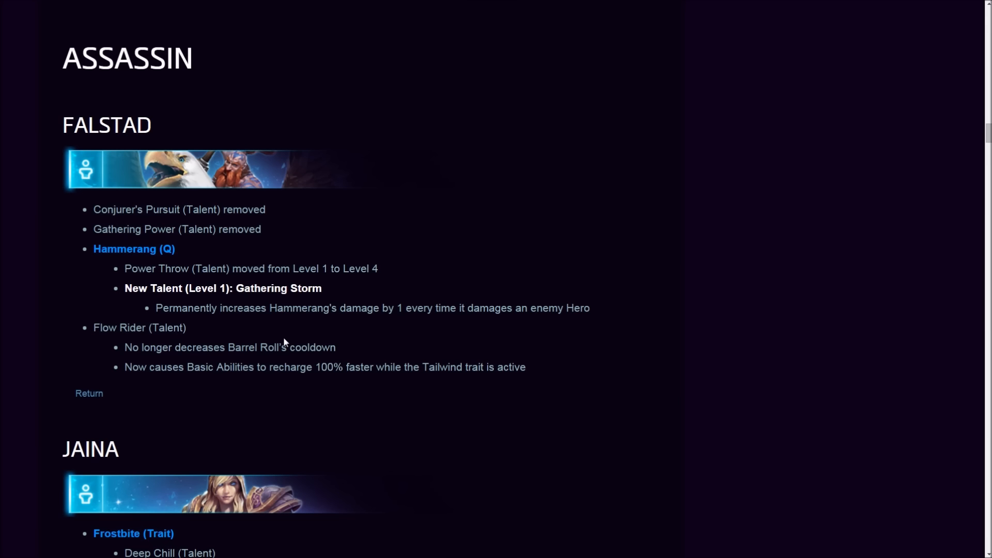
{"action": "mouse_move", "coordinate": [172, 360]}
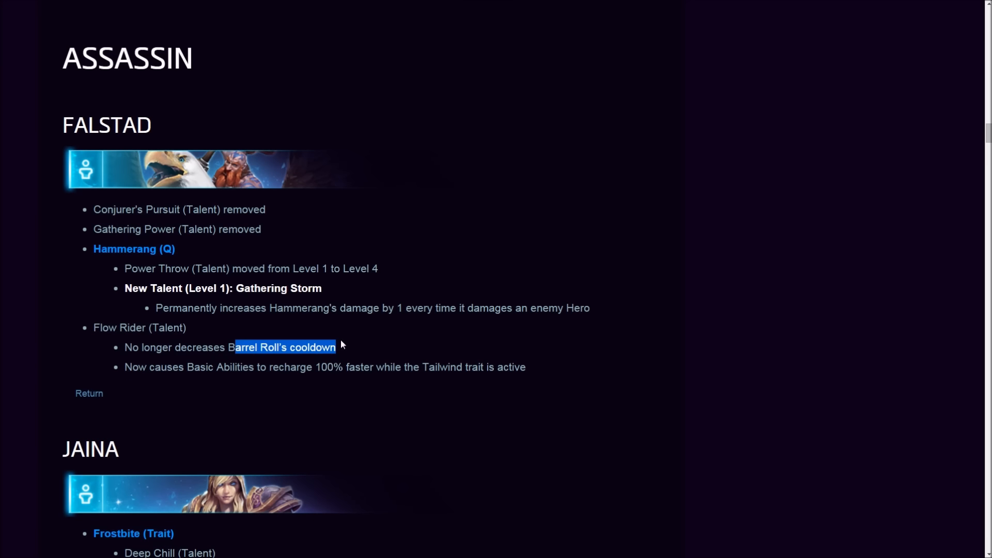
{"action": "mouse_move", "coordinate": [185, 366]}
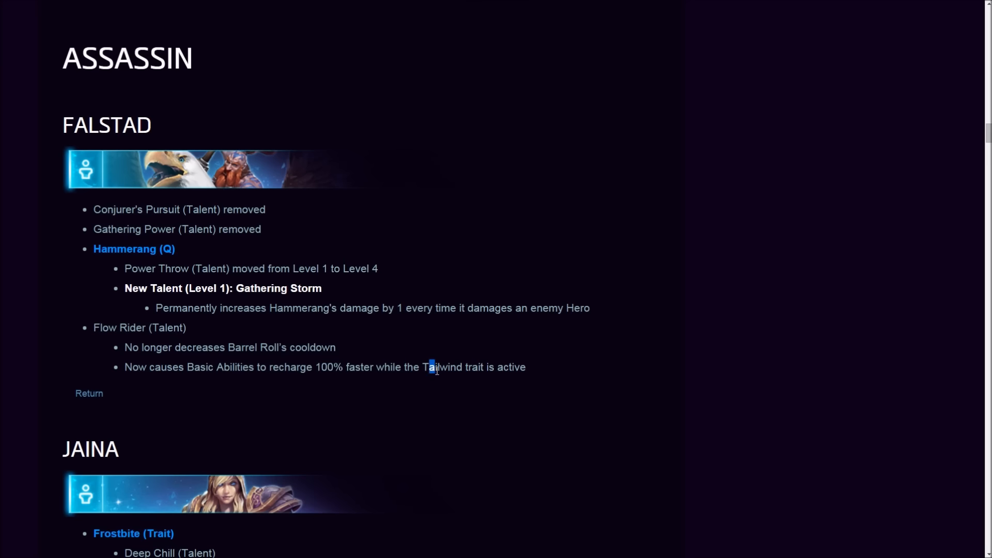
{"action": "mouse_move", "coordinate": [408, 346]}
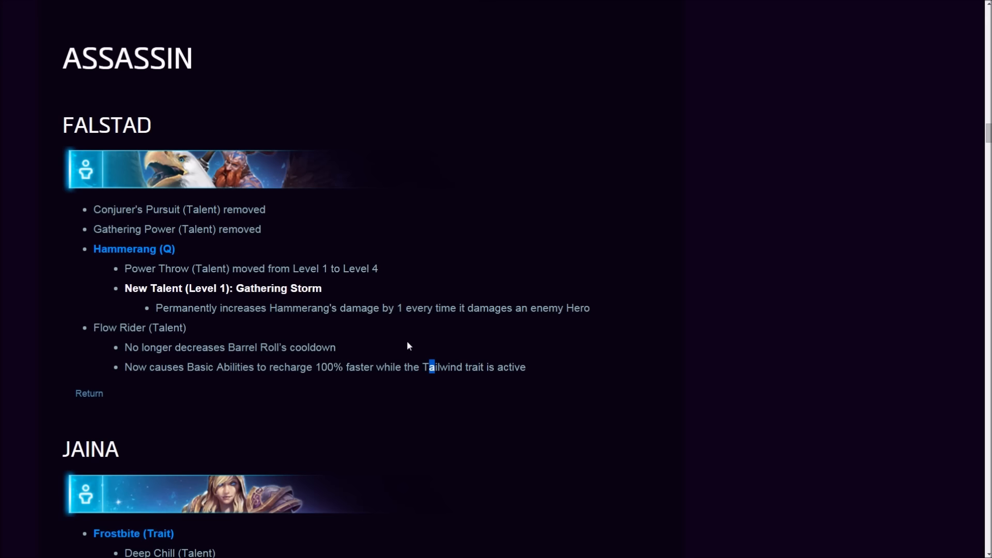
{"action": "mouse_move", "coordinate": [167, 266]}
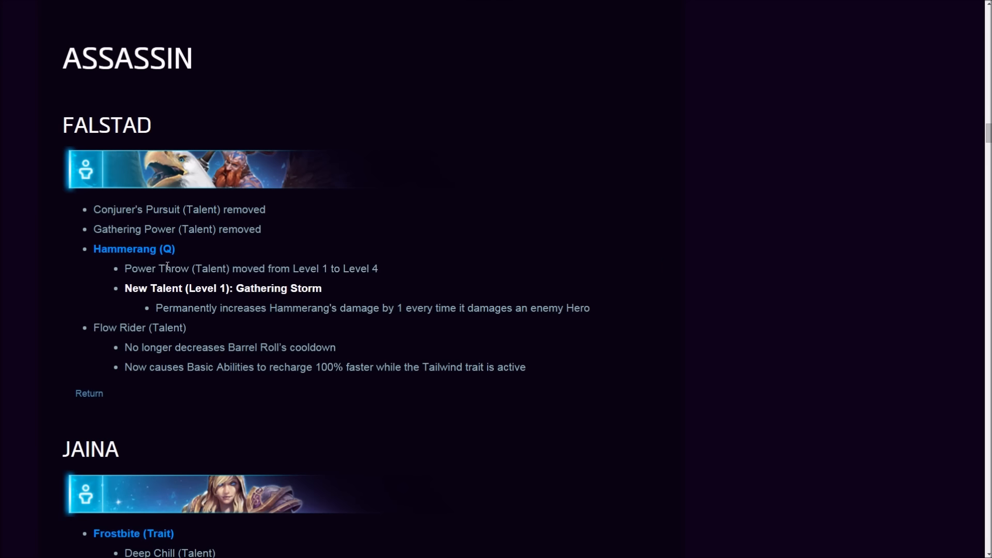
- In Heroes Nexus, open Falstad's live tree and pick the third level 1 talent and Secret Weapon at level 7
{"action": "left_click", "coordinate": [532, 103]}
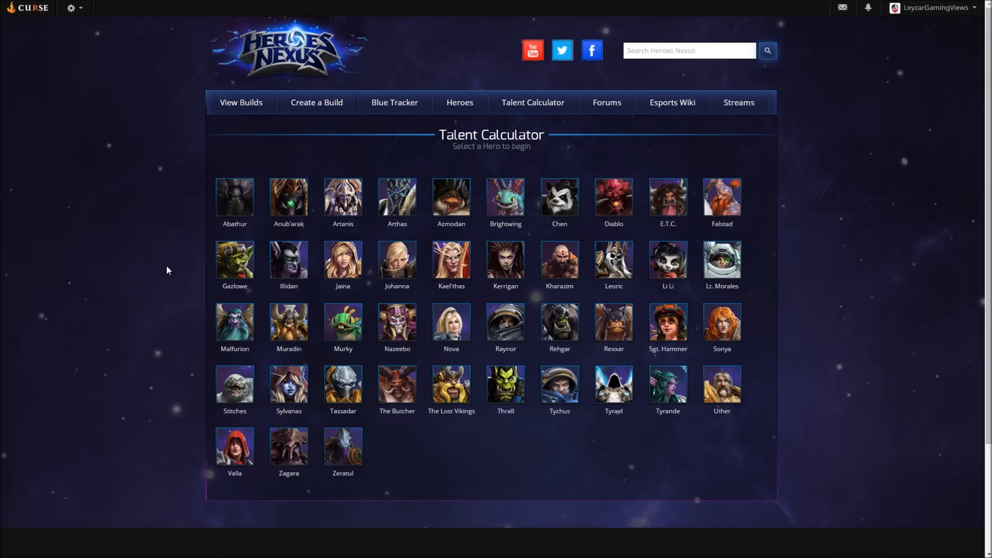
{"action": "mouse_move", "coordinate": [420, 373]}
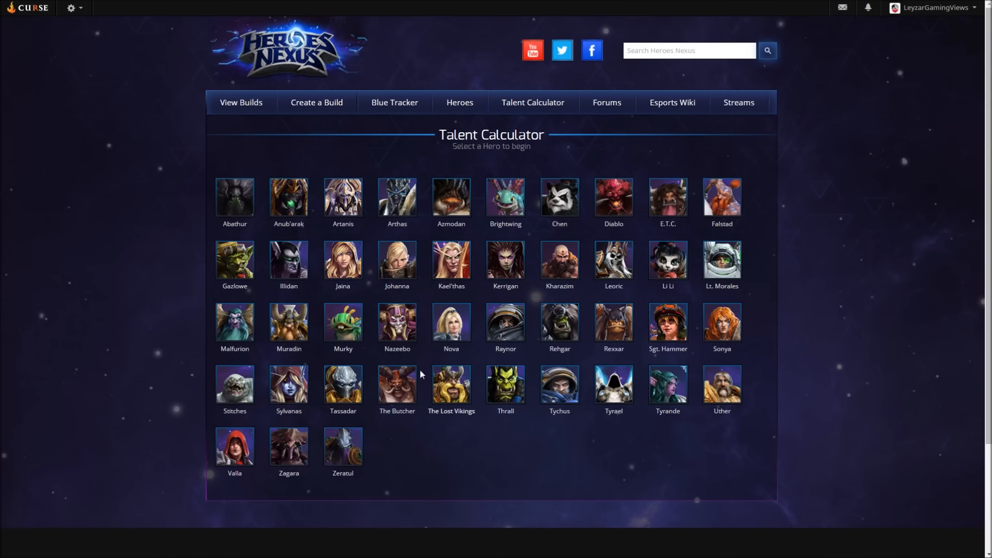
{"action": "mouse_move", "coordinate": [343, 387]}
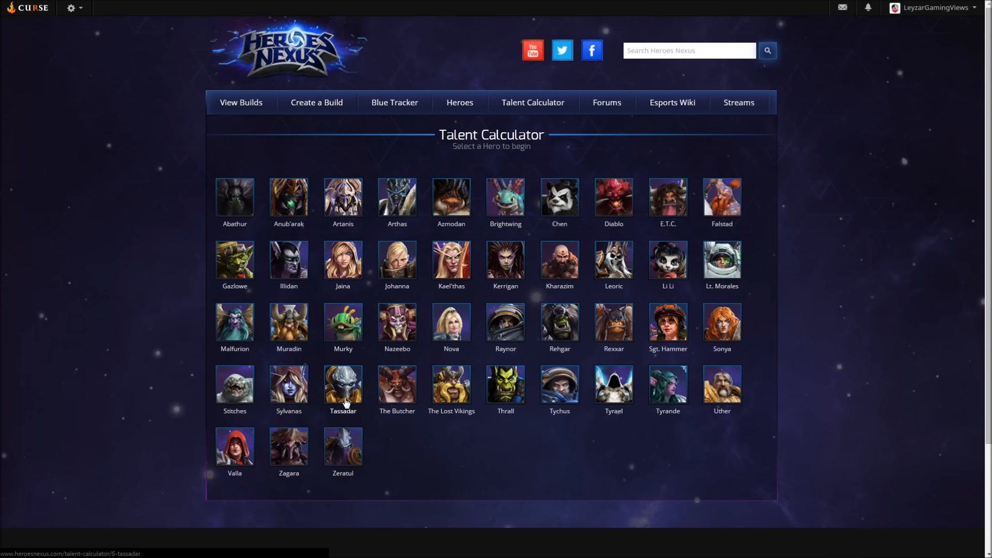
{"action": "mouse_move", "coordinate": [591, 431]}
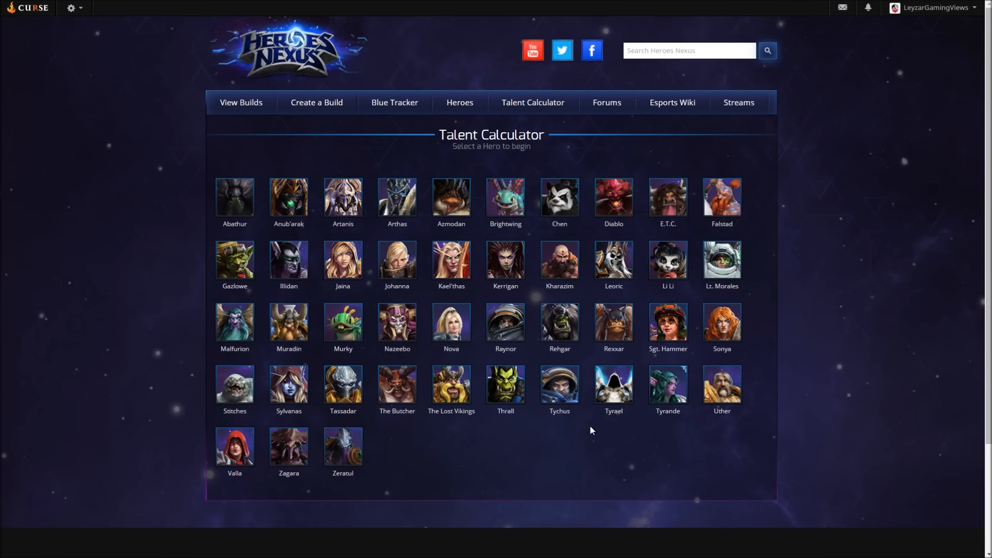
{"action": "mouse_move", "coordinate": [752, 202]}
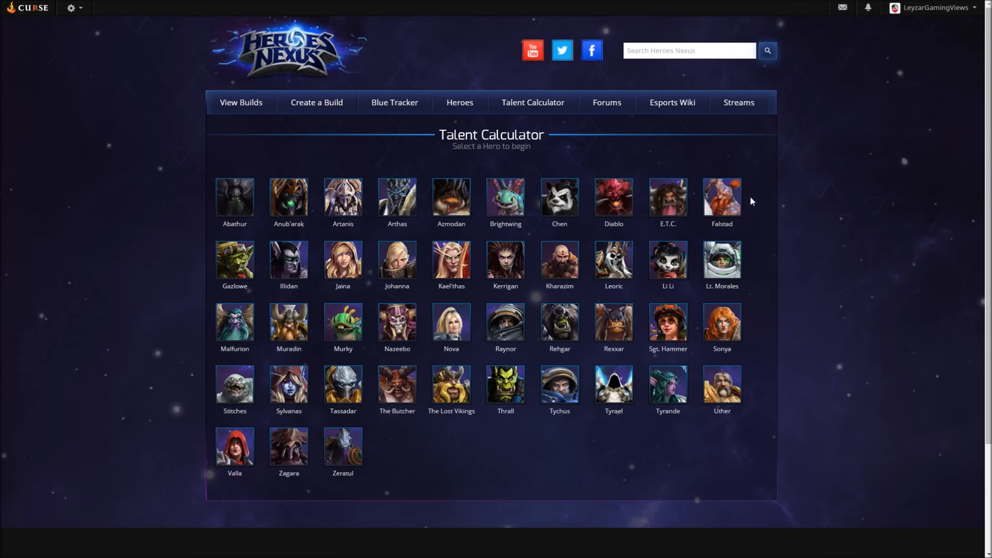
{"action": "left_click", "coordinate": [721, 197]}
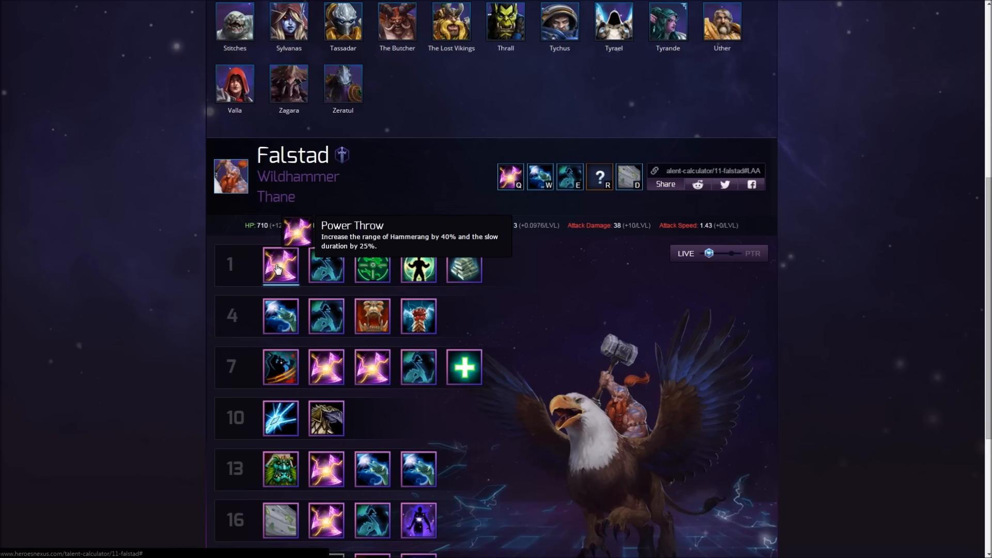
{"action": "mouse_move", "coordinate": [326, 316]}
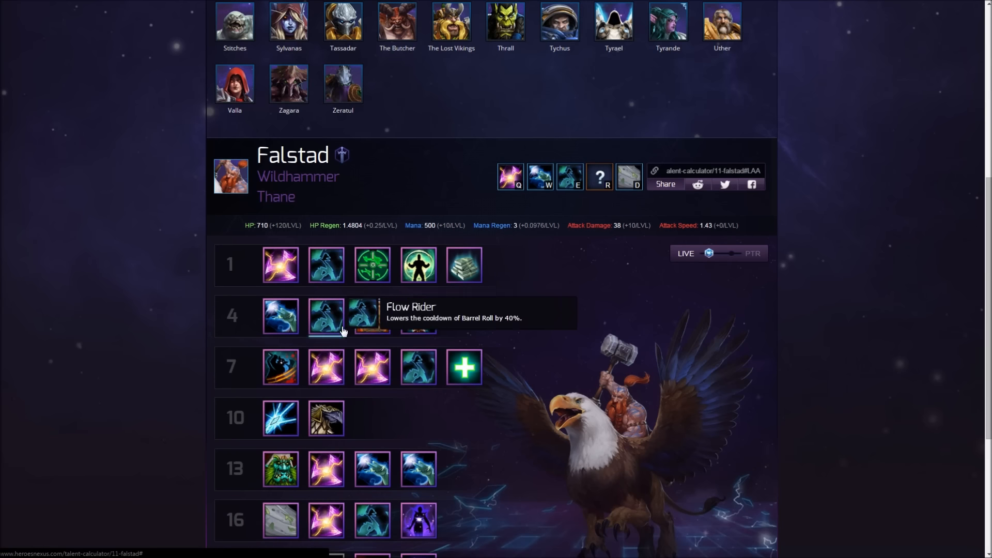
{"action": "left_click", "coordinate": [372, 265]}
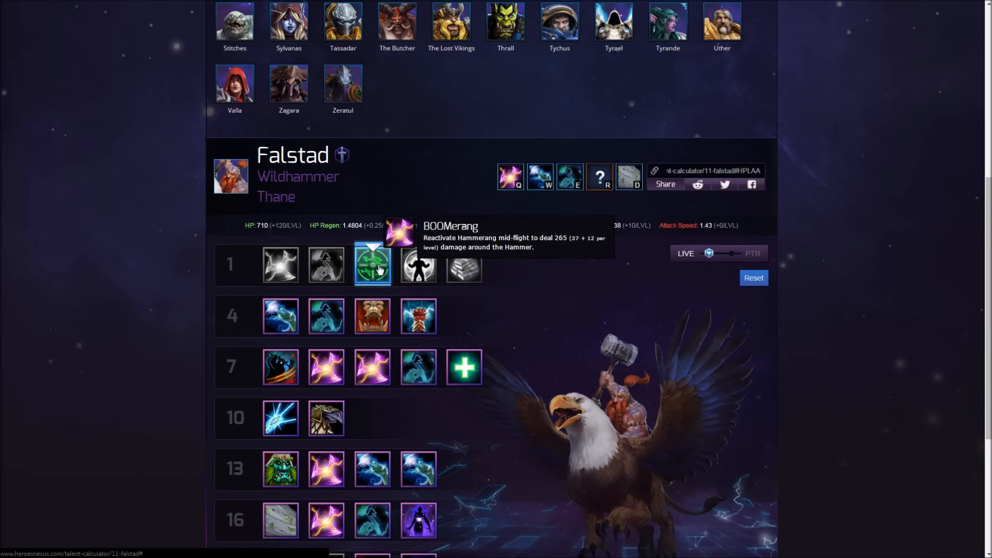
{"action": "mouse_move", "coordinate": [280, 265]}
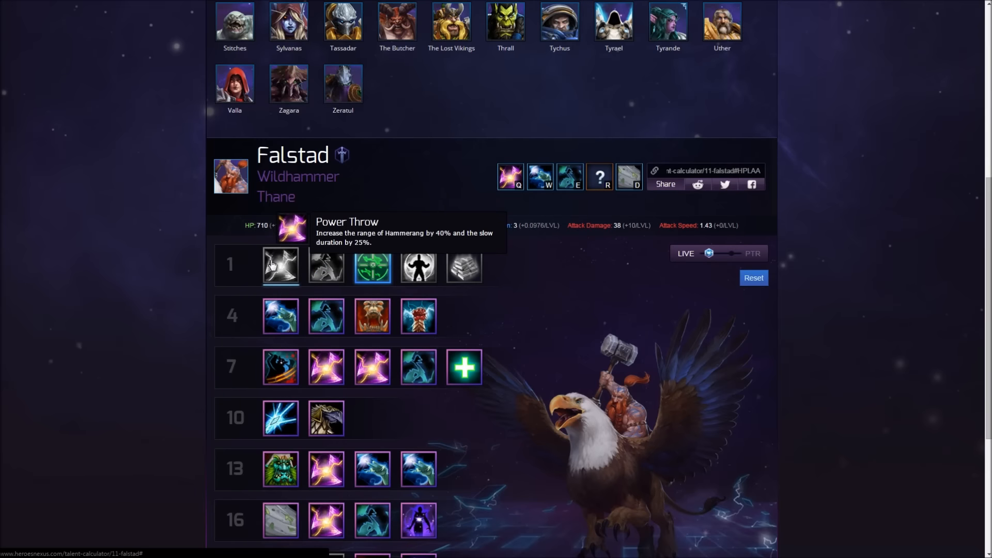
{"action": "mouse_move", "coordinate": [325, 367]}
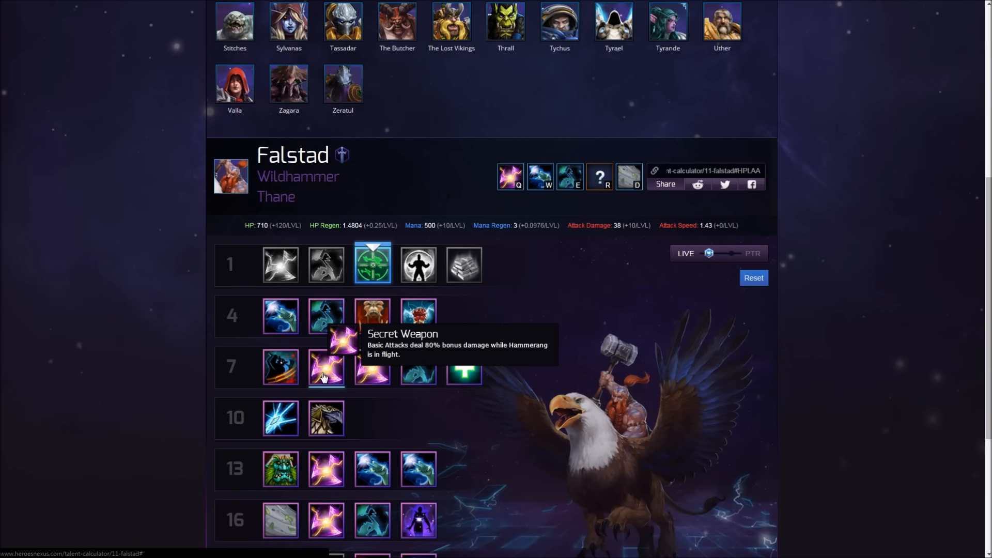
{"action": "left_click", "coordinate": [326, 366]}
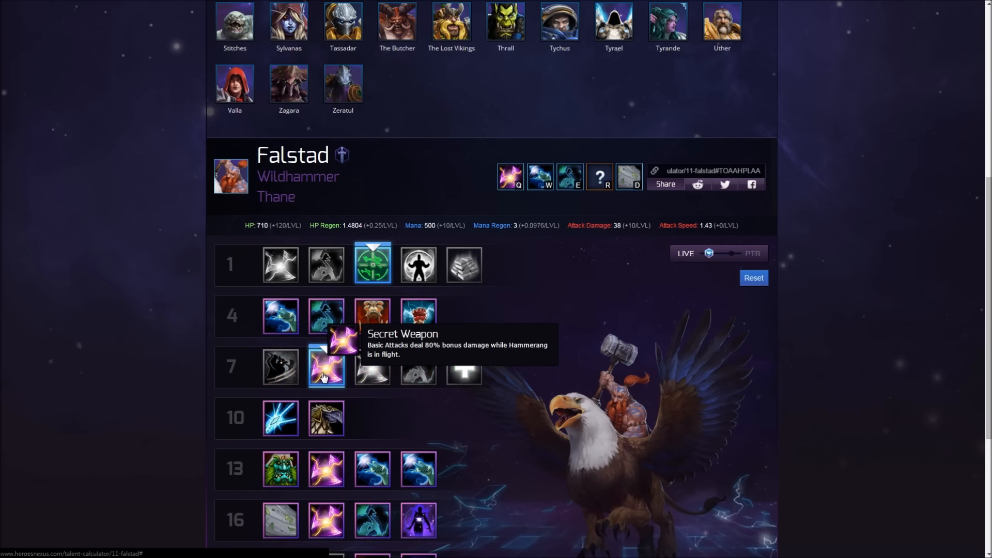
{"action": "mouse_move", "coordinate": [280, 264]}
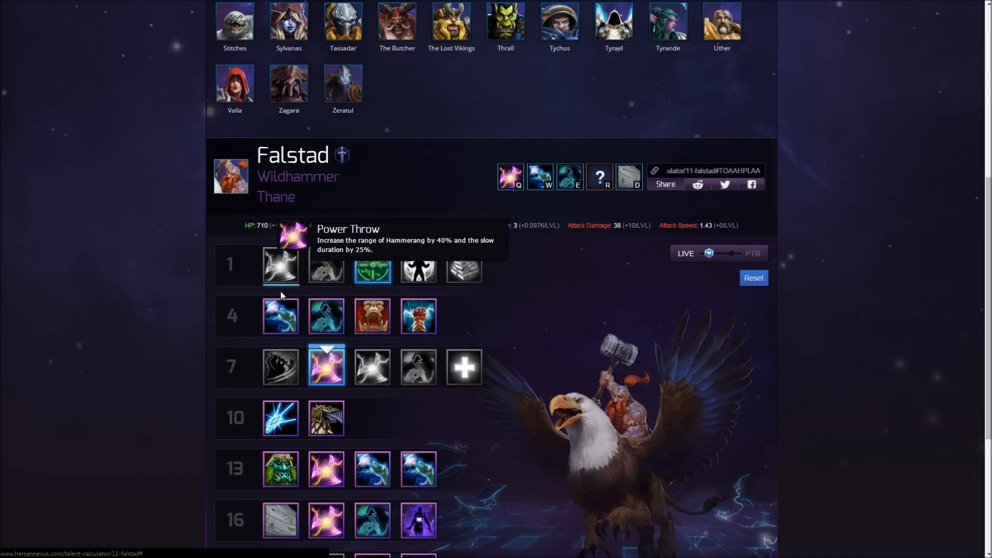
{"action": "mouse_move", "coordinate": [326, 372]}
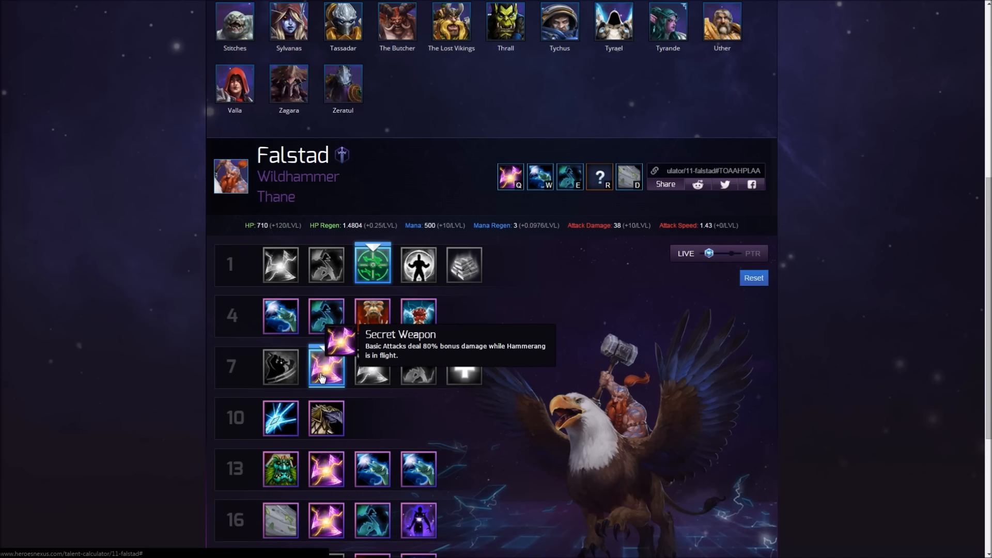
- Pick Hinterland Blast at level 10 and Hammer Time at level 16, then switch the tree from LIVE to PTR
{"action": "scroll", "scroll_direction": "down", "scroll_amount": 3}
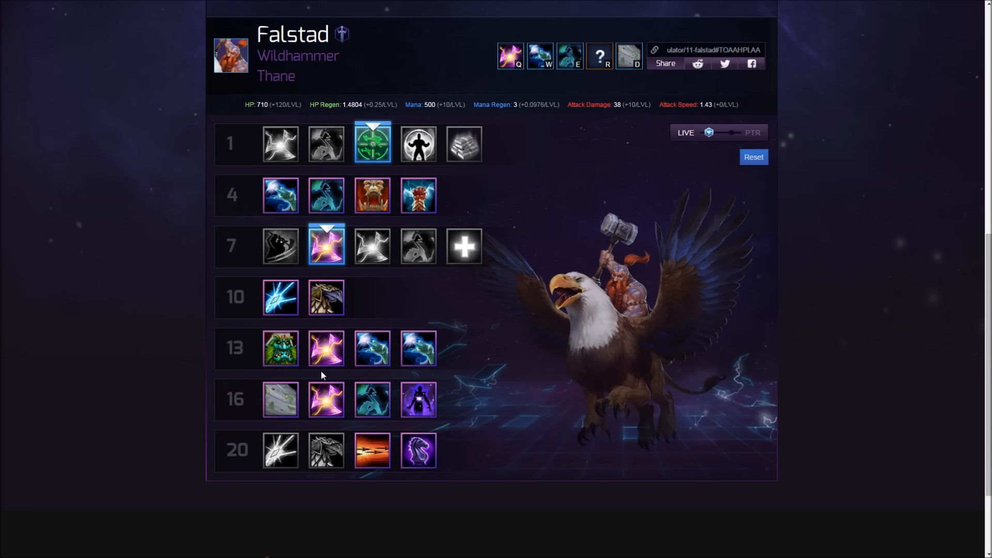
{"action": "mouse_move", "coordinate": [326, 246]}
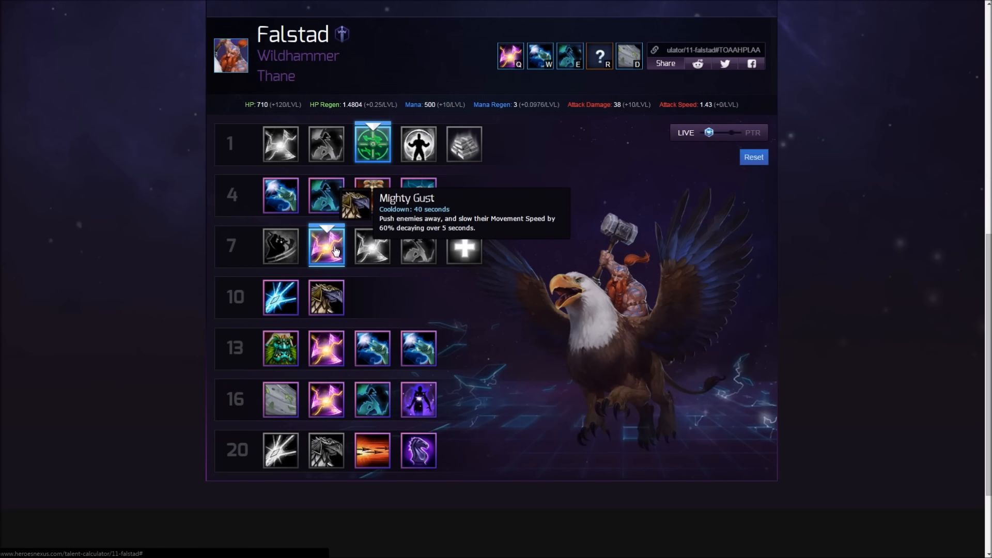
{"action": "mouse_move", "coordinate": [310, 315]}
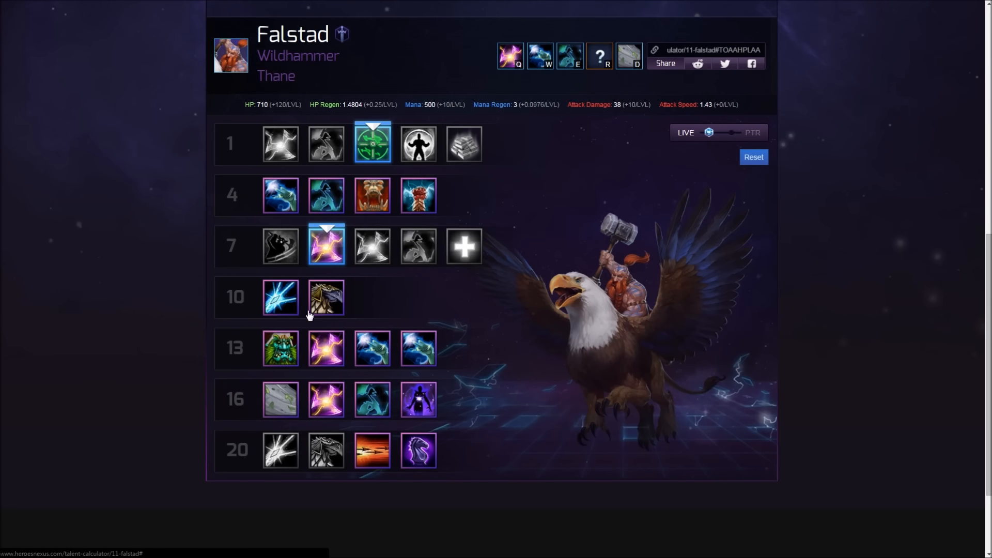
{"action": "mouse_move", "coordinate": [326, 298]}
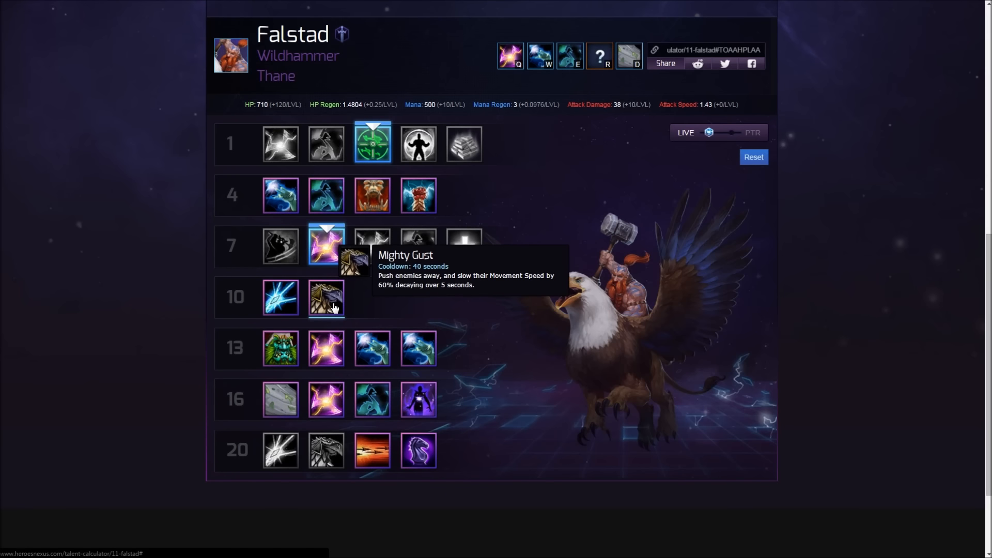
{"action": "left_click", "coordinate": [280, 296]}
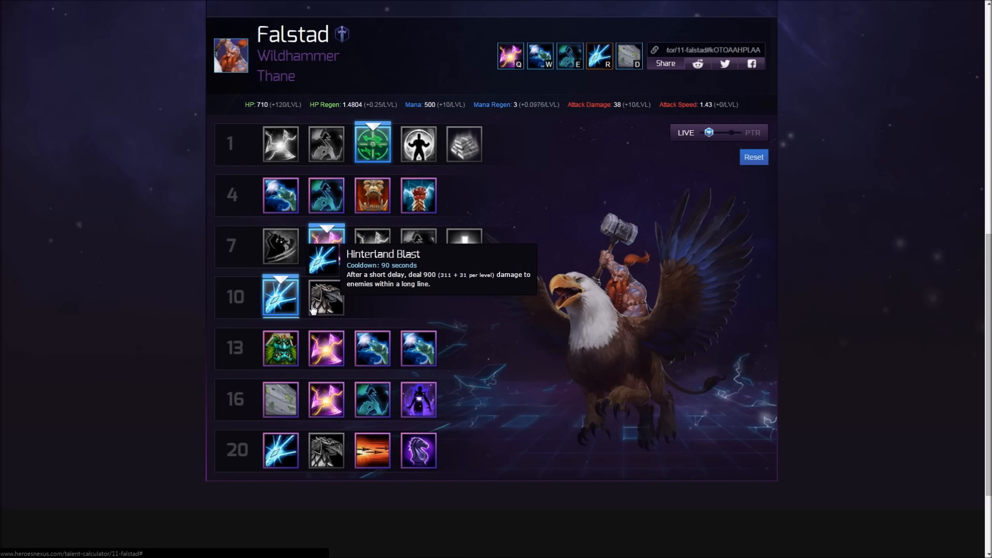
{"action": "mouse_move", "coordinate": [326, 246]}
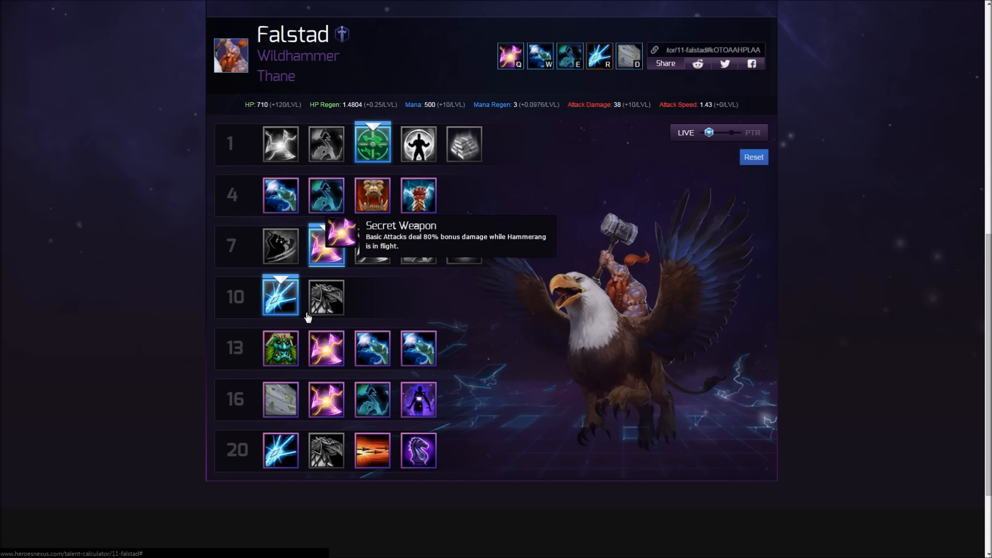
{"action": "mouse_move", "coordinate": [325, 298]}
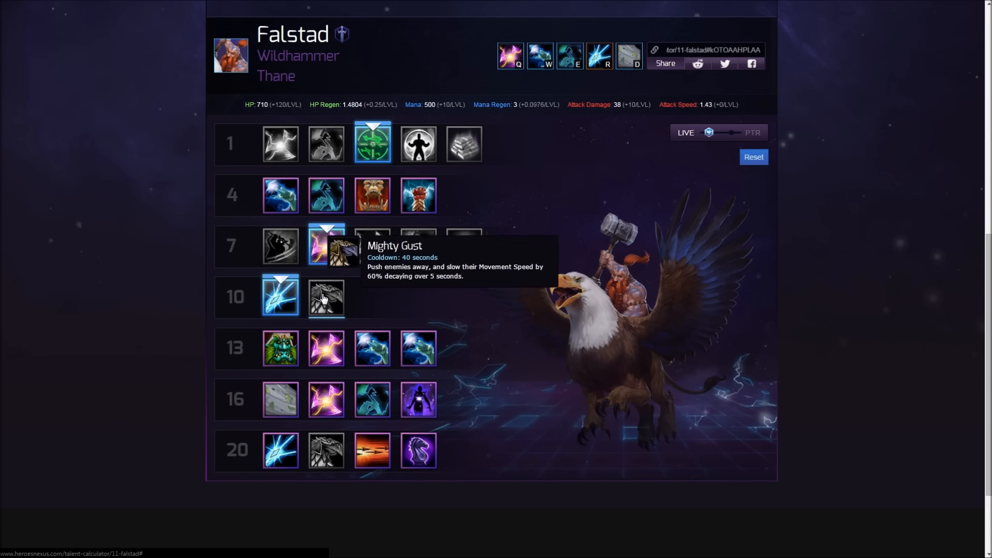
{"action": "left_click", "coordinate": [325, 296]}
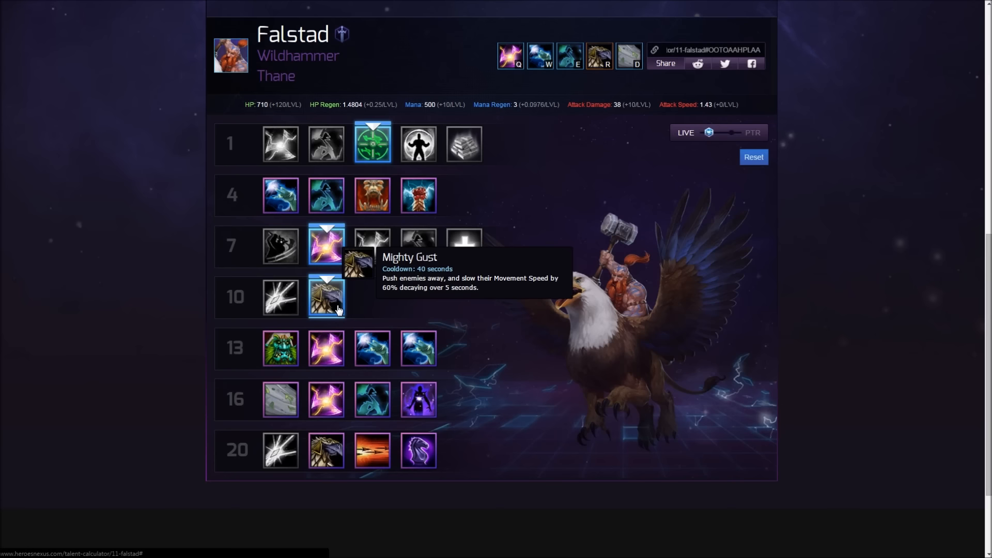
{"action": "left_click", "coordinate": [280, 296]}
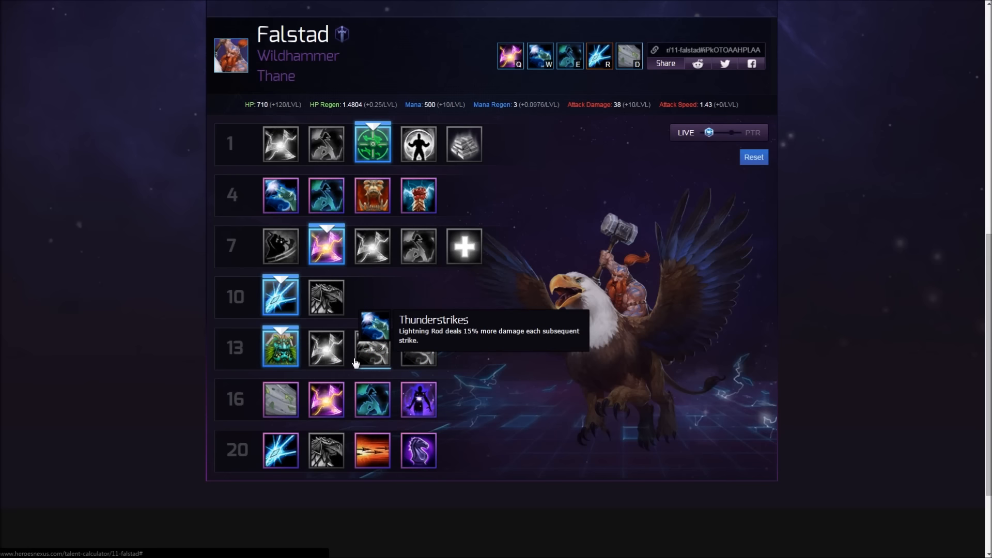
{"action": "mouse_move", "coordinate": [436, 356]}
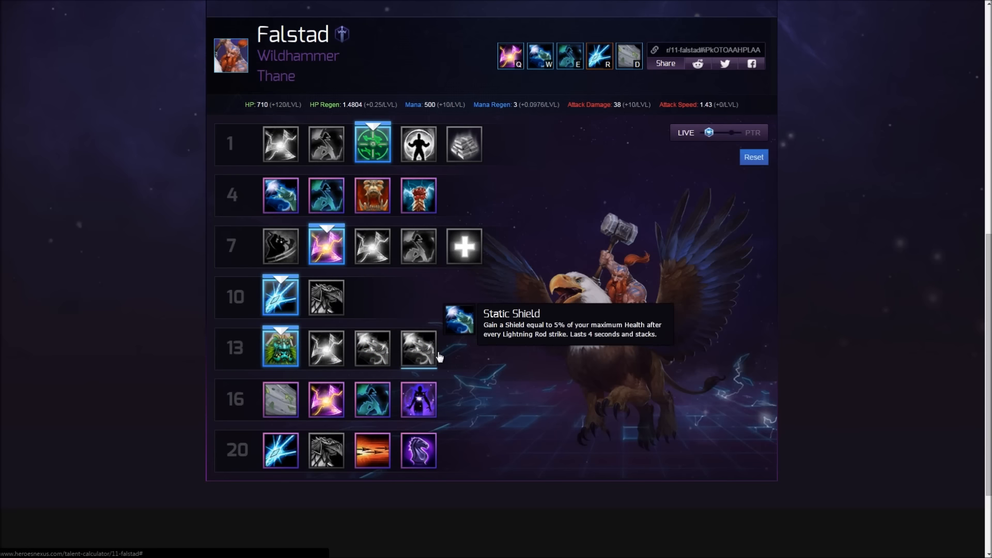
{"action": "mouse_move", "coordinate": [280, 400]}
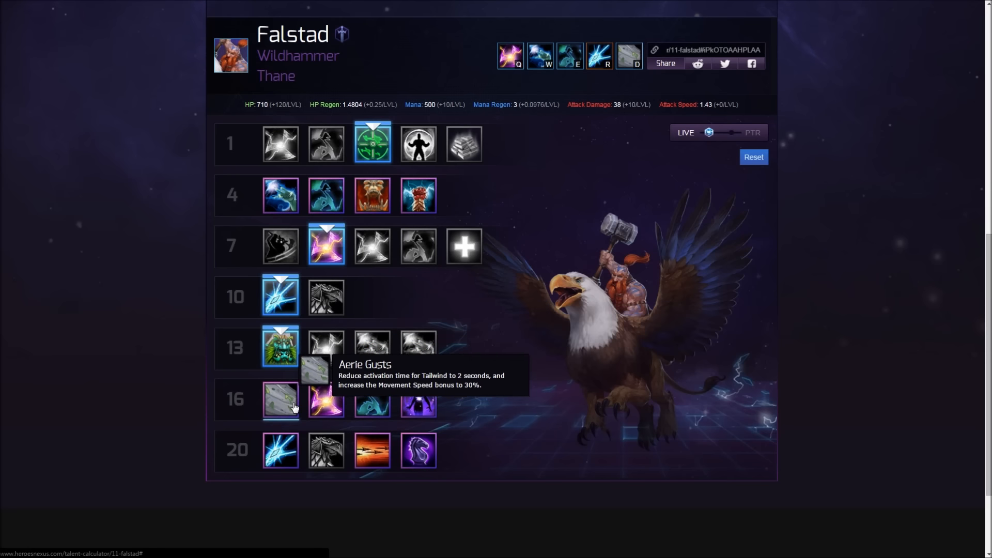
{"action": "mouse_move", "coordinate": [285, 407]}
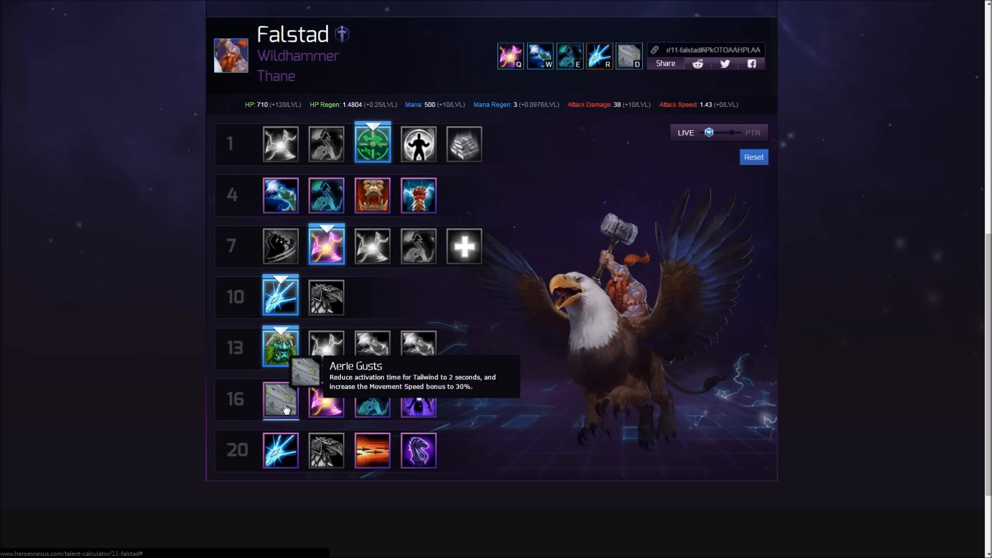
{"action": "mouse_move", "coordinate": [326, 402]}
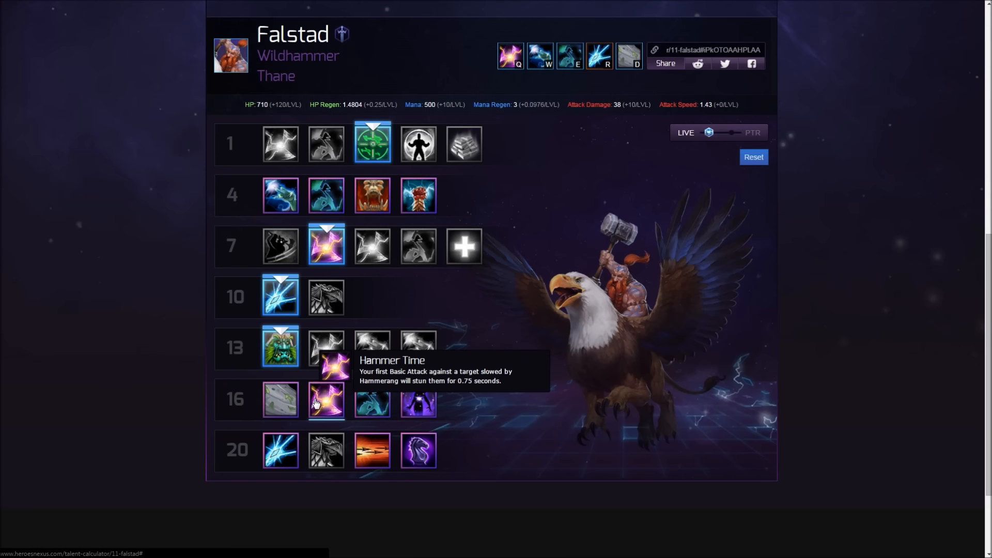
{"action": "left_click", "coordinate": [325, 399]}
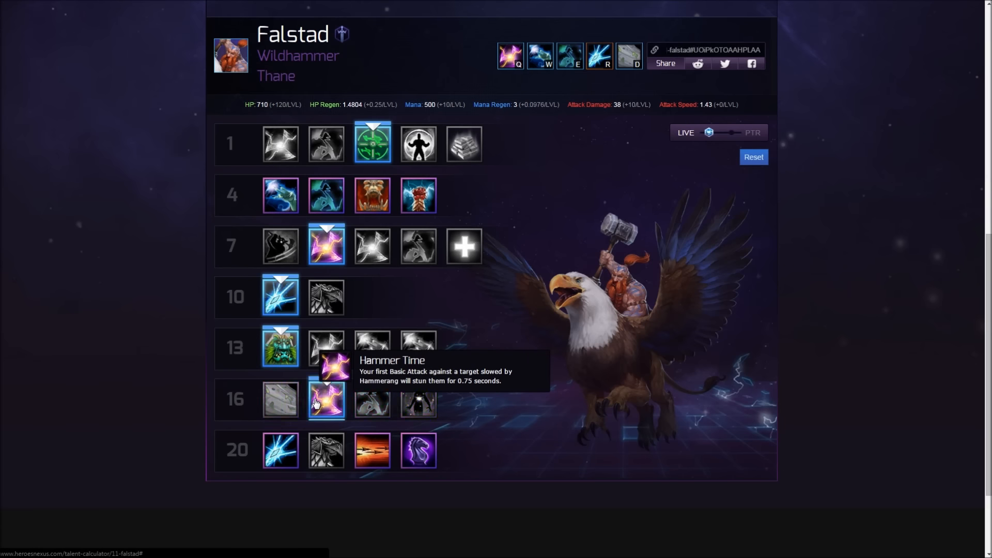
{"action": "mouse_move", "coordinate": [418, 400]}
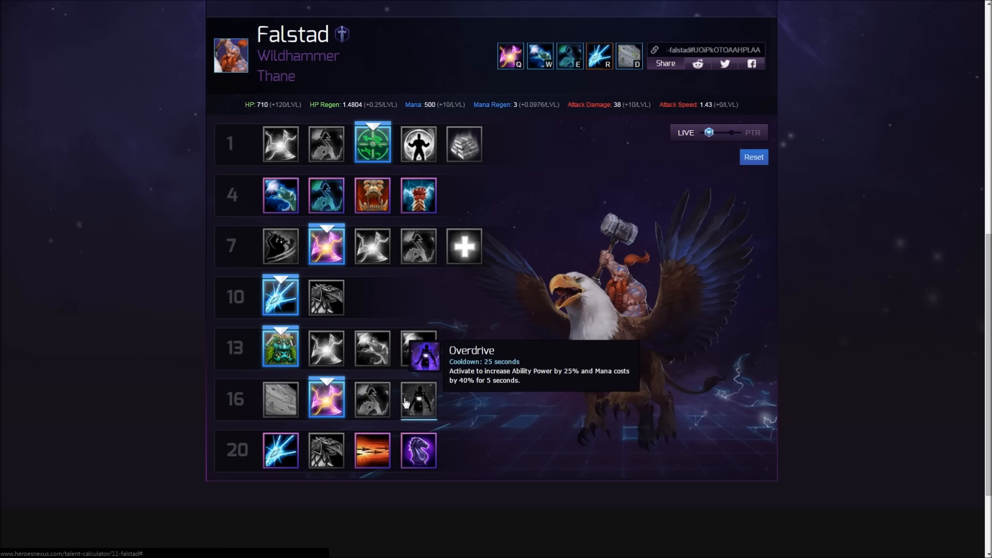
{"action": "mouse_move", "coordinate": [372, 399]}
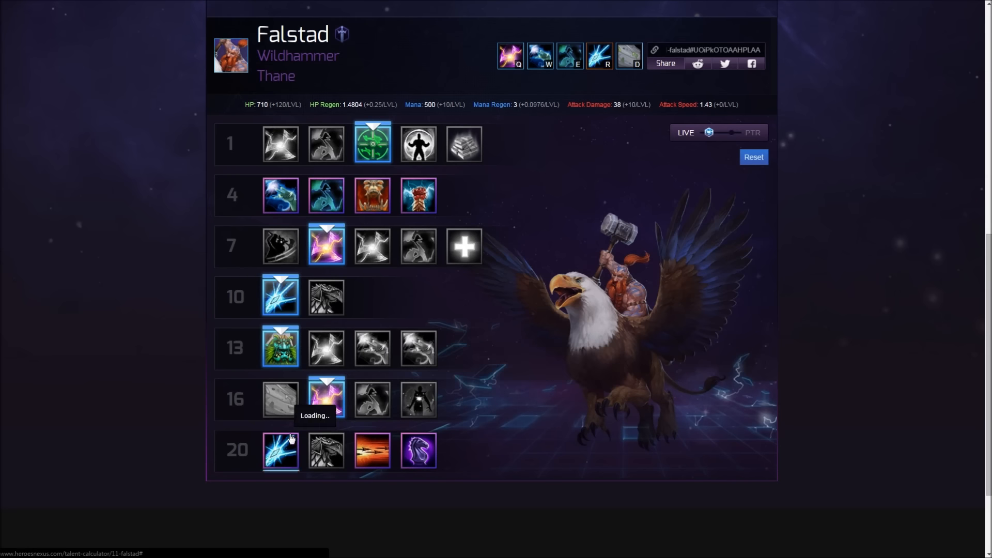
{"action": "left_click", "coordinate": [372, 450]}
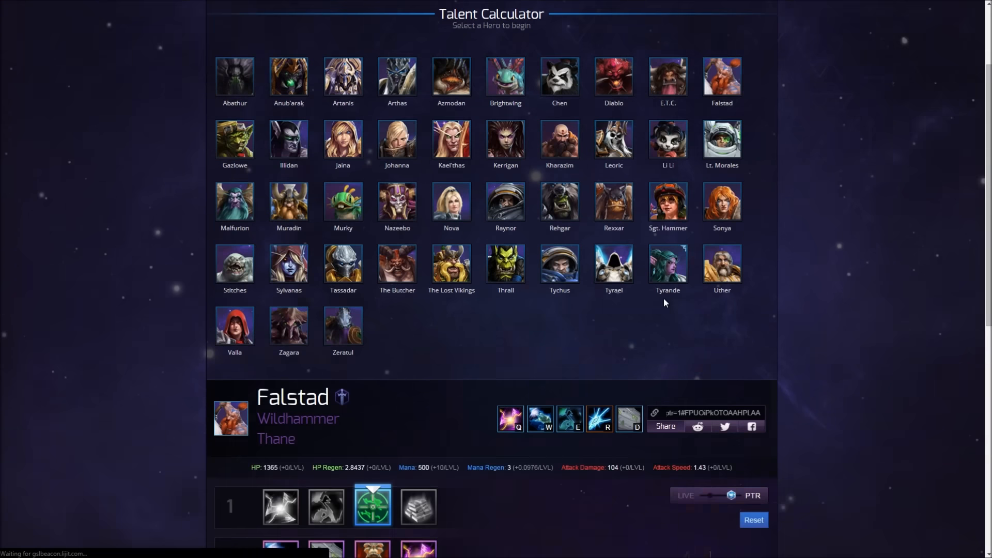
- Check Power Throw's new level 4 spot on PTR before returning to Falstad's patch notes
{"action": "scroll", "scroll_direction": "down", "scroll_amount": 3}
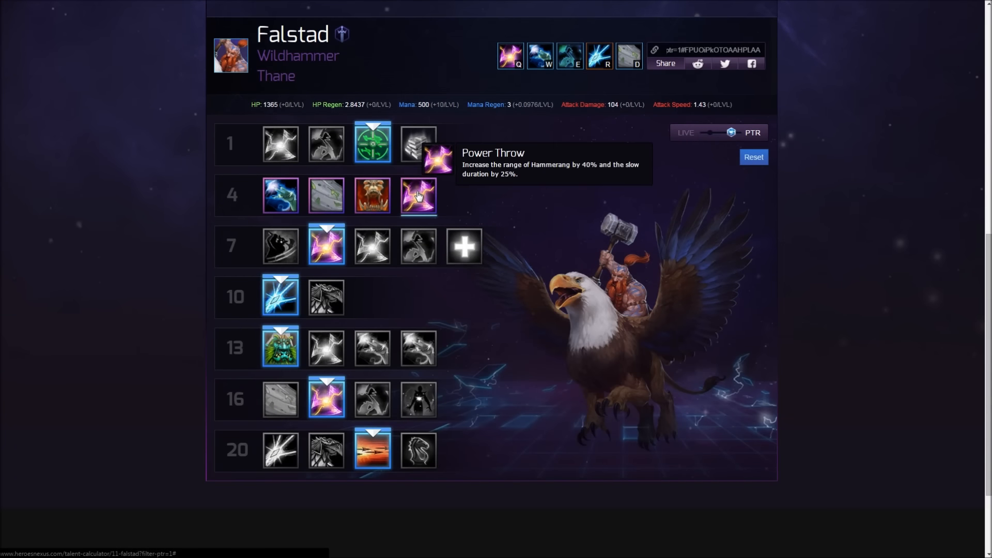
{"action": "left_click", "coordinate": [417, 195]}
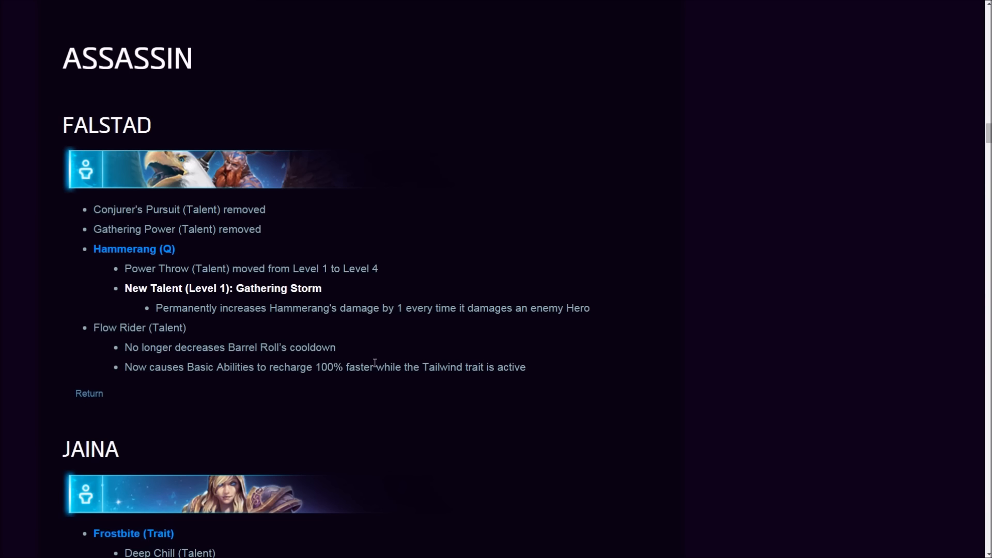
- Reach Jaina's Deep Chill line and highlight the new 30% slow value
{"action": "scroll", "scroll_direction": "down", "scroll_amount": 3}
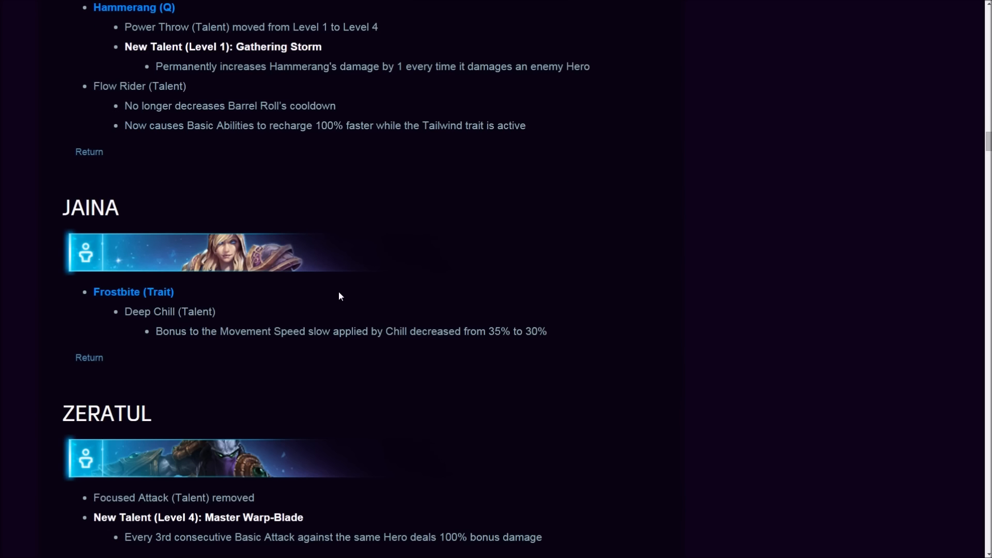
{"action": "mouse_move", "coordinate": [191, 345]}
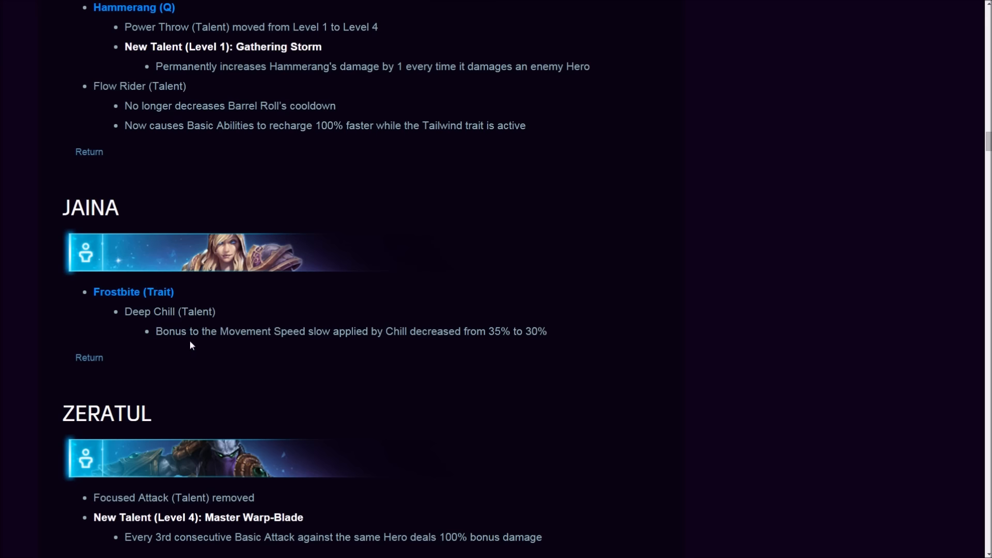
{"action": "mouse_move", "coordinate": [437, 336]}
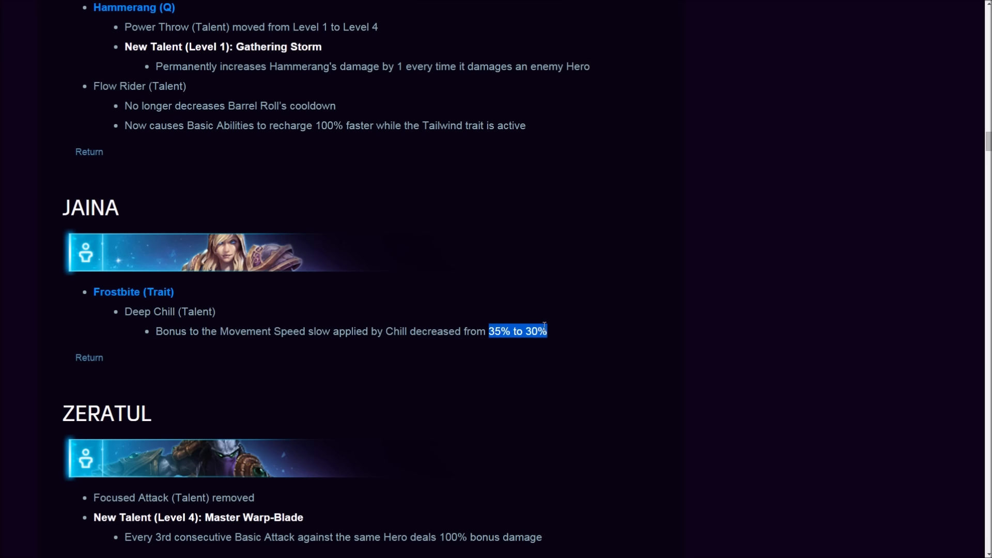
{"action": "mouse_move", "coordinate": [562, 339]}
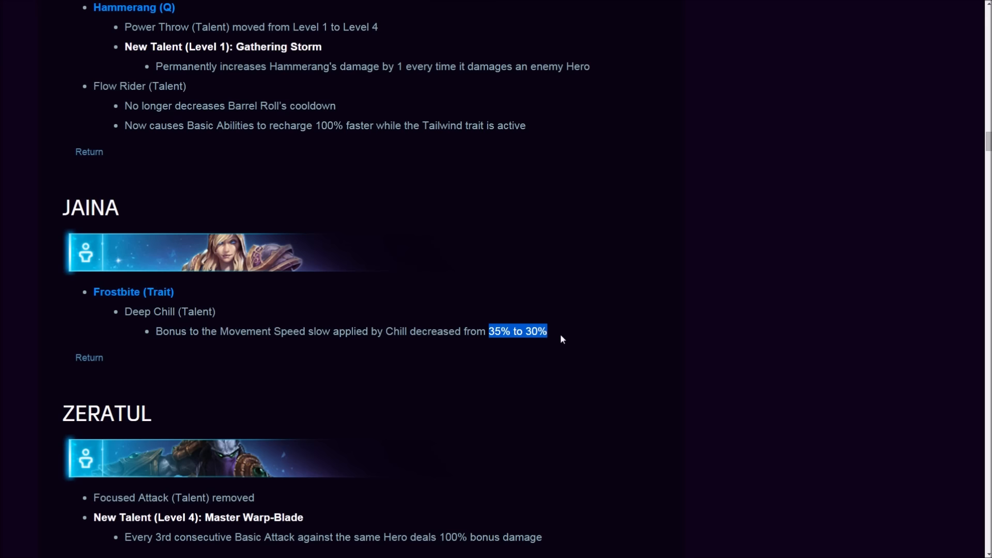
{"action": "mouse_move", "coordinate": [574, 233]}
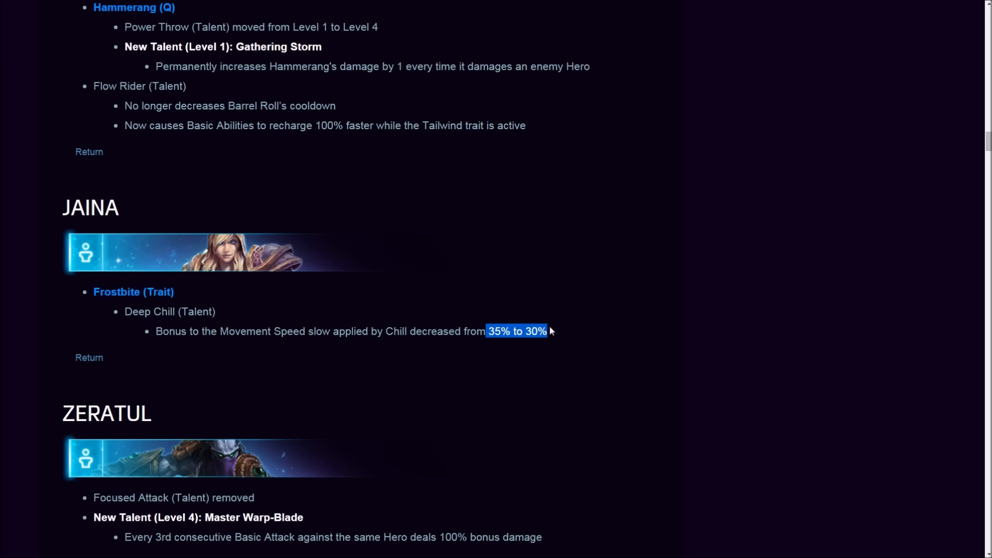
{"action": "mouse_move", "coordinate": [501, 343]}
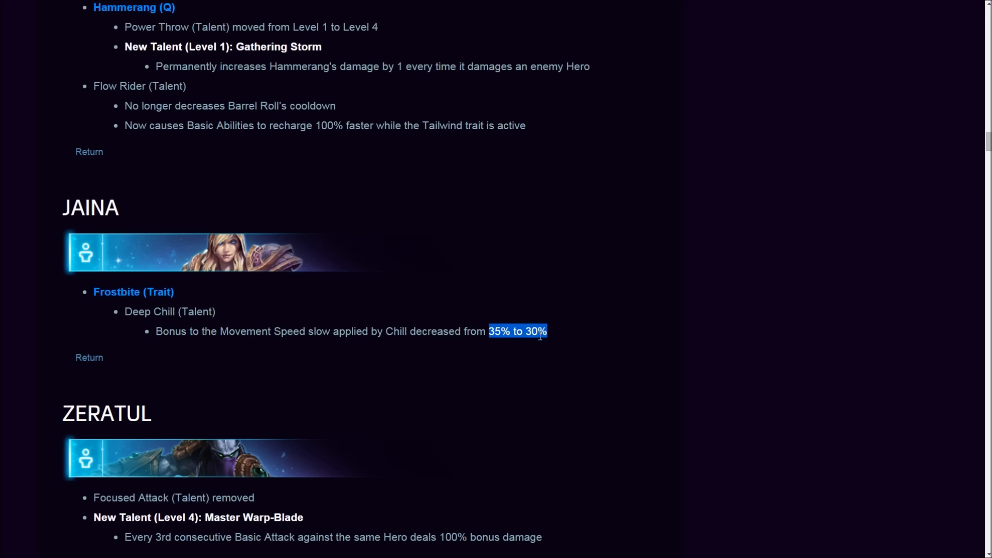
{"action": "left_click", "coordinate": [494, 330]}
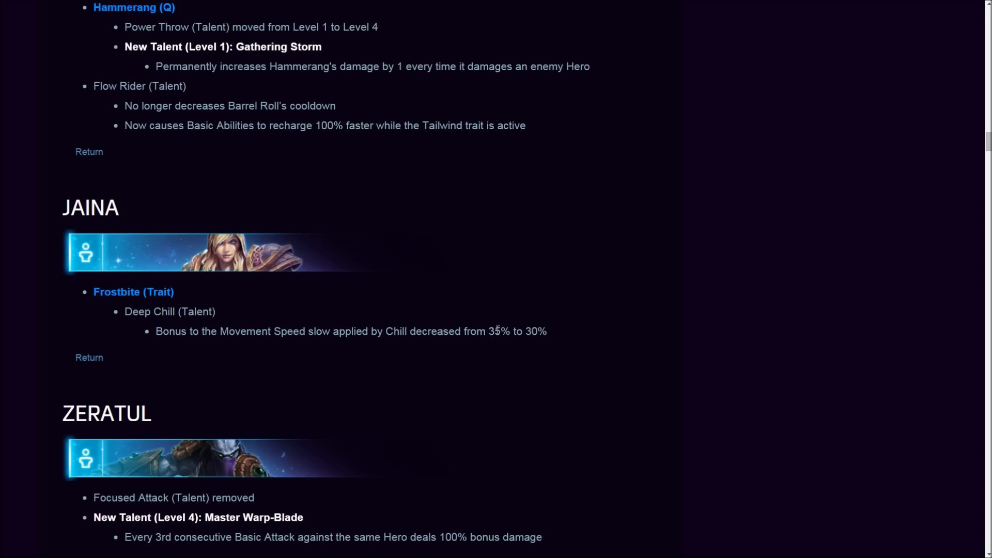
{"action": "double_click", "coordinate": [534, 330]}
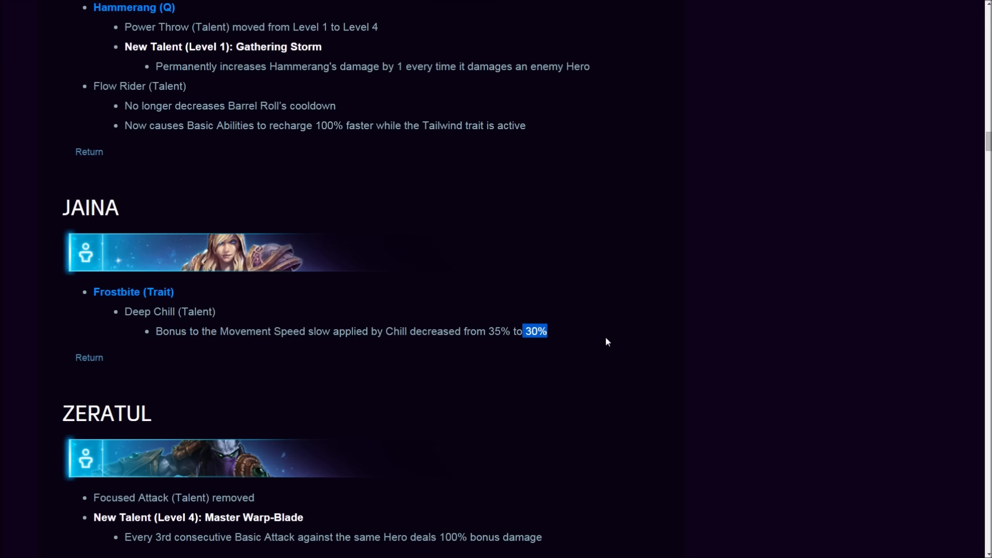
{"action": "mouse_move", "coordinate": [546, 379]}
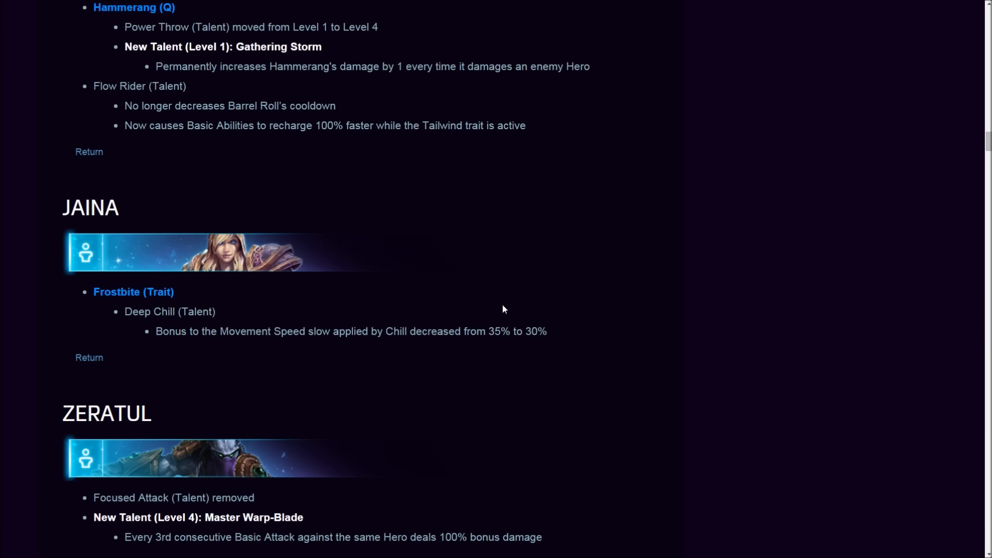
{"action": "double_click", "coordinate": [534, 330]}
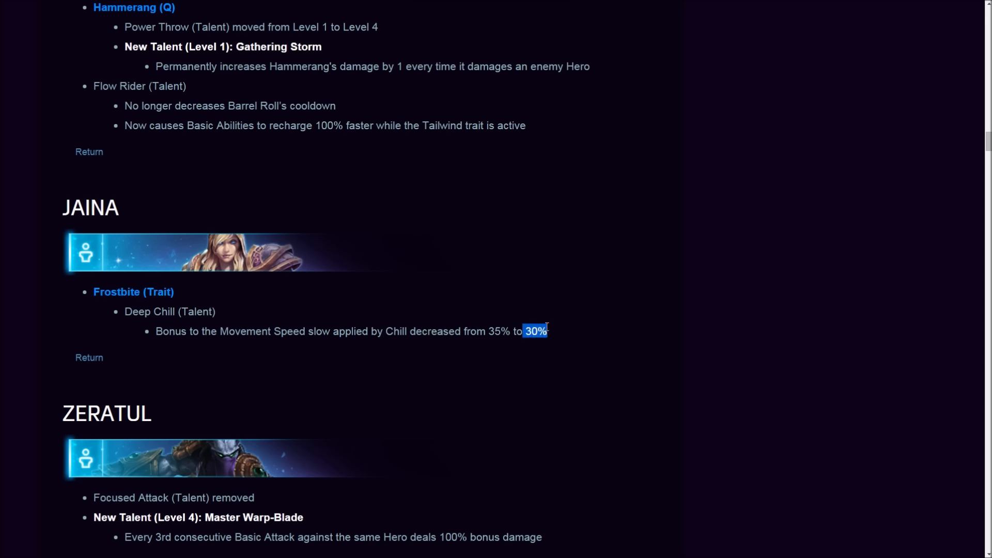
- Read Zeratul's notes, highlighting Master Warp-Blade, until the Support heading with Kharazim appears
{"action": "scroll", "scroll_direction": "down", "scroll_amount": 3}
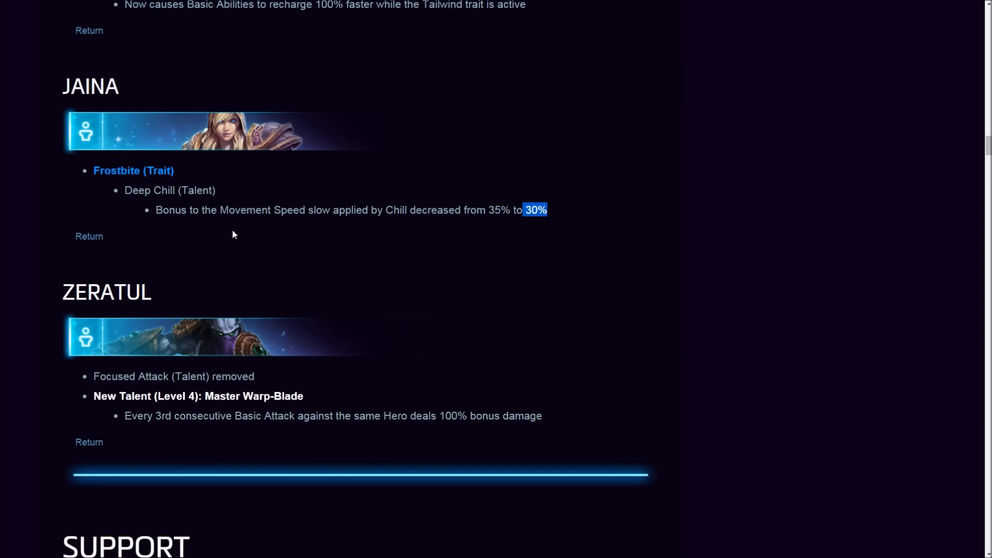
{"action": "mouse_move", "coordinate": [153, 381]}
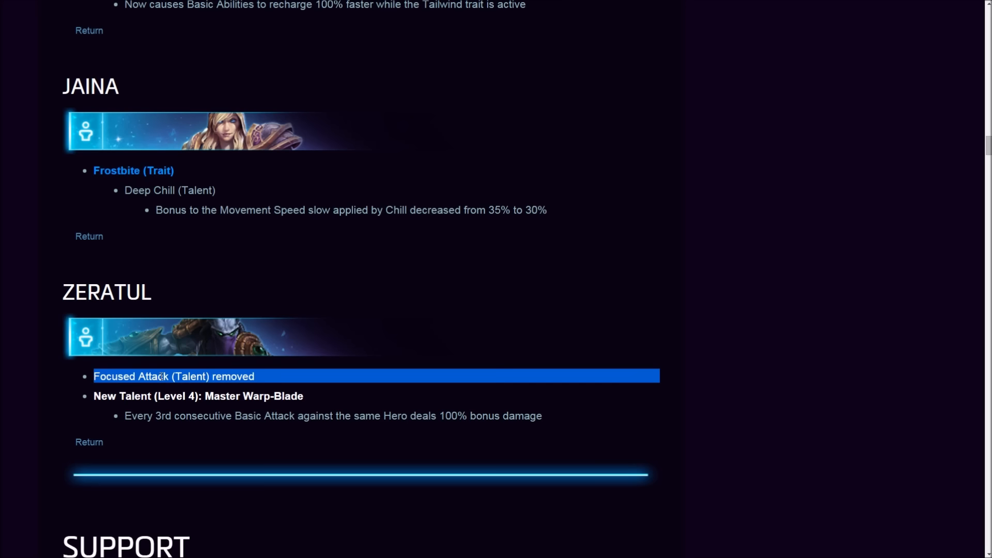
{"action": "scroll", "scroll_direction": "down", "scroll_amount": 3}
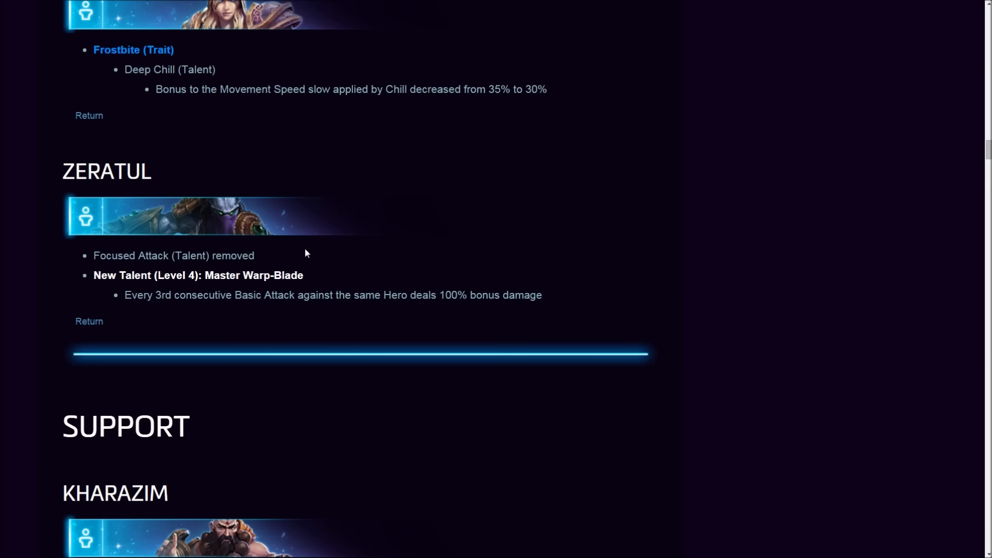
{"action": "mouse_move", "coordinate": [208, 260]}
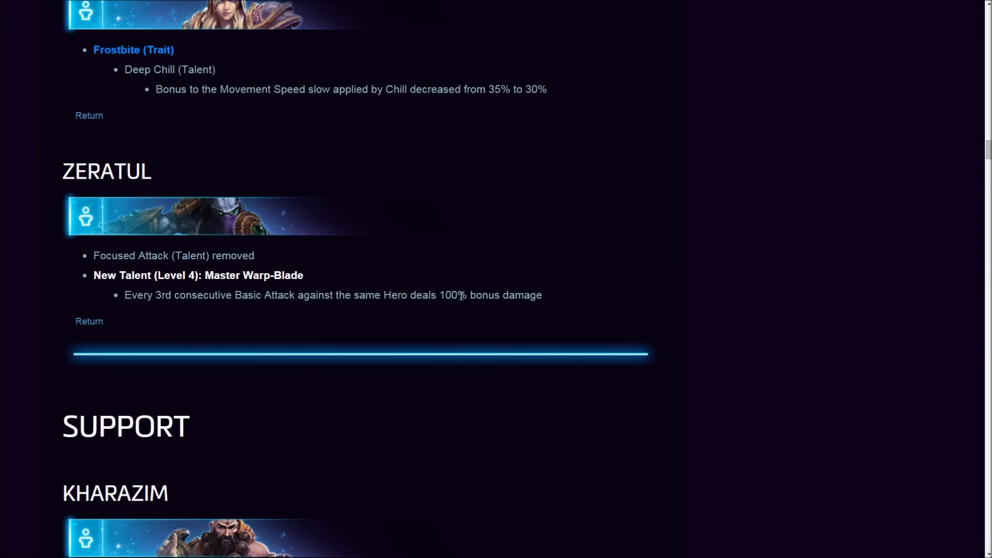
{"action": "mouse_move", "coordinate": [342, 313]}
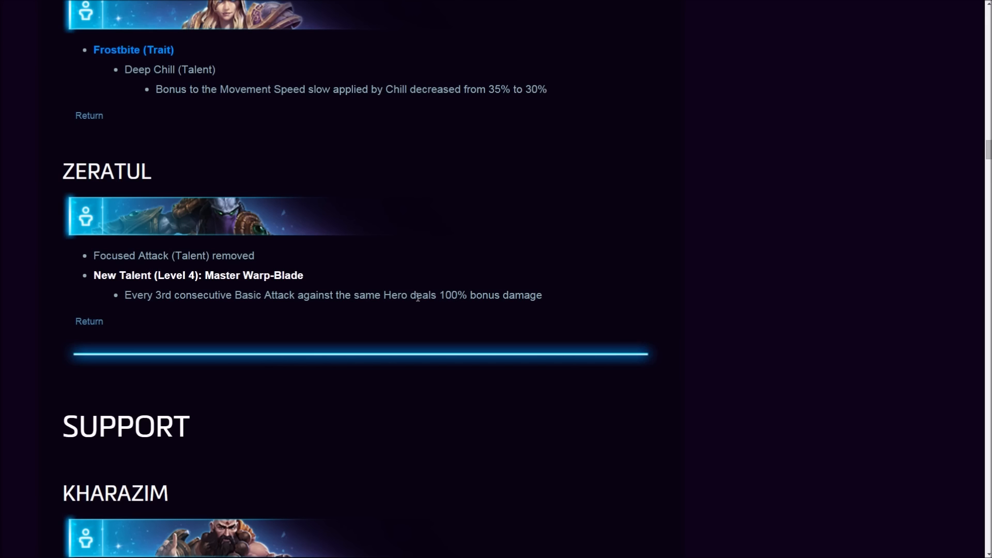
{"action": "mouse_move", "coordinate": [230, 272]}
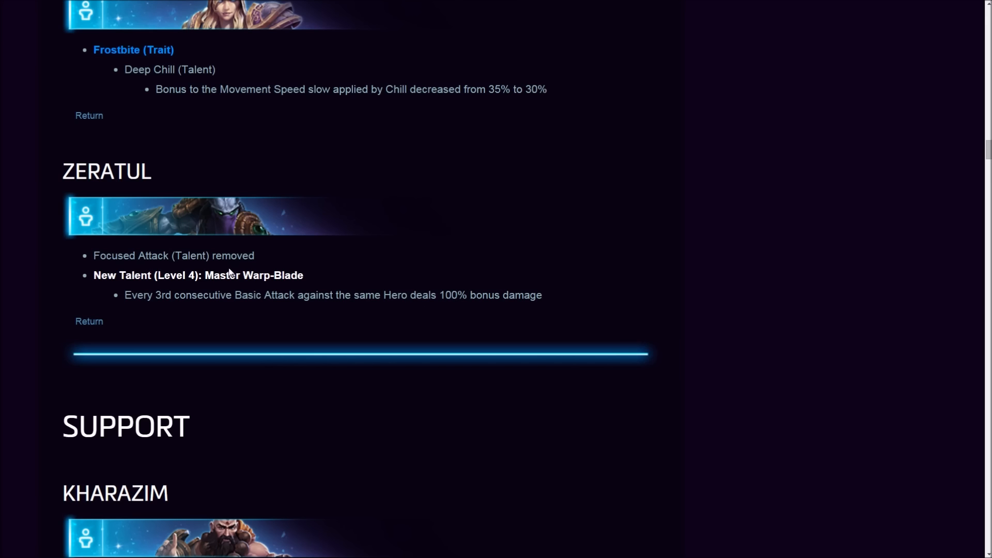
{"action": "mouse_move", "coordinate": [319, 306]}
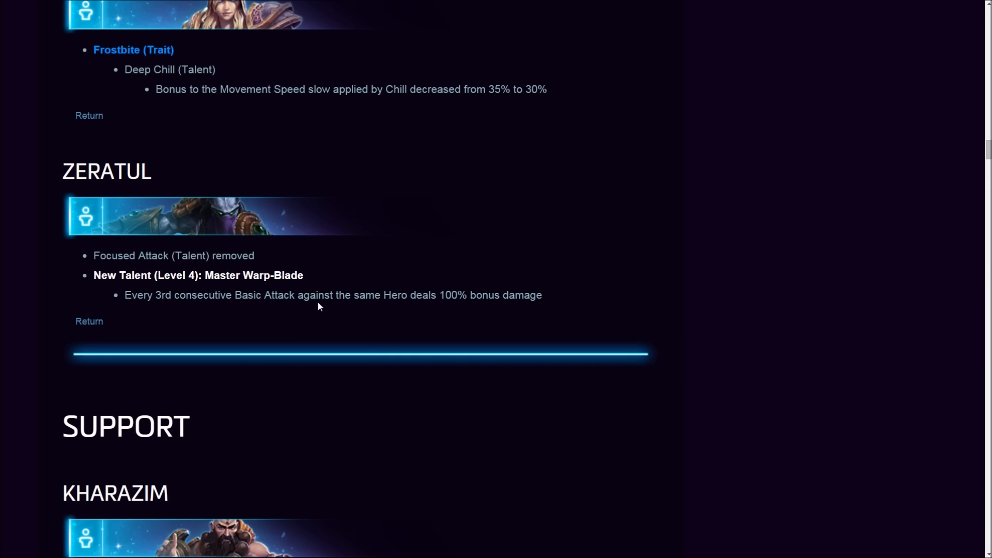
{"action": "mouse_move", "coordinate": [322, 295]}
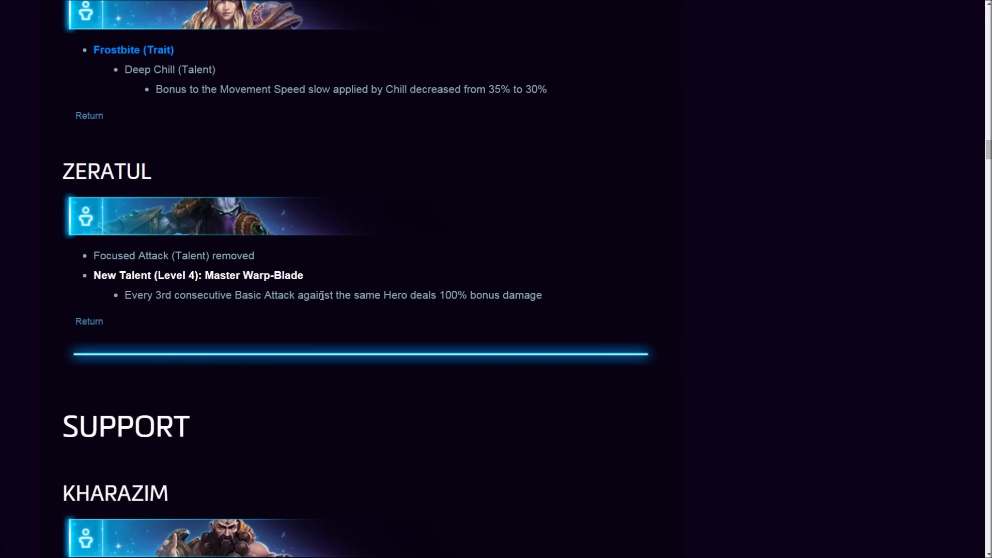
{"action": "mouse_move", "coordinate": [100, 255]}
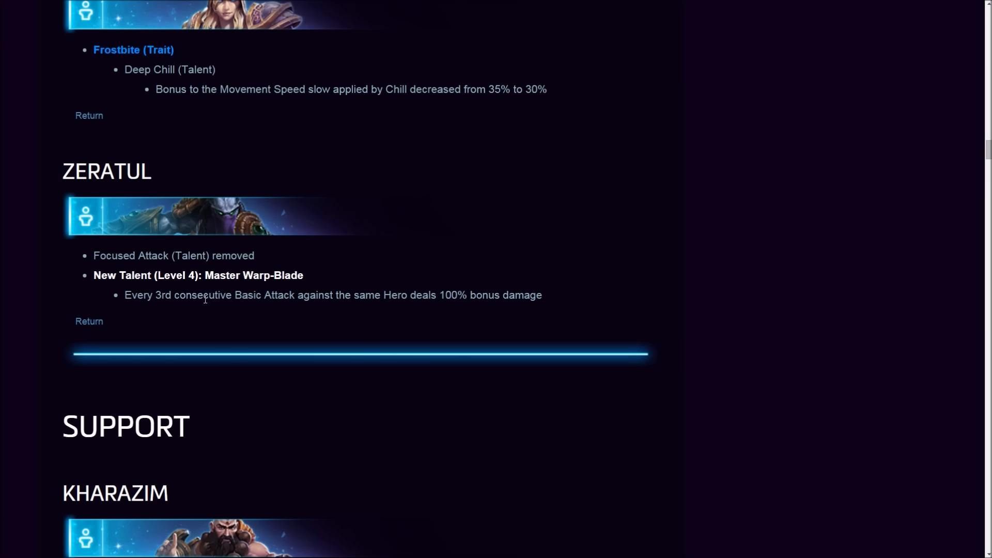
{"action": "double_click", "coordinate": [222, 274]}
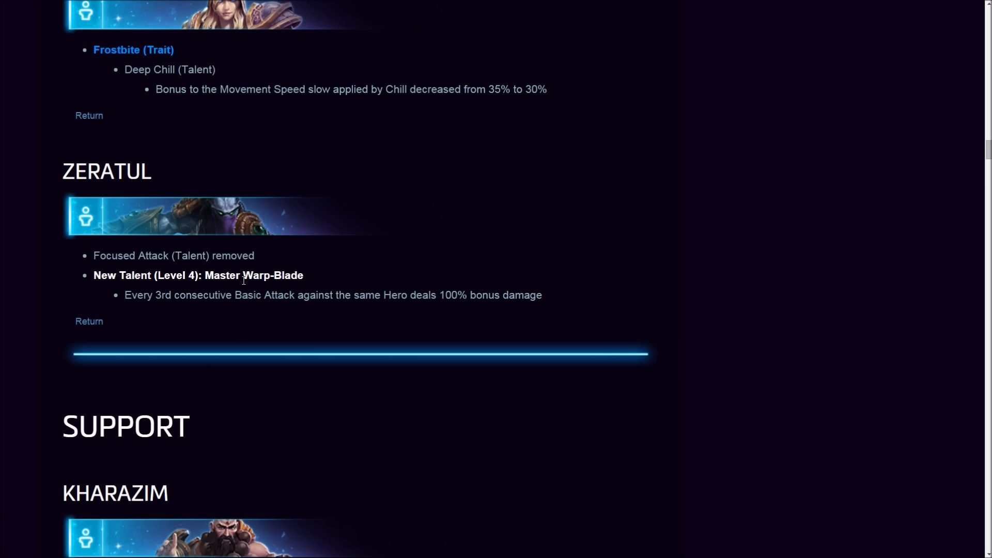
{"action": "mouse_move", "coordinate": [216, 270]}
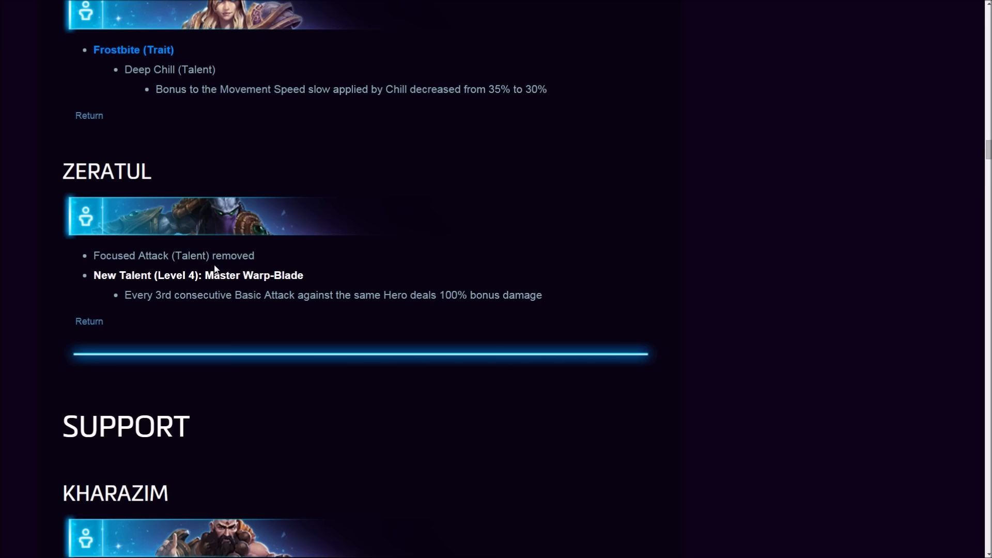
{"action": "double_click", "coordinate": [222, 275]}
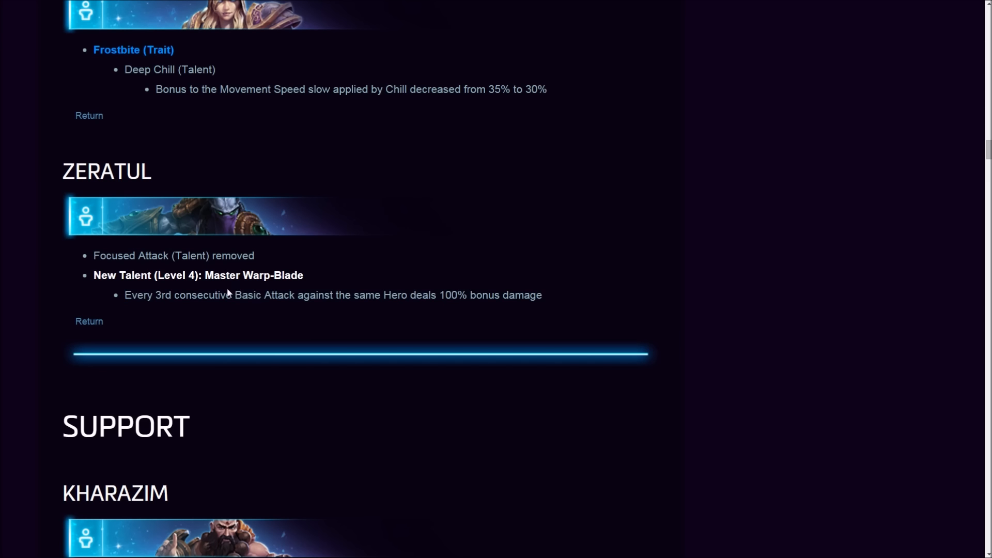
{"action": "scroll", "scroll_direction": "down", "scroll_amount": 3}
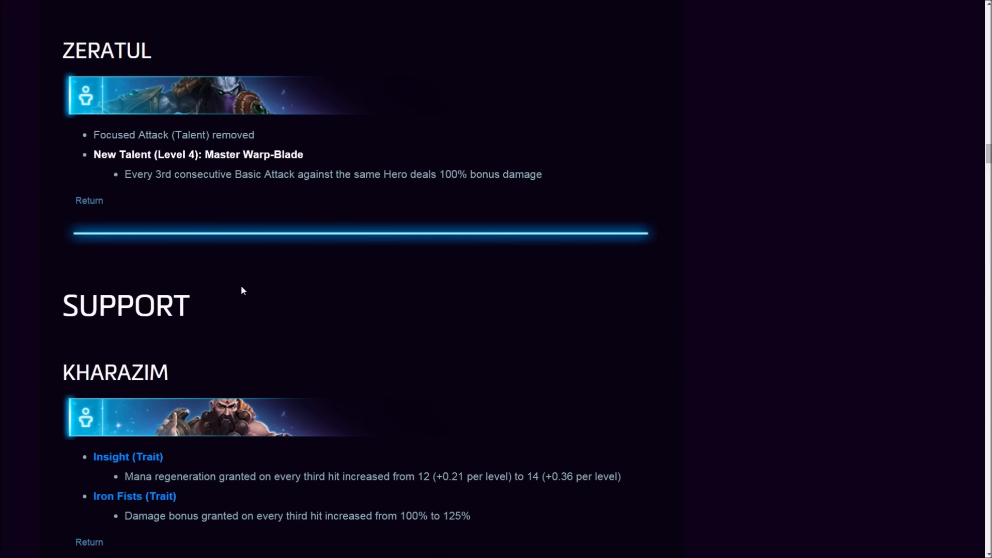
- Read Kharazim's Insight mana regeneration change, highlighting the line while reading
{"action": "scroll", "scroll_direction": "down", "scroll_amount": 3}
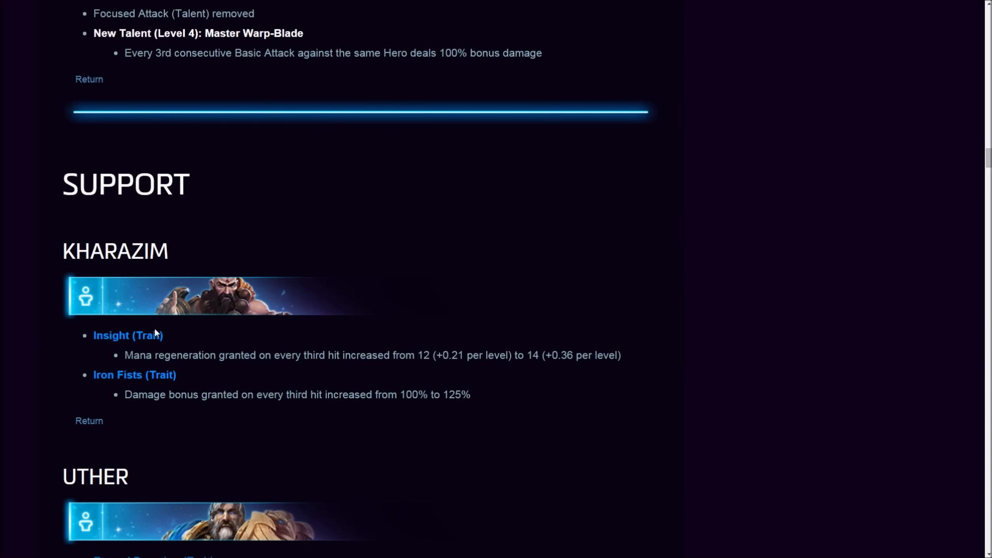
{"action": "mouse_move", "coordinate": [135, 358]}
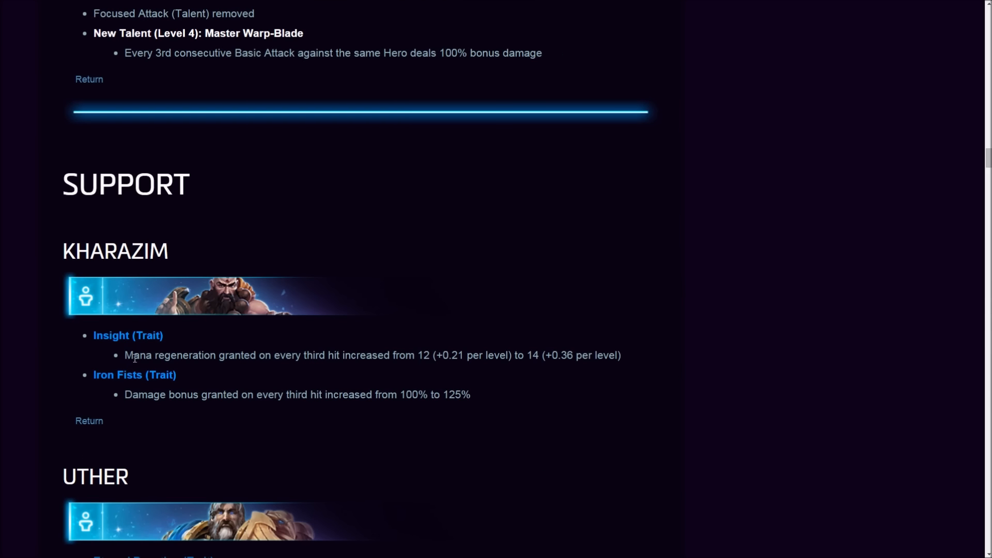
{"action": "mouse_move", "coordinate": [422, 352]}
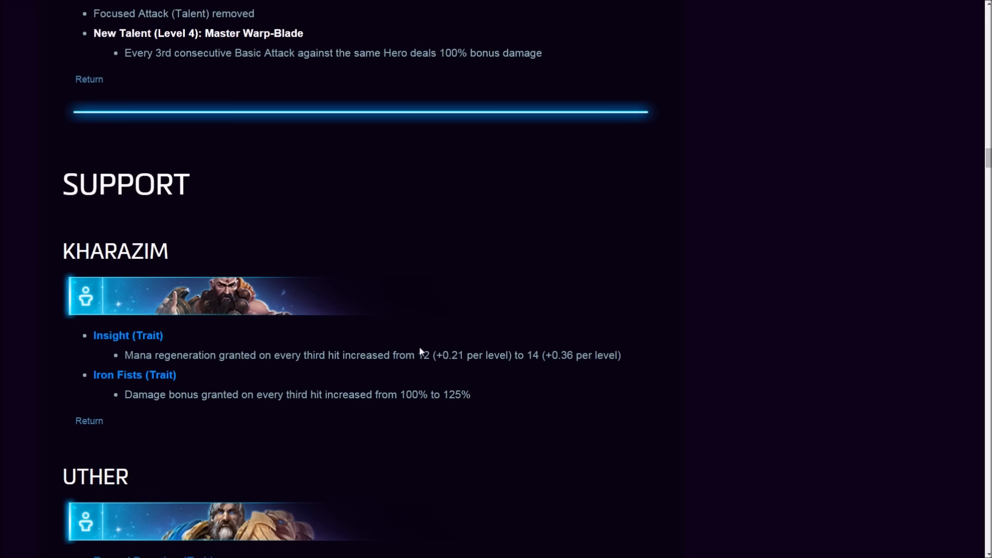
{"action": "mouse_move", "coordinate": [265, 373]}
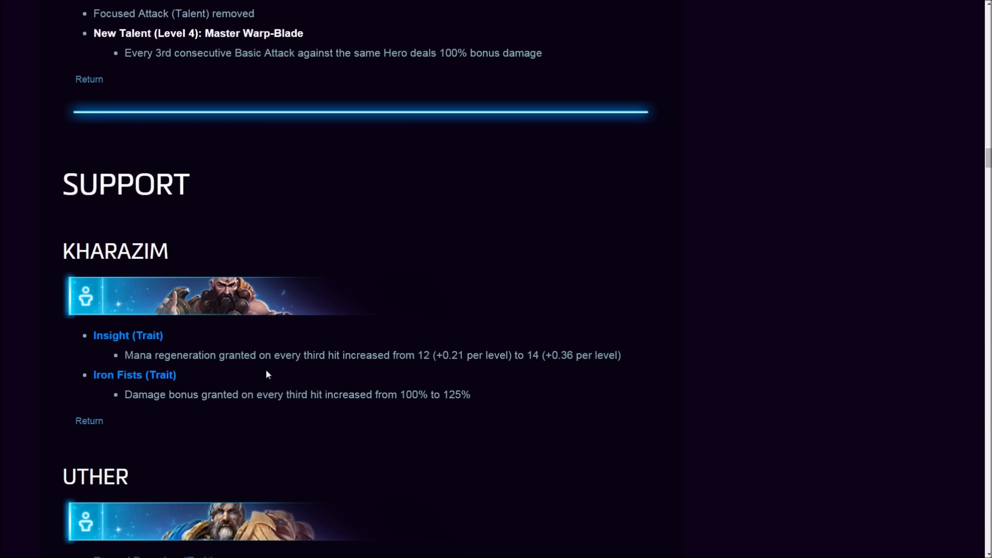
{"action": "mouse_move", "coordinate": [261, 341]}
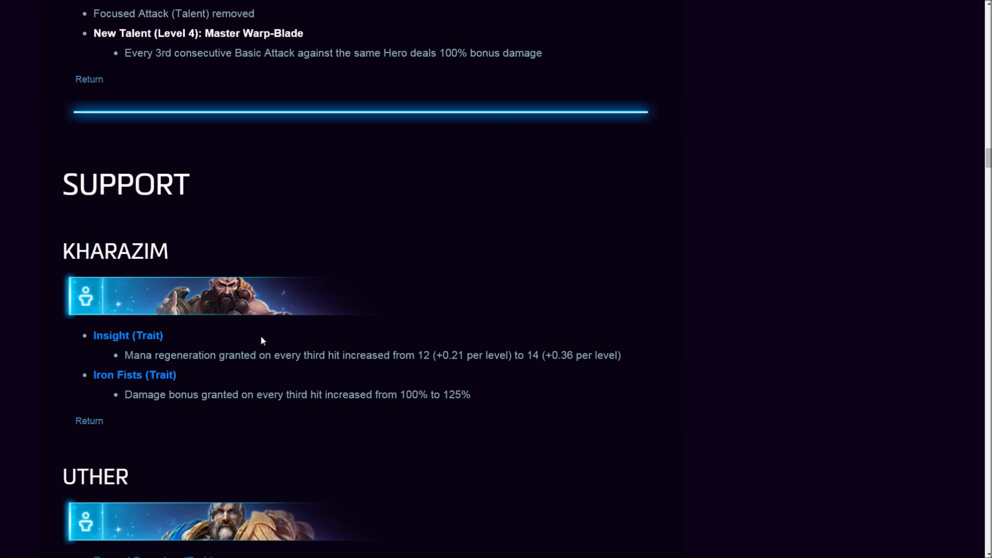
{"action": "double_click", "coordinate": [148, 334]}
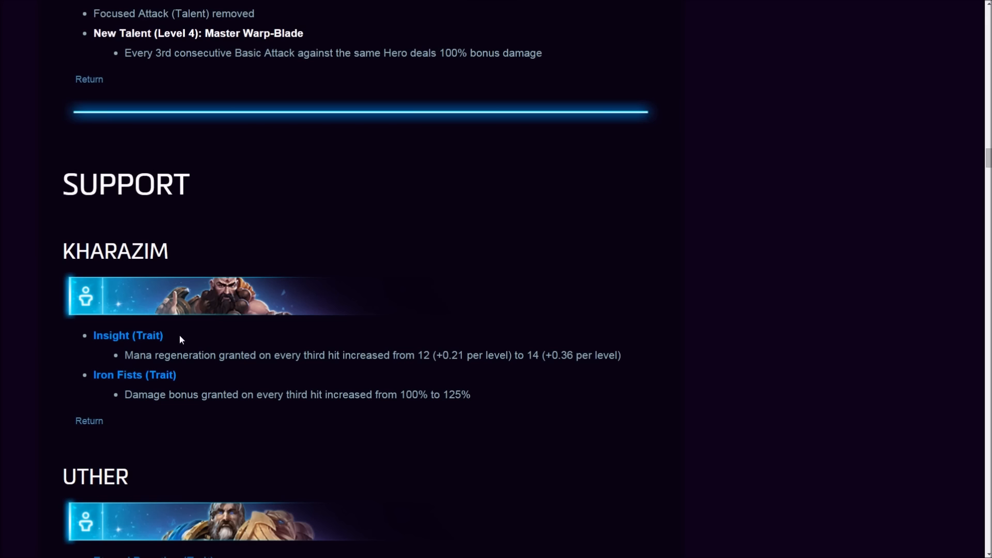
{"action": "mouse_move", "coordinate": [187, 335]}
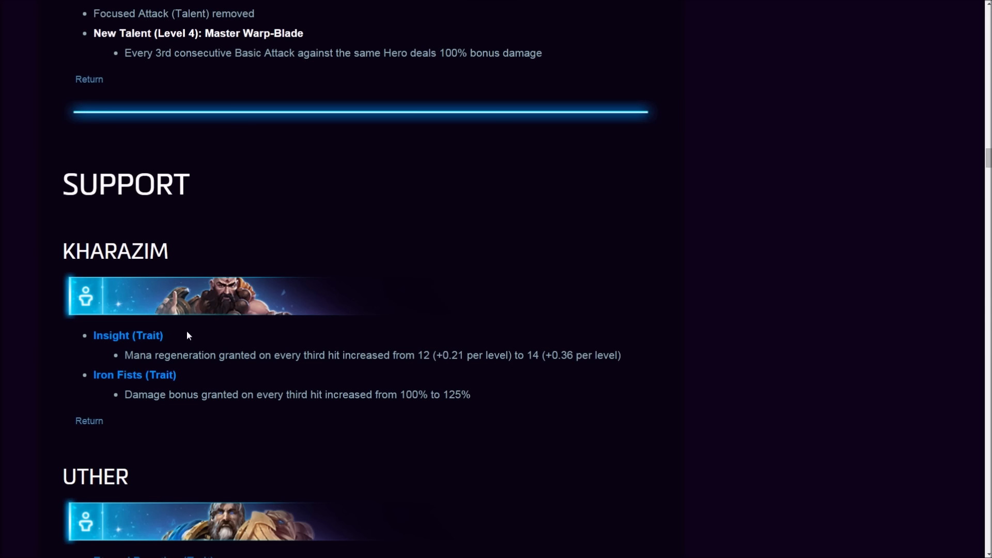
{"action": "mouse_move", "coordinate": [197, 350]}
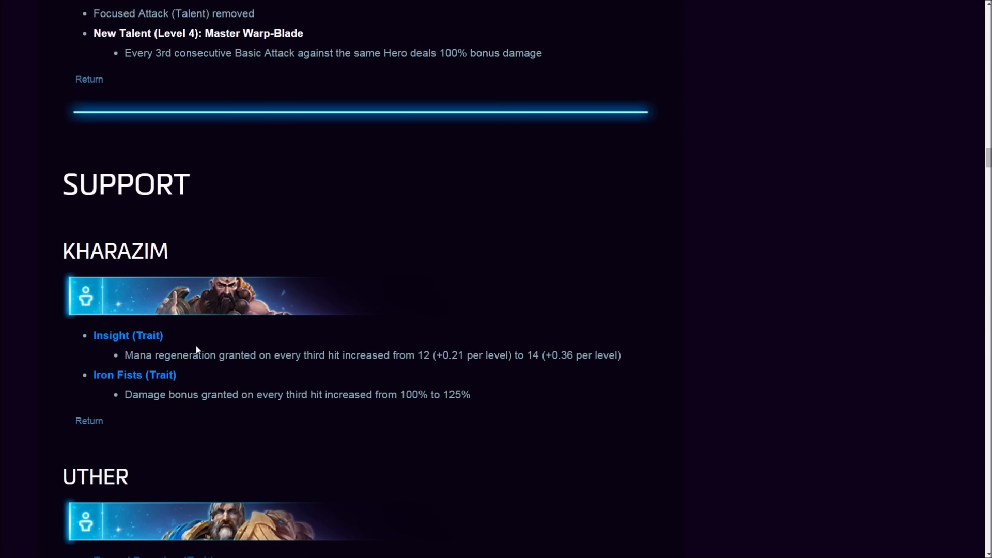
{"action": "mouse_move", "coordinate": [196, 359]}
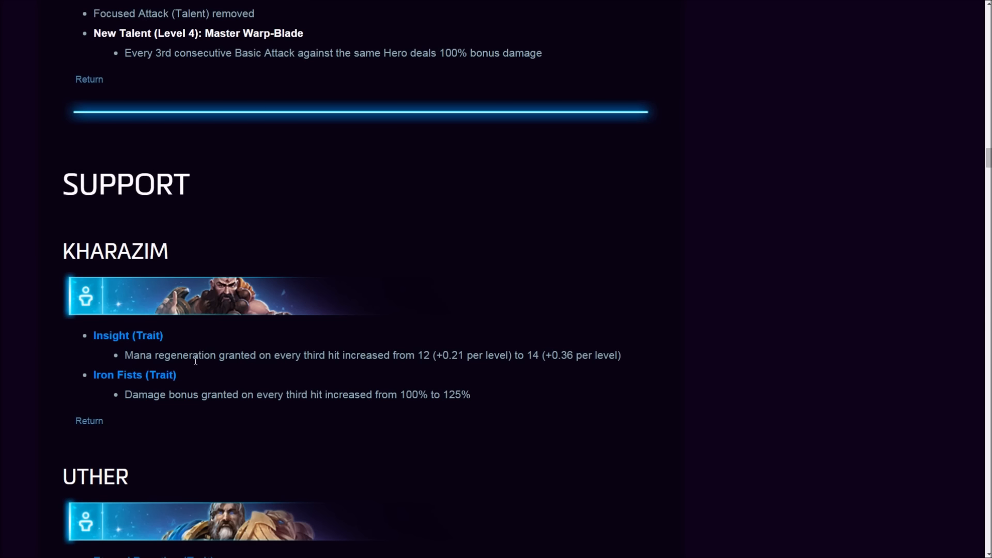
{"action": "mouse_move", "coordinate": [168, 350]}
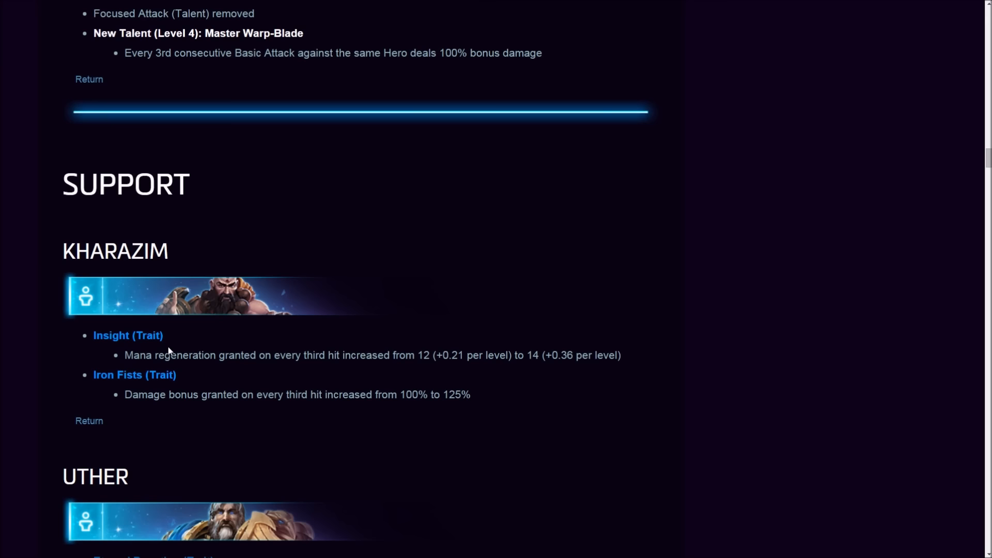
{"action": "mouse_move", "coordinate": [172, 353]}
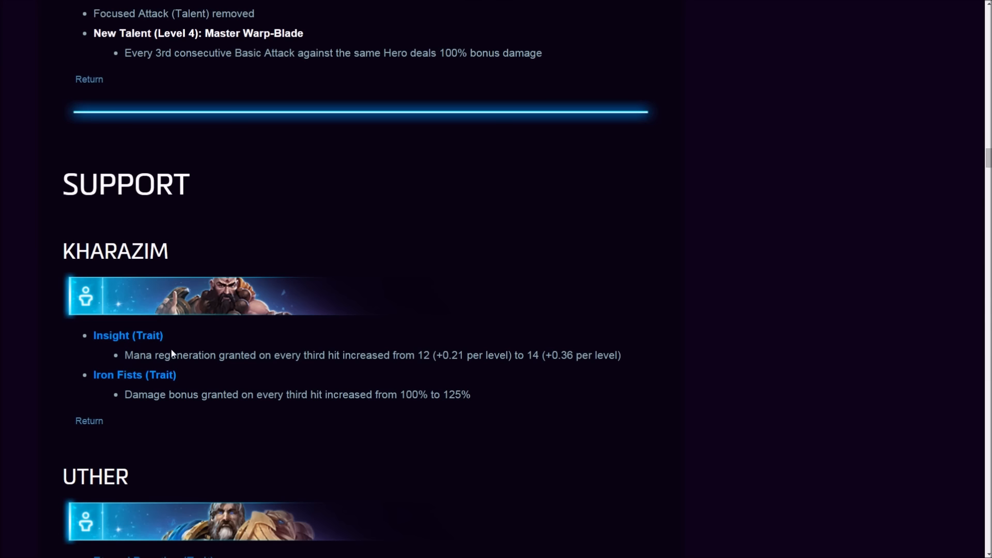
{"action": "mouse_move", "coordinate": [117, 330]}
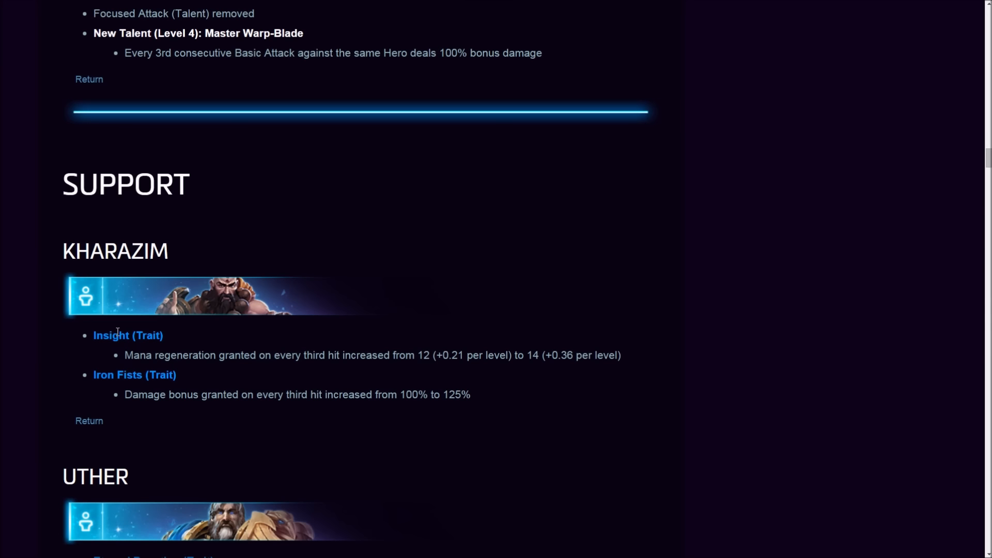
{"action": "triple_click", "coordinate": [372, 354]}
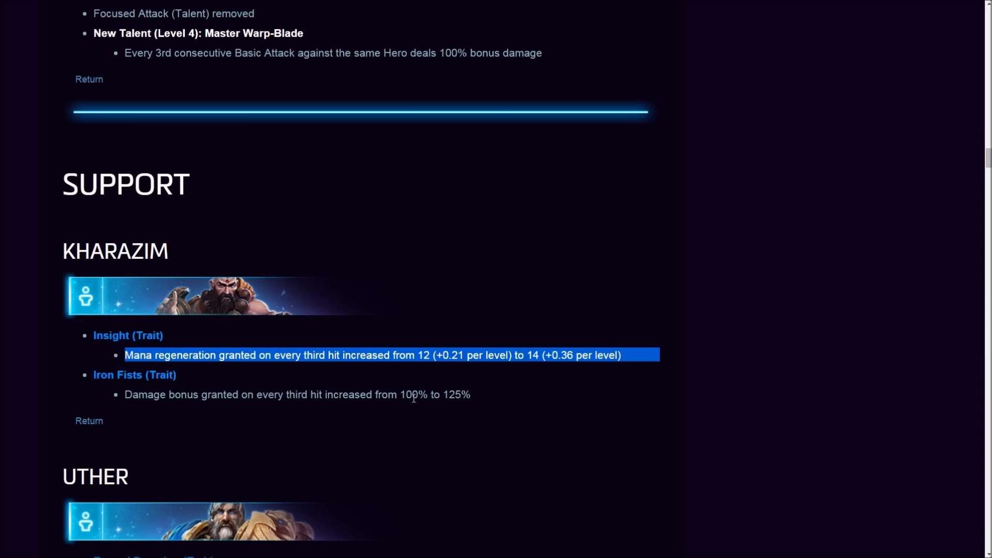
{"action": "left_click", "coordinate": [428, 418]}
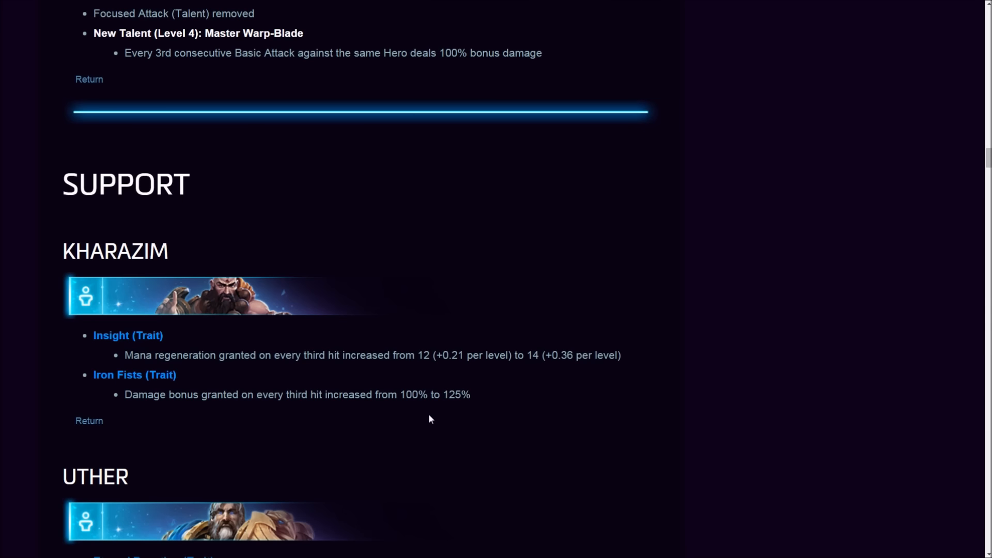
{"action": "mouse_move", "coordinate": [388, 352]}
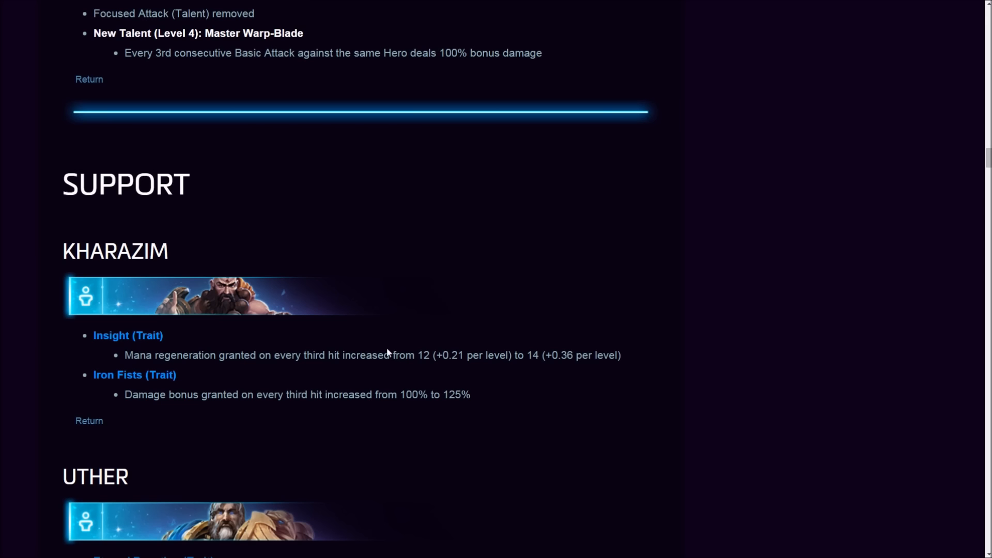
- Read Kharazim's Iron Fists damage bonus change, then continue down to Uther's notes
{"action": "double_click", "coordinate": [127, 334]}
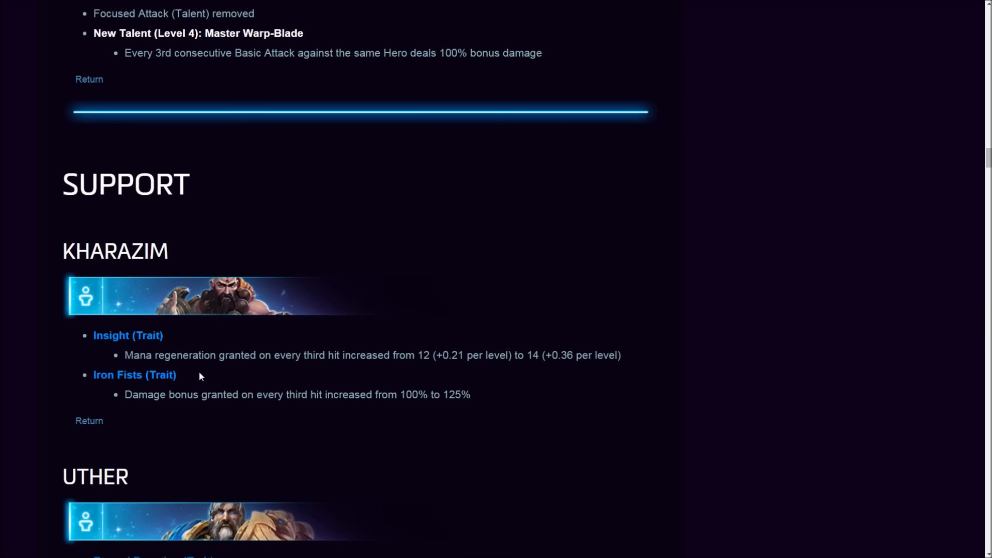
{"action": "mouse_move", "coordinate": [111, 353]}
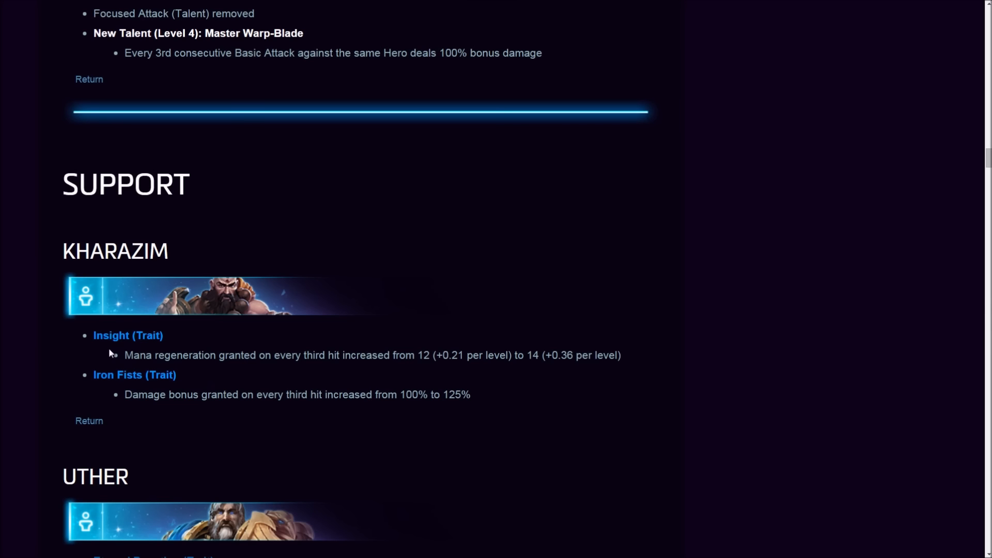
{"action": "mouse_move", "coordinate": [92, 374]}
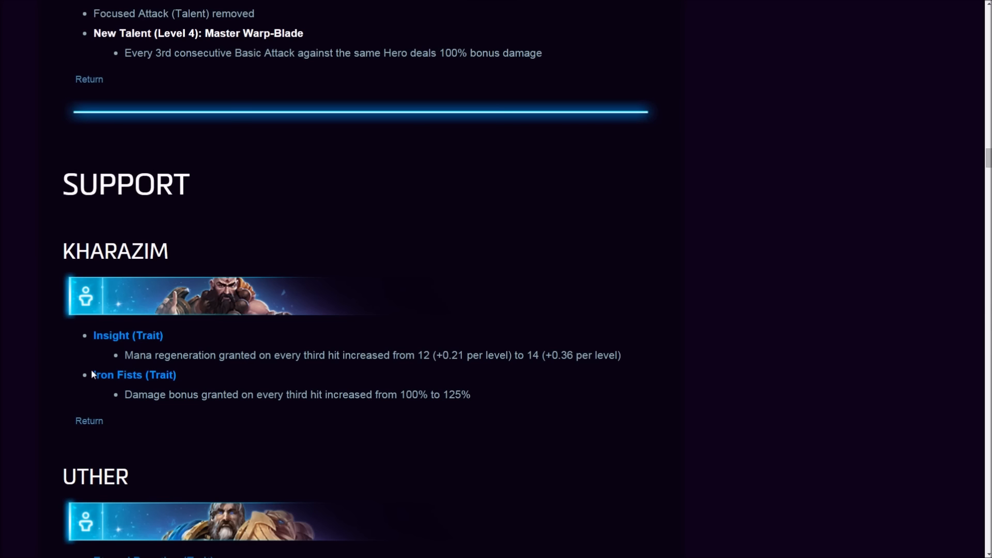
{"action": "triple_click", "coordinate": [296, 394]}
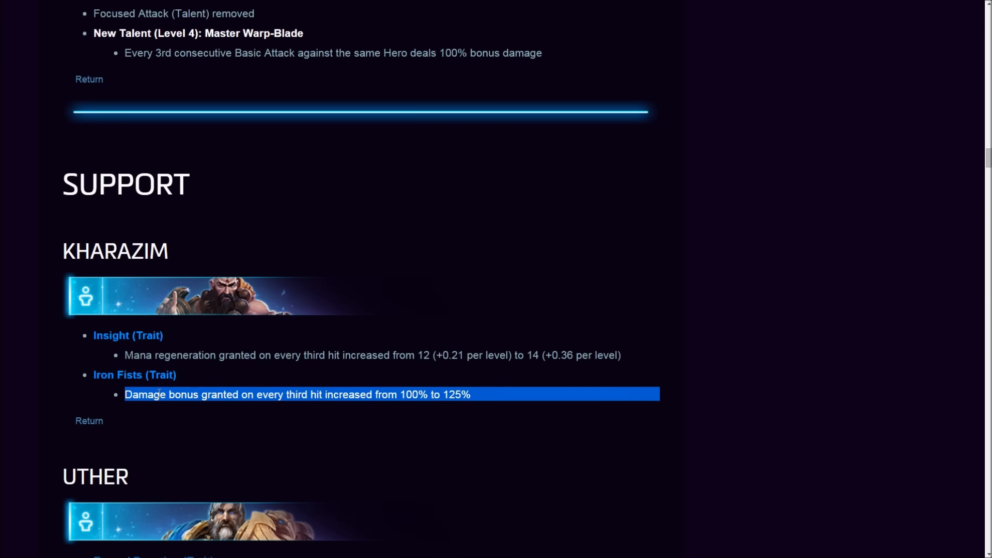
{"action": "left_click", "coordinate": [235, 394]}
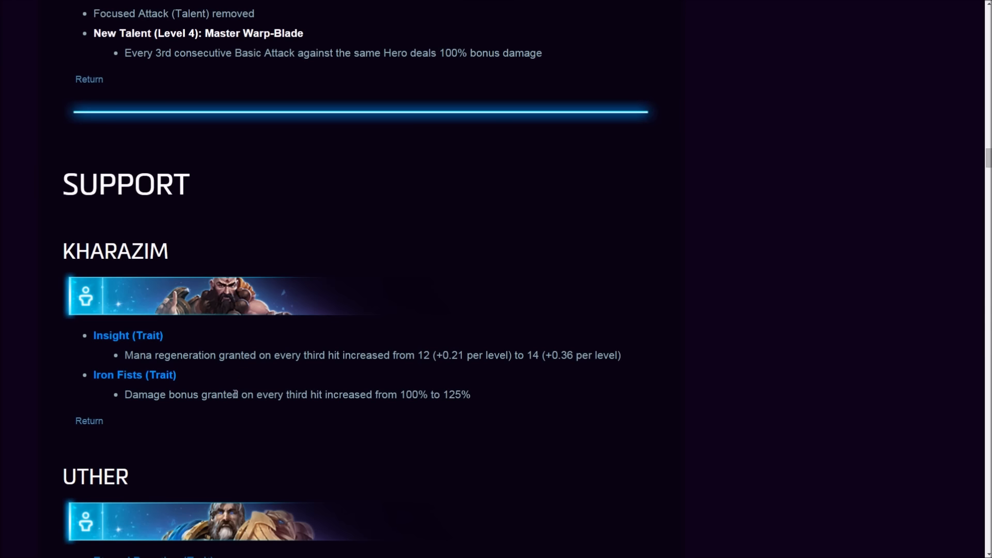
{"action": "mouse_move", "coordinate": [323, 410]}
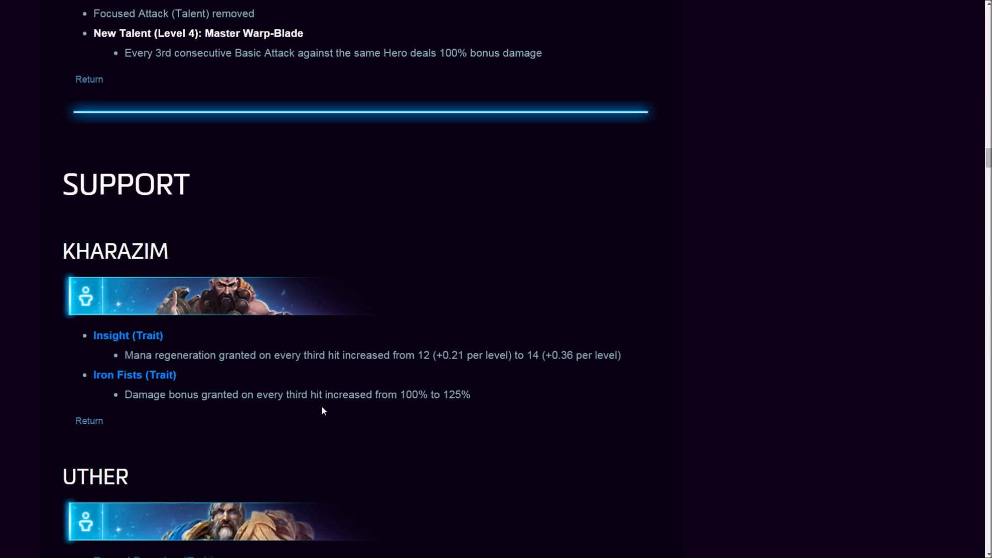
{"action": "mouse_move", "coordinate": [308, 405]}
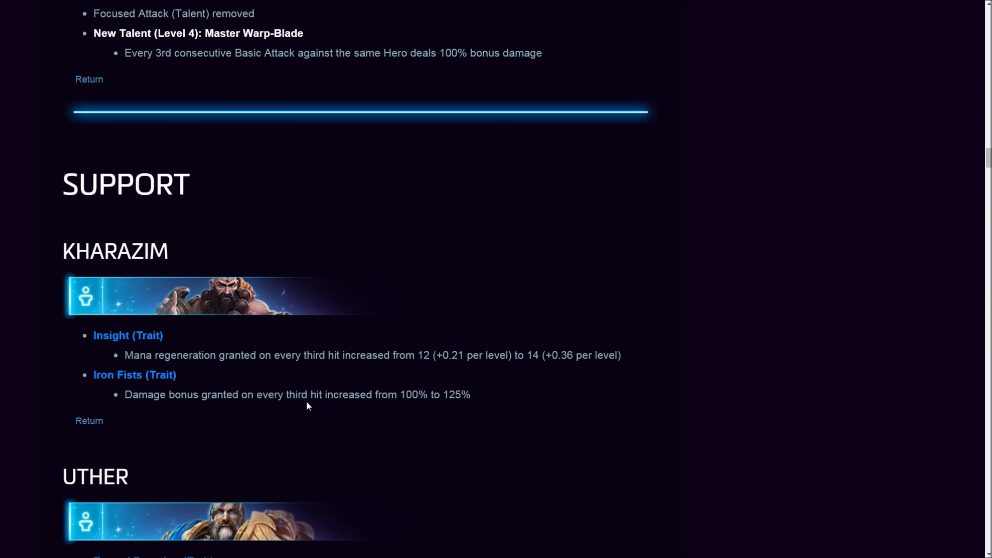
{"action": "scroll", "scroll_direction": "down", "scroll_amount": 3}
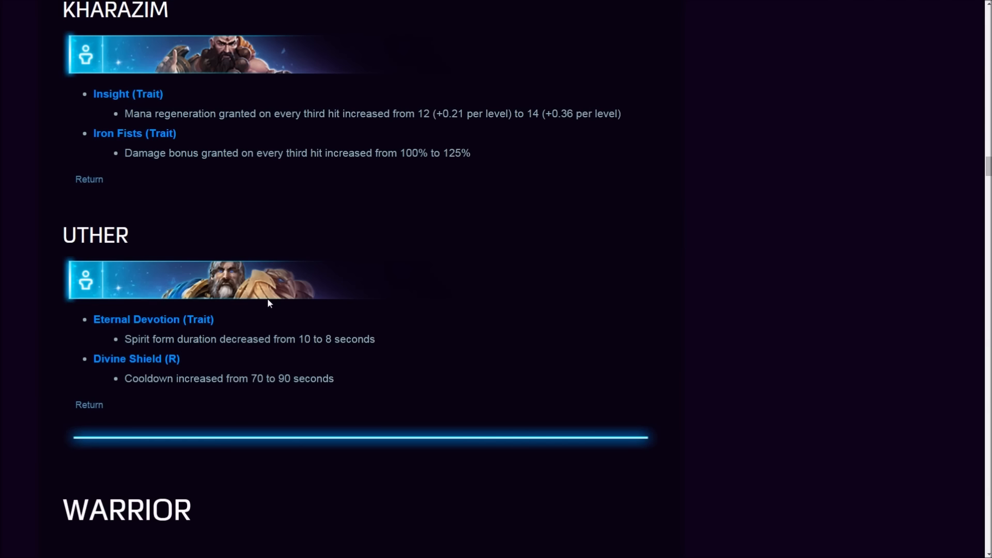
{"action": "mouse_move", "coordinate": [144, 340]}
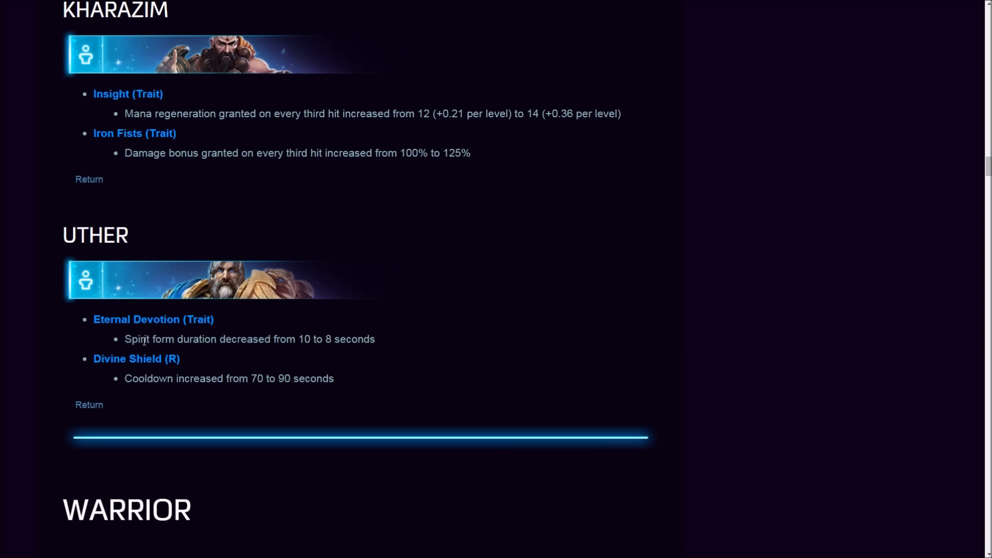
{"action": "mouse_move", "coordinate": [293, 353]}
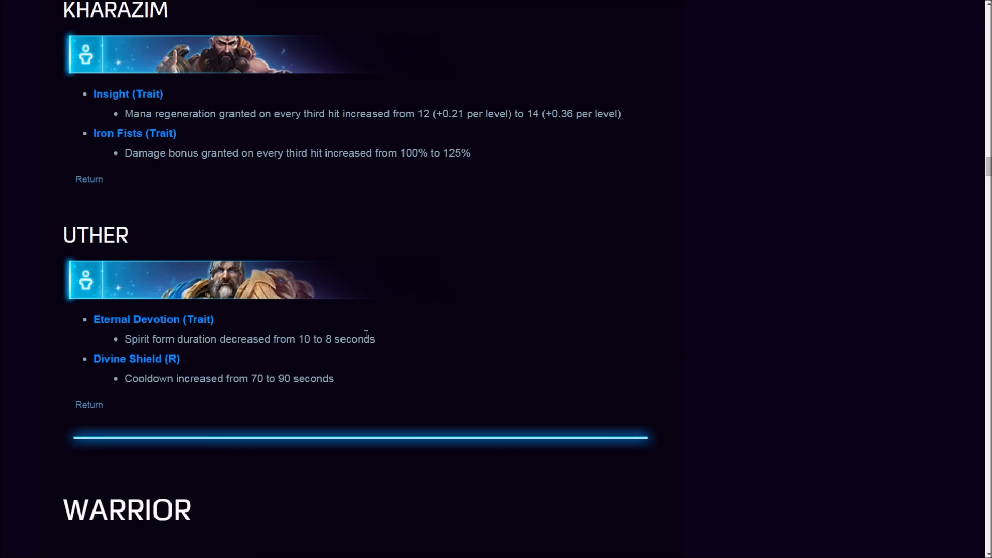
{"action": "mouse_move", "coordinate": [384, 373]}
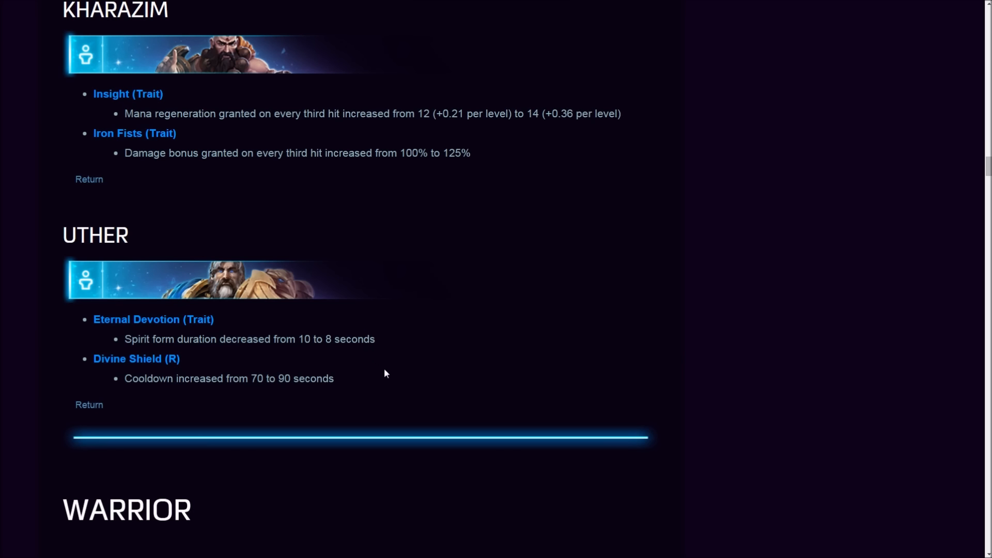
{"action": "mouse_move", "coordinate": [400, 371]}
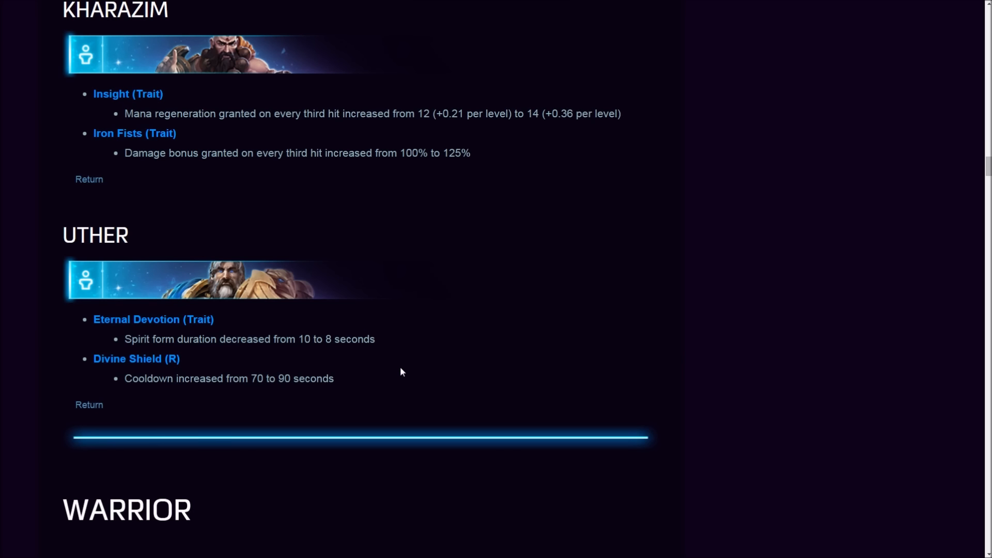
{"action": "mouse_move", "coordinate": [242, 340]}
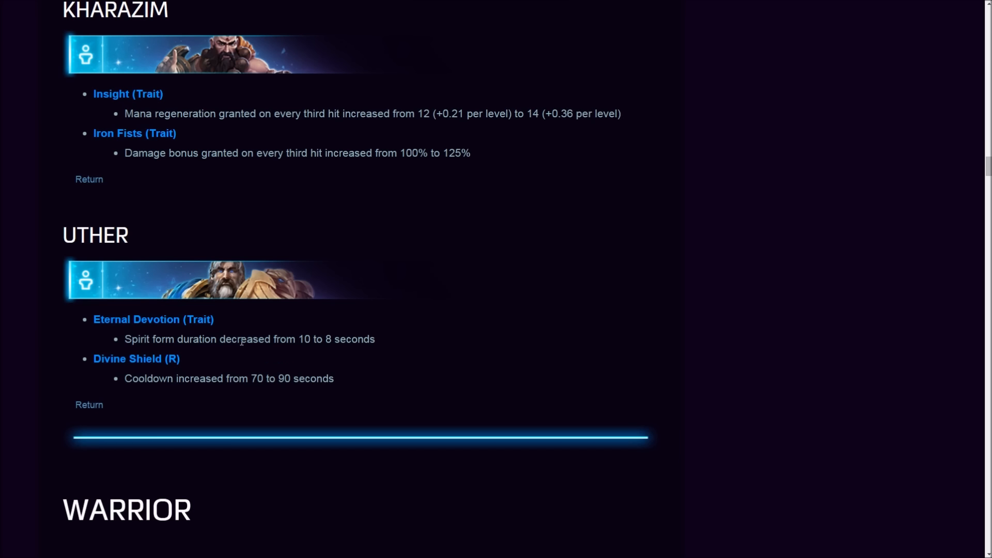
{"action": "mouse_move", "coordinate": [312, 395]}
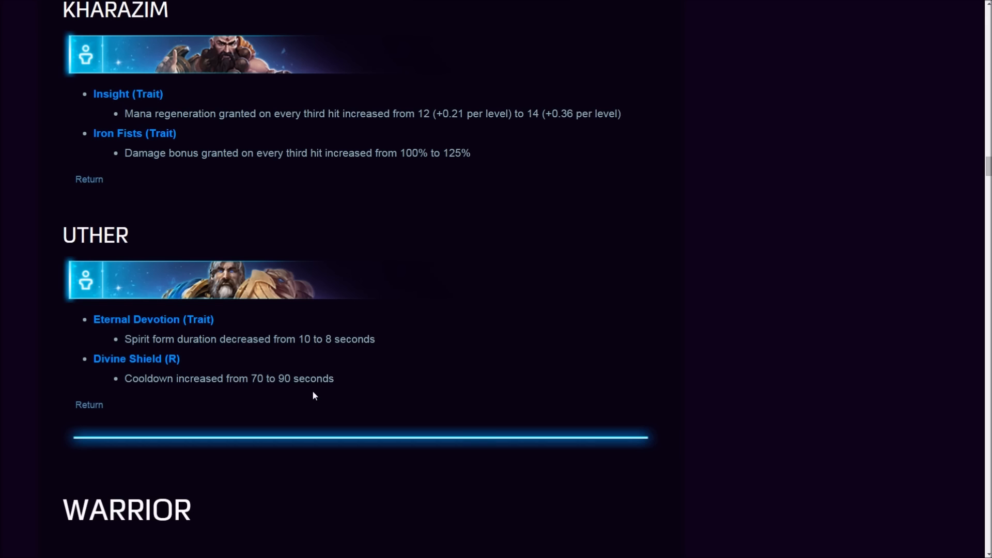
{"action": "mouse_move", "coordinate": [171, 374]}
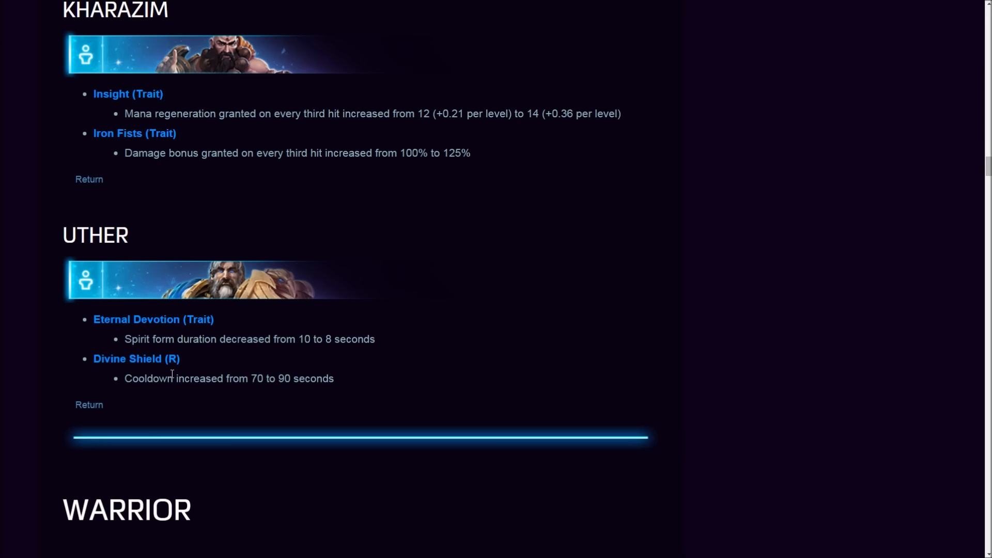
{"action": "mouse_move", "coordinate": [179, 336]}
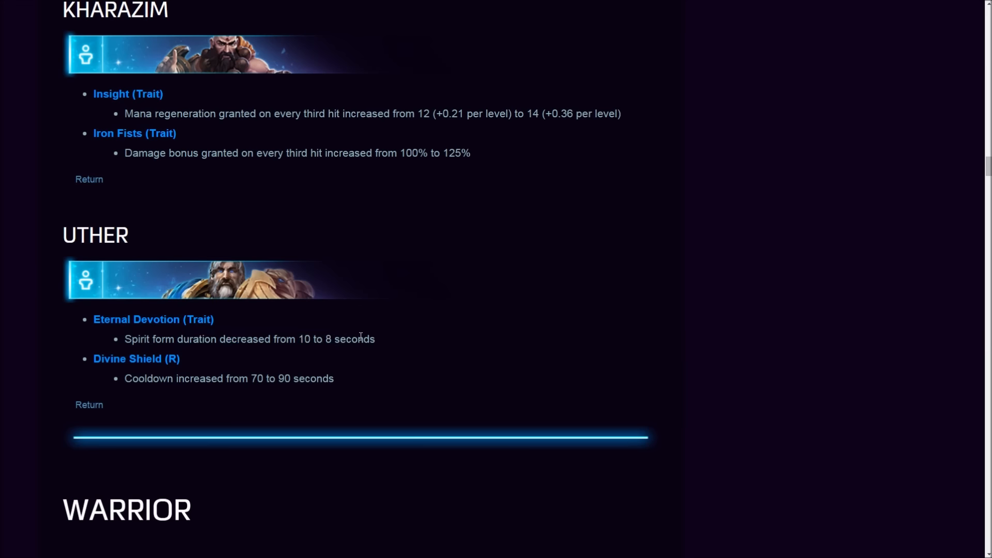
{"action": "mouse_move", "coordinate": [343, 355]}
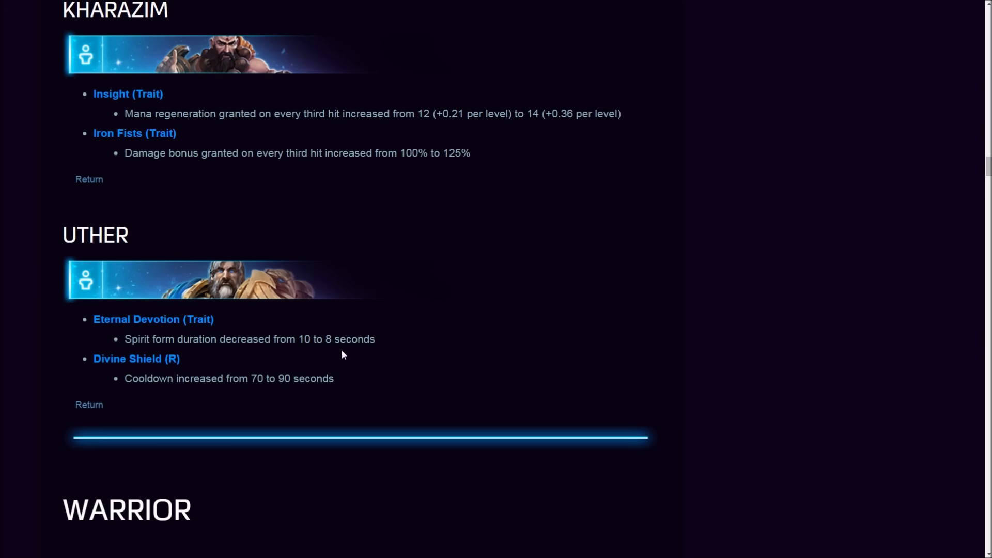
{"action": "mouse_move", "coordinate": [149, 355]}
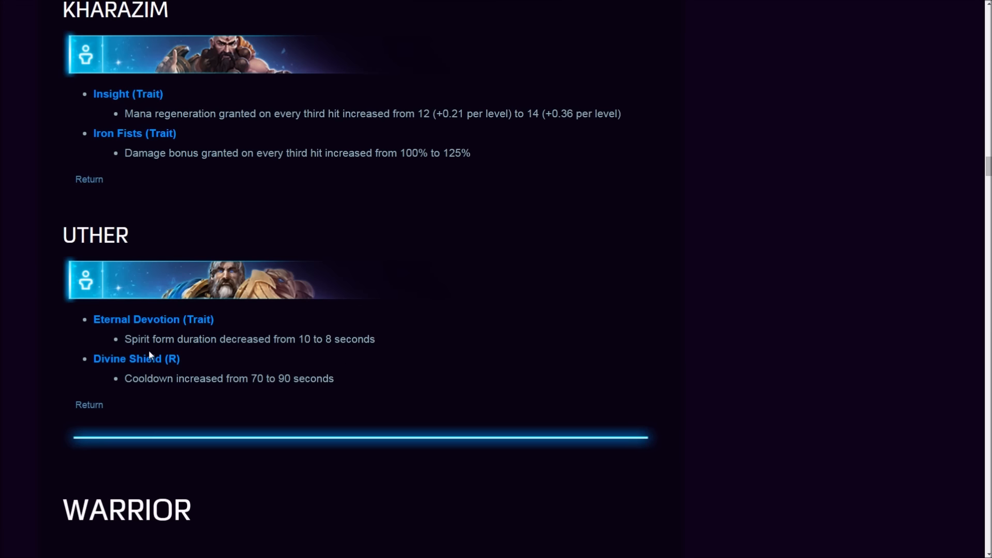
{"action": "mouse_move", "coordinate": [128, 376]}
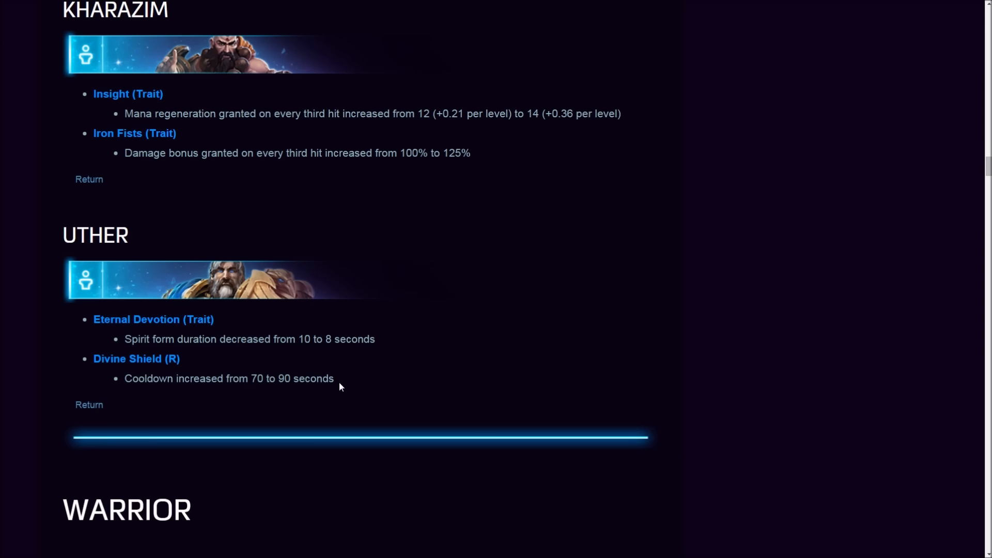
{"action": "mouse_move", "coordinate": [335, 389]}
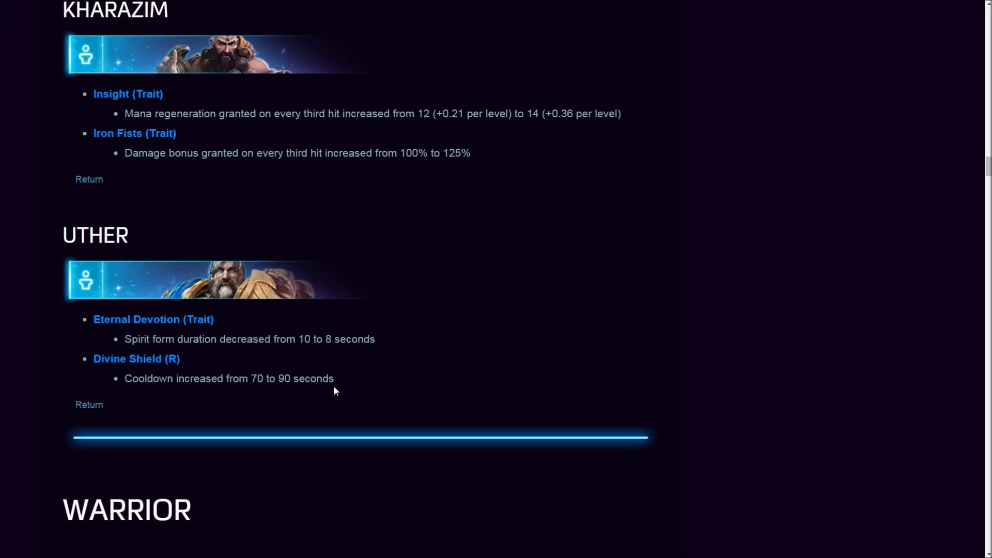
- Read Uther's Divine Shield change, then continue down to Leoric in the Warrior section
{"action": "double_click", "coordinate": [136, 358]}
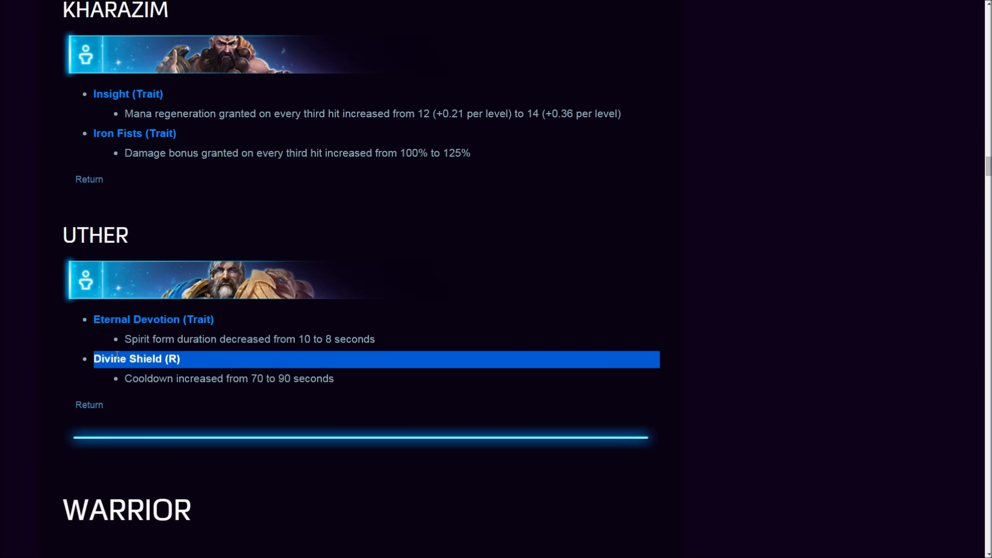
{"action": "left_click", "coordinate": [136, 358]}
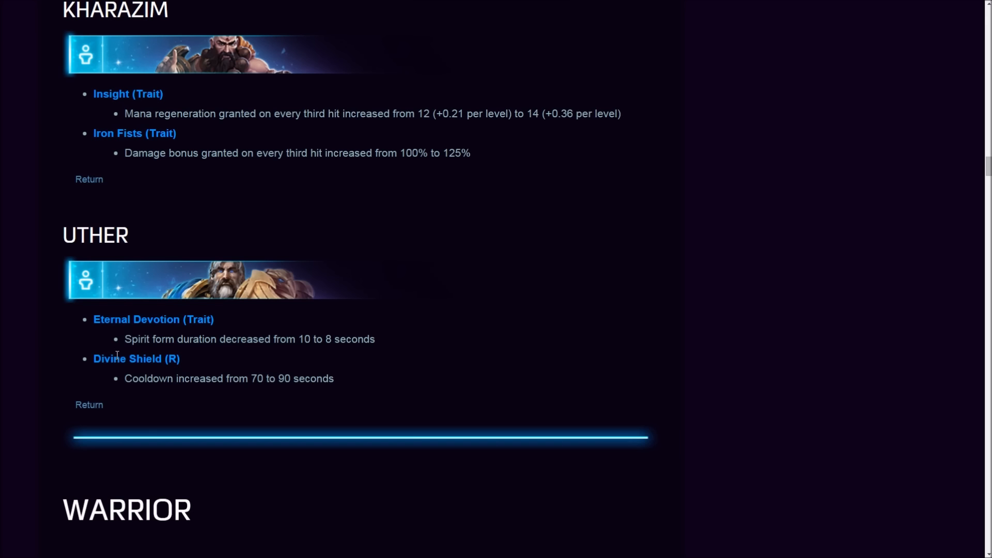
{"action": "mouse_move", "coordinate": [139, 352]}
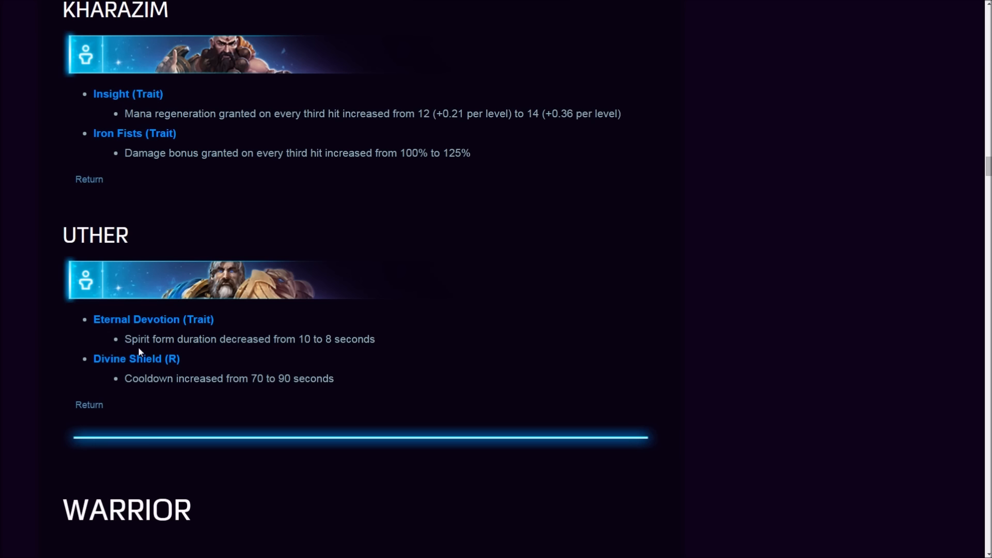
{"action": "mouse_move", "coordinate": [143, 345]}
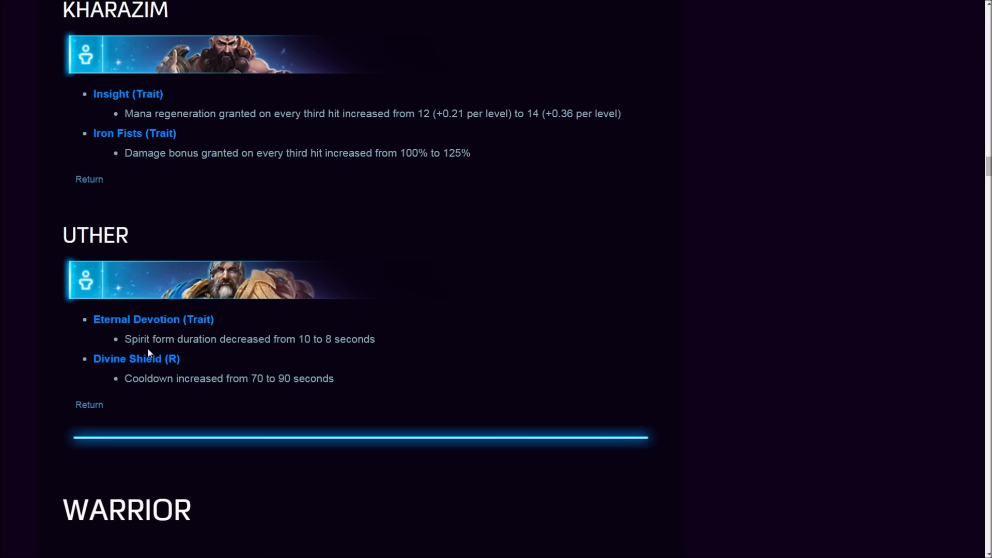
{"action": "mouse_move", "coordinate": [150, 334]}
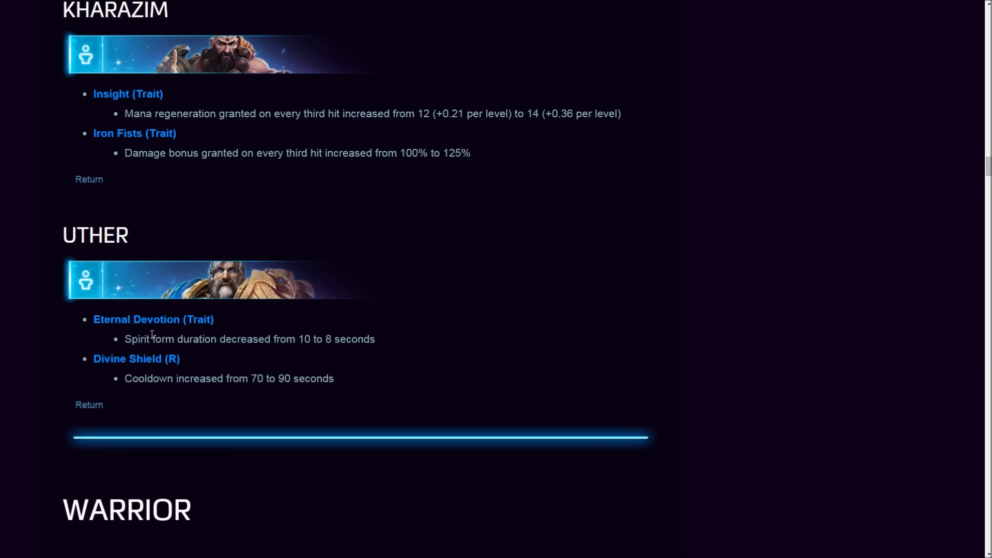
{"action": "mouse_move", "coordinate": [152, 313]}
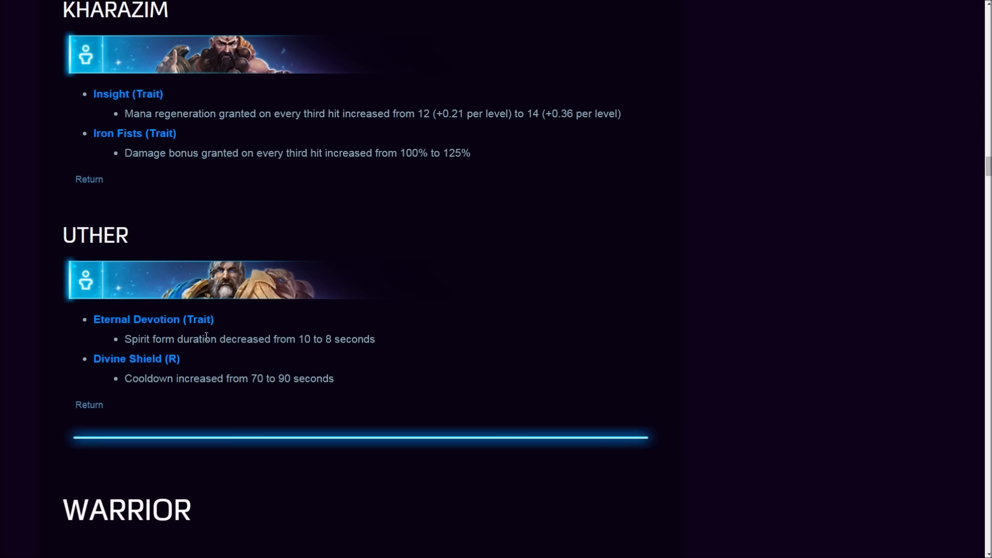
{"action": "scroll", "scroll_direction": "down", "scroll_amount": 3}
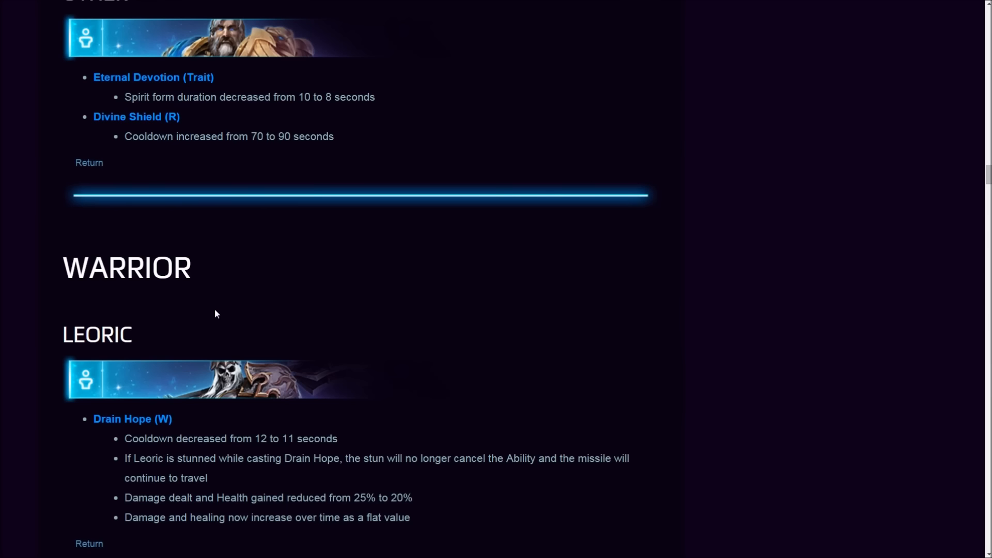
- Bring Leoric's four Drain Hope changes fully into view and clear the marked cooldown line
{"action": "scroll", "scroll_direction": "down", "scroll_amount": 3}
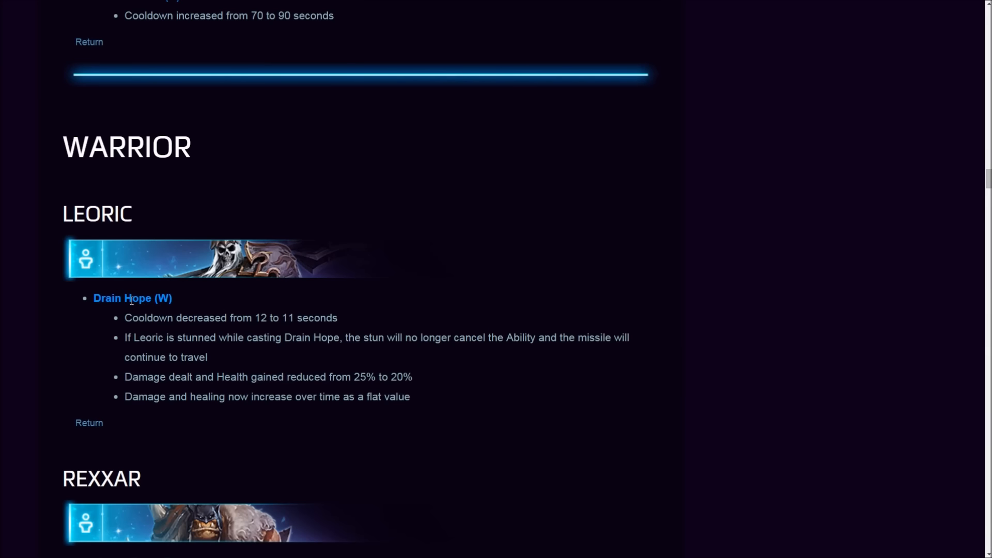
{"action": "mouse_move", "coordinate": [228, 333]}
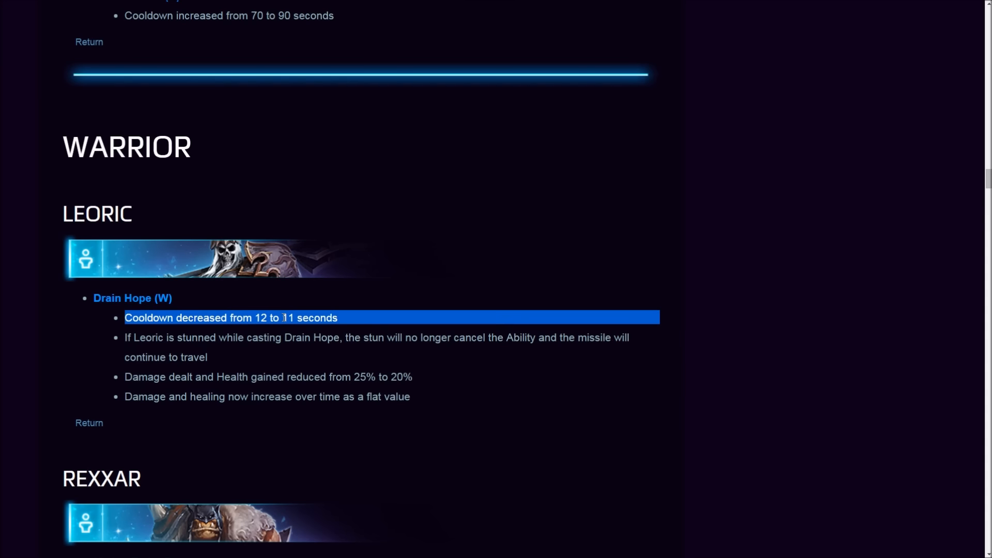
{"action": "left_click", "coordinate": [149, 343]}
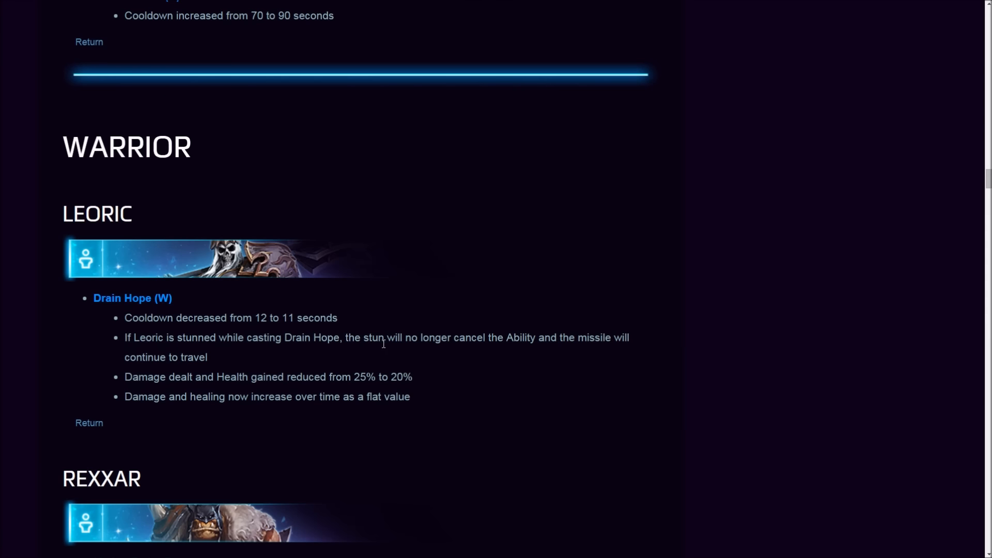
{"action": "mouse_move", "coordinate": [221, 354]}
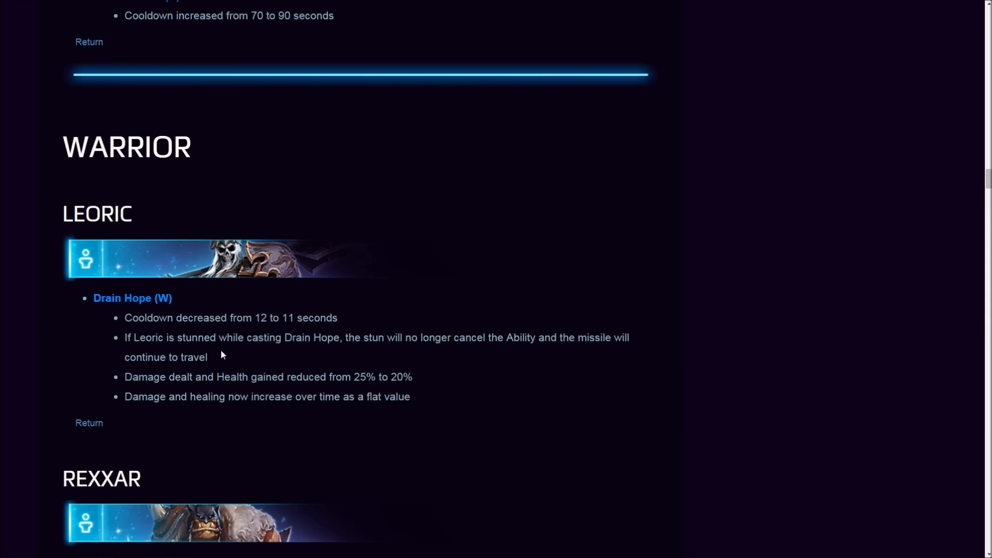
{"action": "mouse_move", "coordinate": [140, 390]}
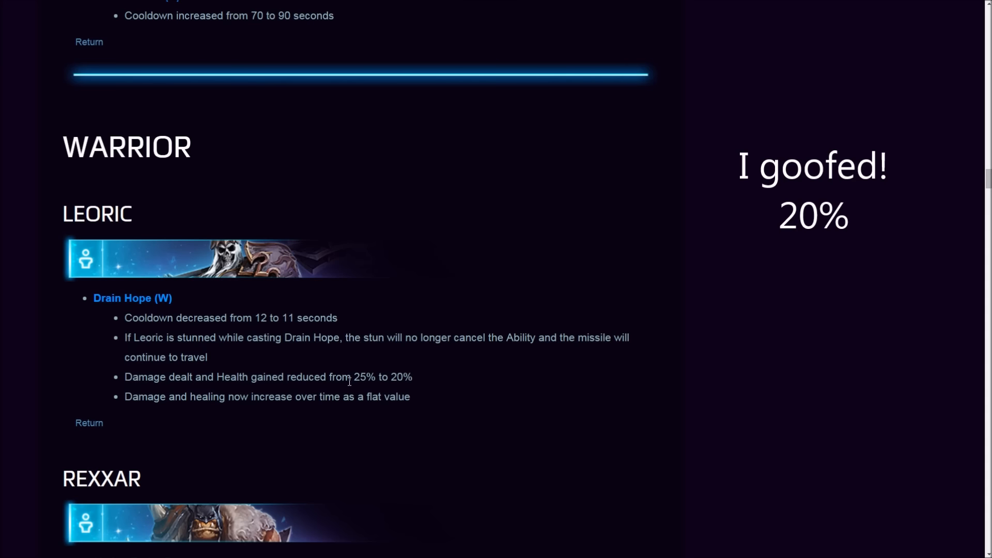
- Read Leoric's Drain Hope damage reduction line, highlighting its percentage values
{"action": "double_click", "coordinate": [289, 317]}
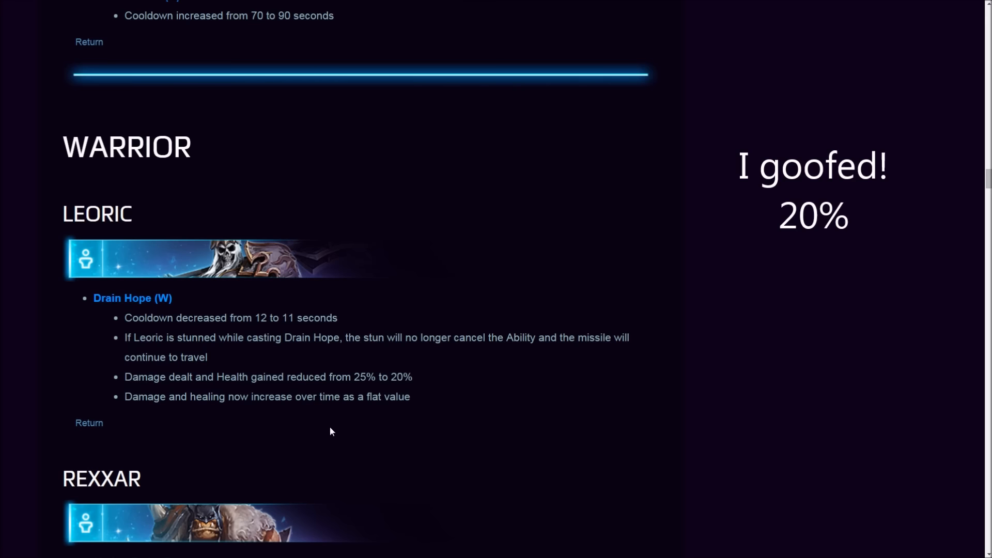
{"action": "mouse_move", "coordinate": [195, 409]}
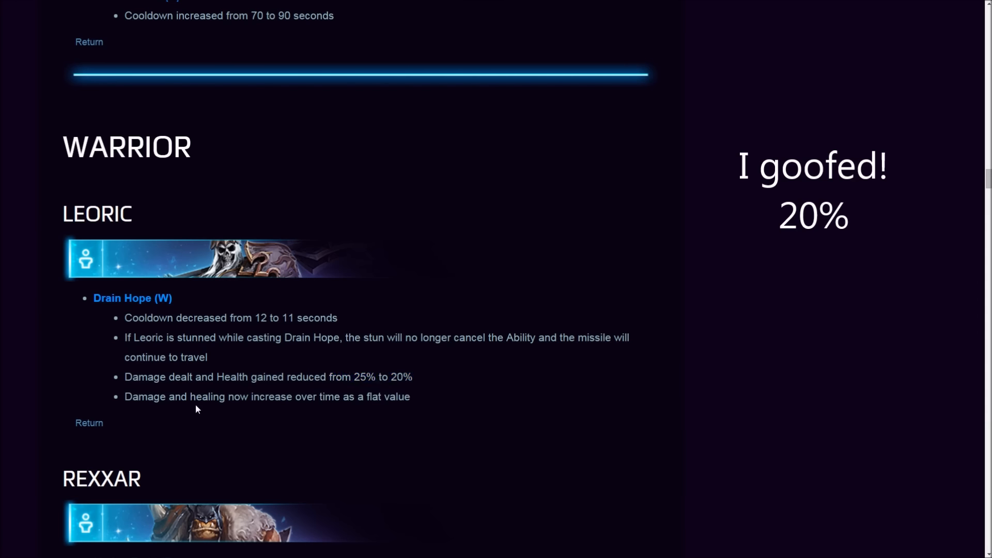
{"action": "mouse_move", "coordinate": [367, 412]}
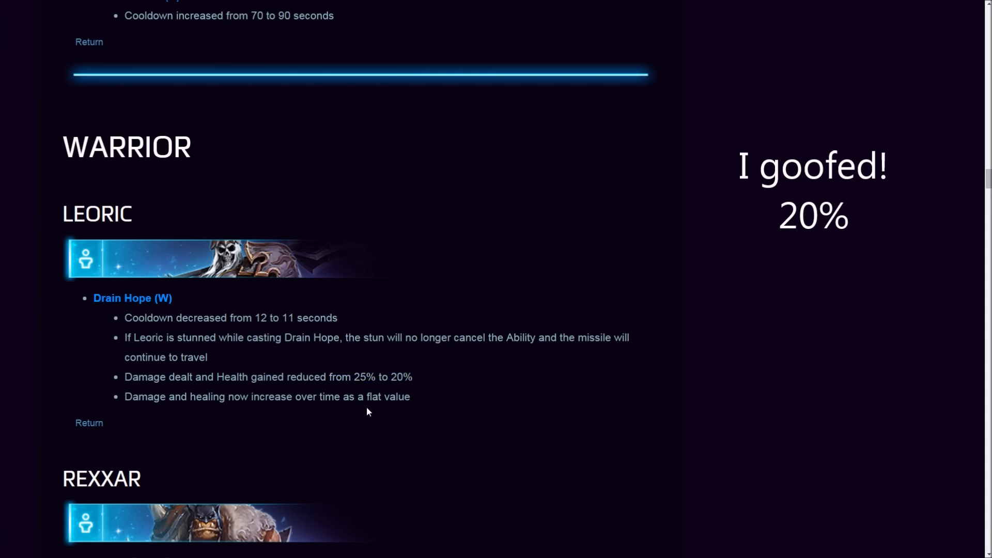
{"action": "mouse_move", "coordinate": [374, 409]}
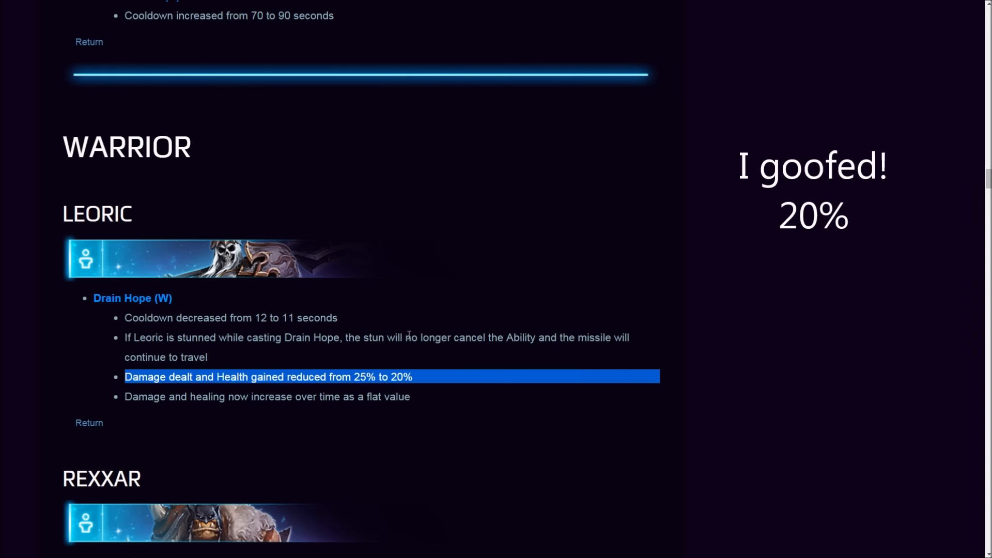
{"action": "mouse_move", "coordinate": [304, 336]}
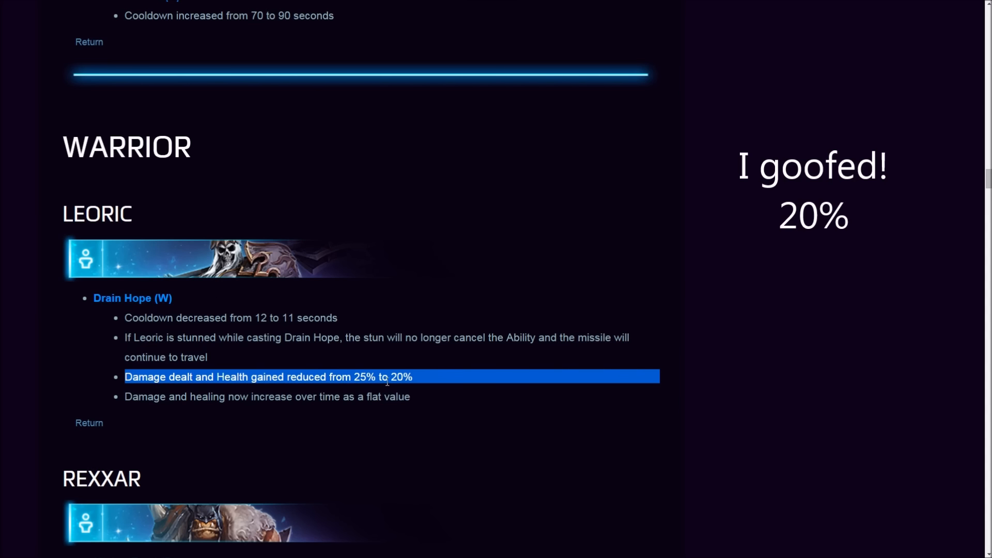
{"action": "mouse_move", "coordinate": [348, 368]}
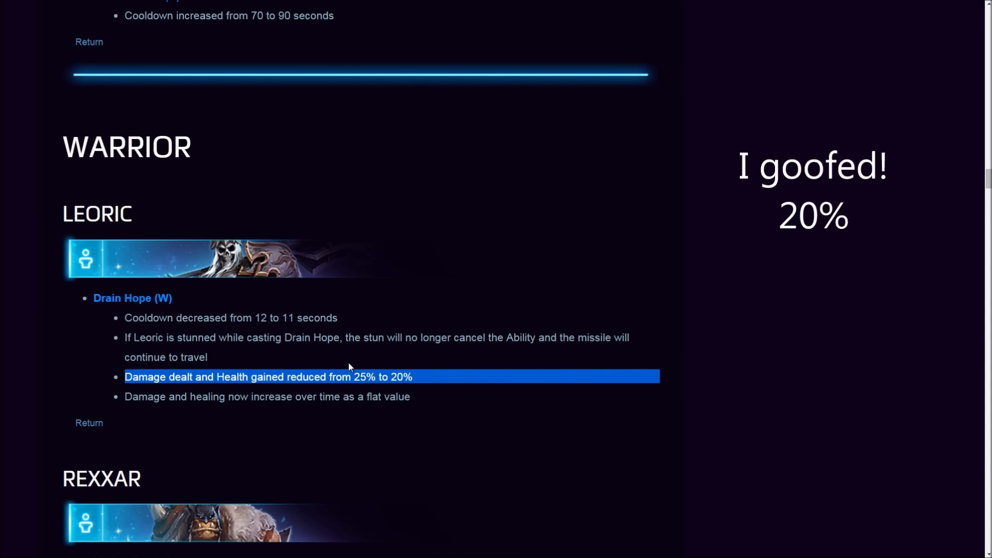
{"action": "mouse_move", "coordinate": [327, 364]}
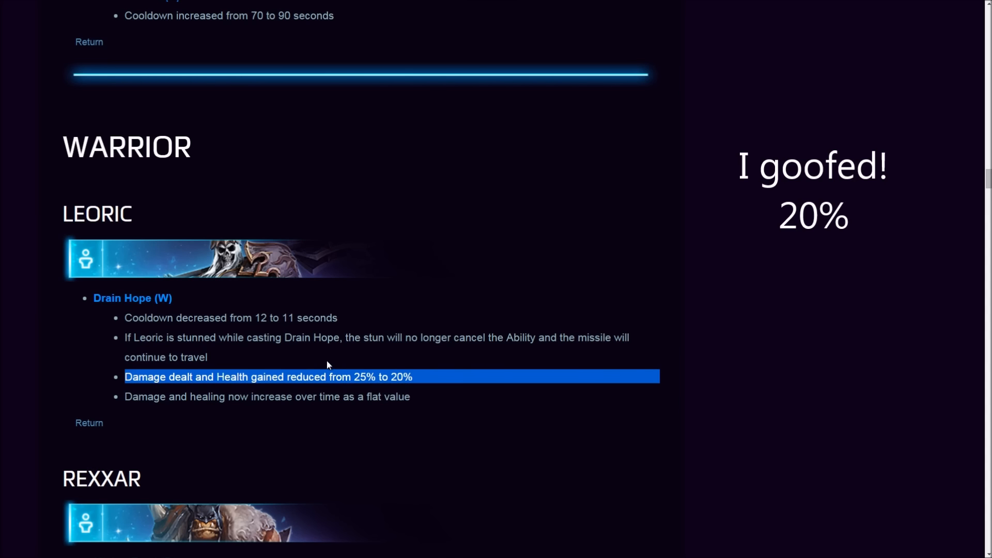
{"action": "mouse_move", "coordinate": [322, 364]}
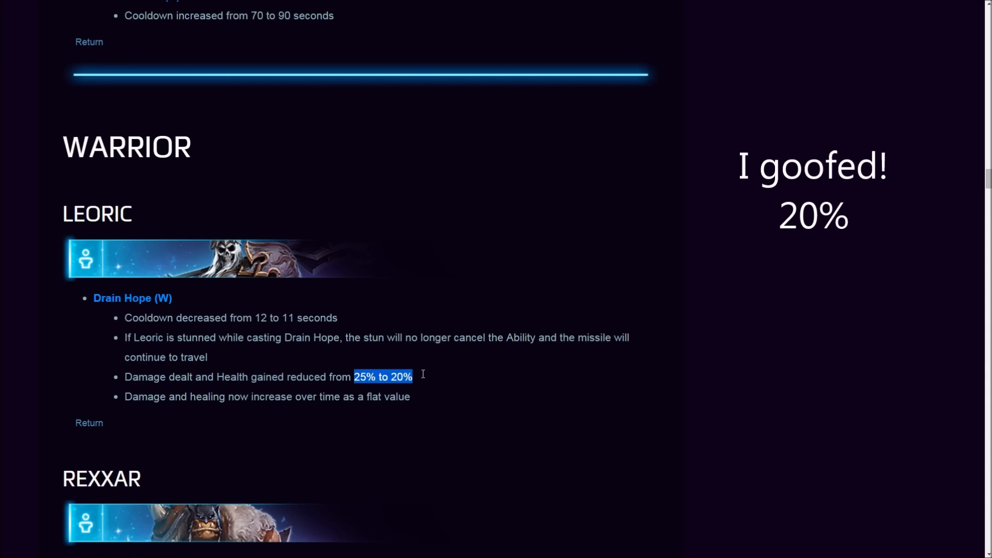
{"action": "left_click", "coordinate": [382, 376]}
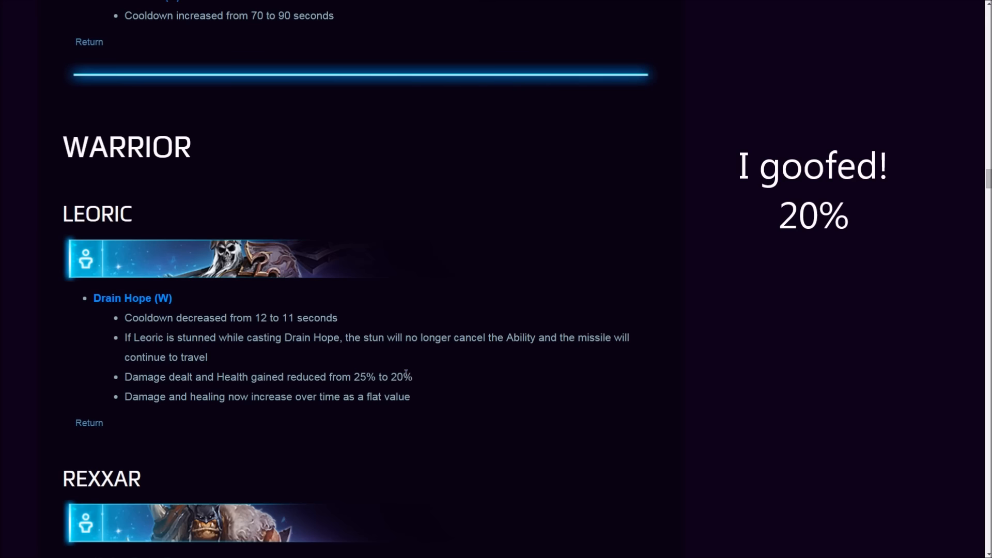
{"action": "triple_click", "coordinate": [265, 376]}
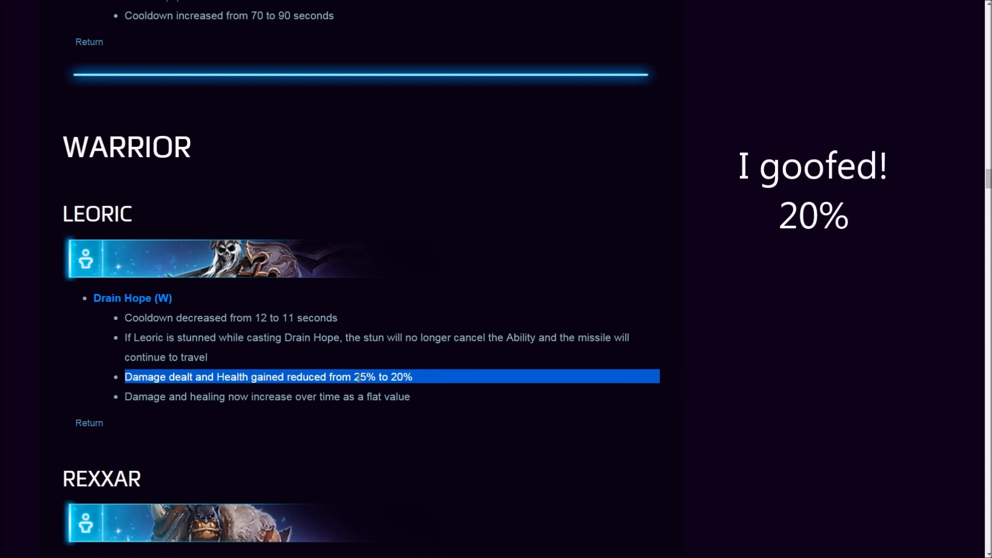
{"action": "left_click", "coordinate": [363, 366]}
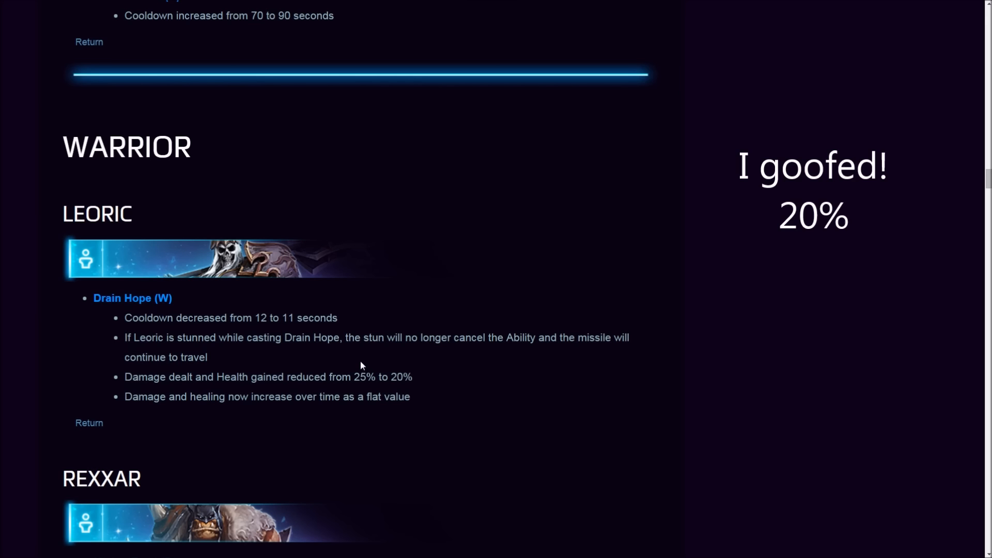
{"action": "mouse_move", "coordinate": [377, 354]}
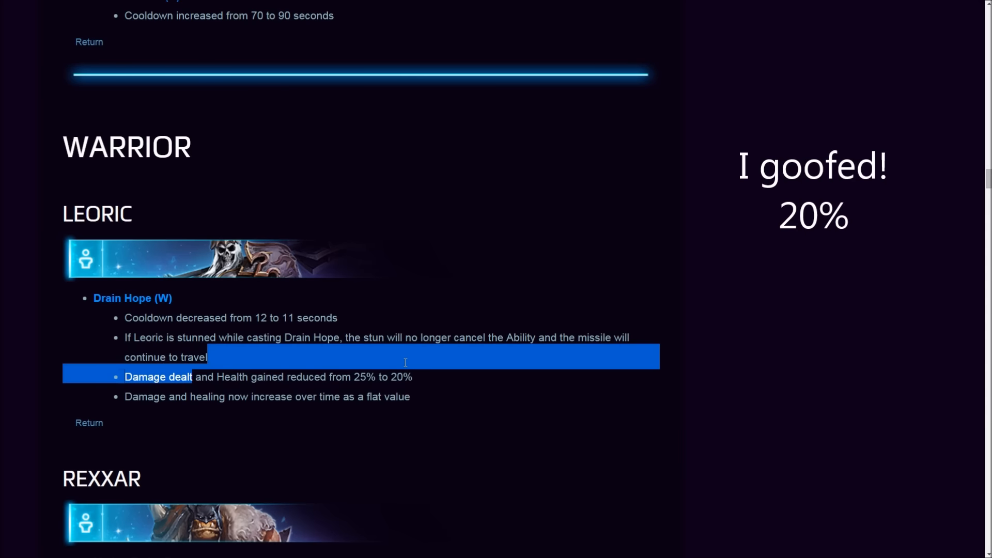
- Re-read the Drain Hope cooldown and 25% to 20% damage lines, then move down to Rexxar's Misha changes
{"action": "left_click", "coordinate": [322, 377]}
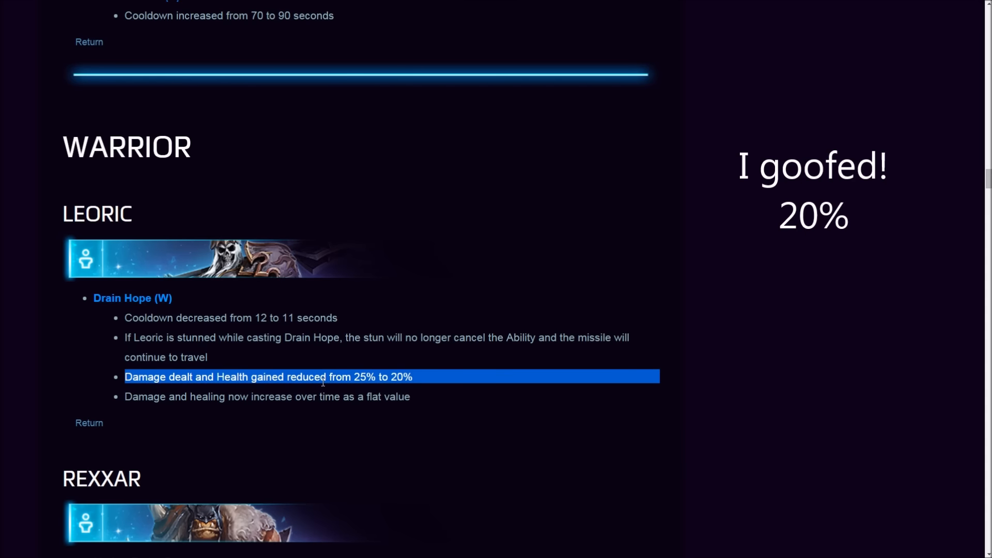
{"action": "left_click", "coordinate": [231, 317]}
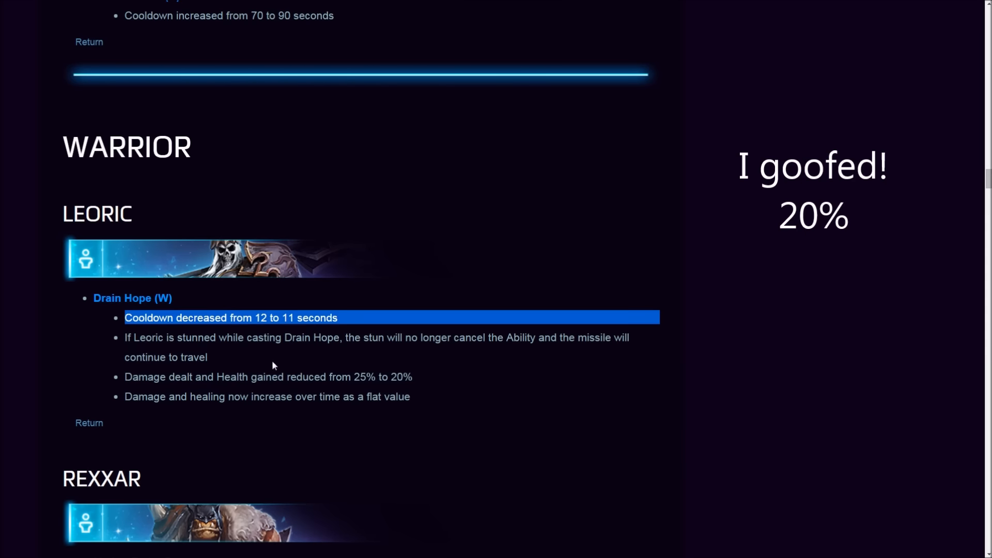
{"action": "left_click", "coordinate": [267, 376]}
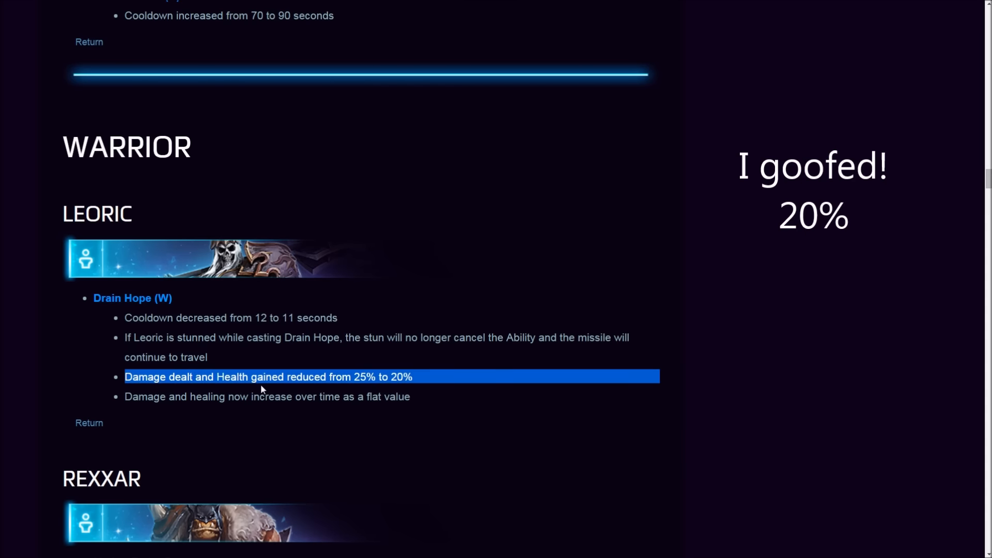
{"action": "scroll", "scroll_direction": "down", "scroll_amount": 3}
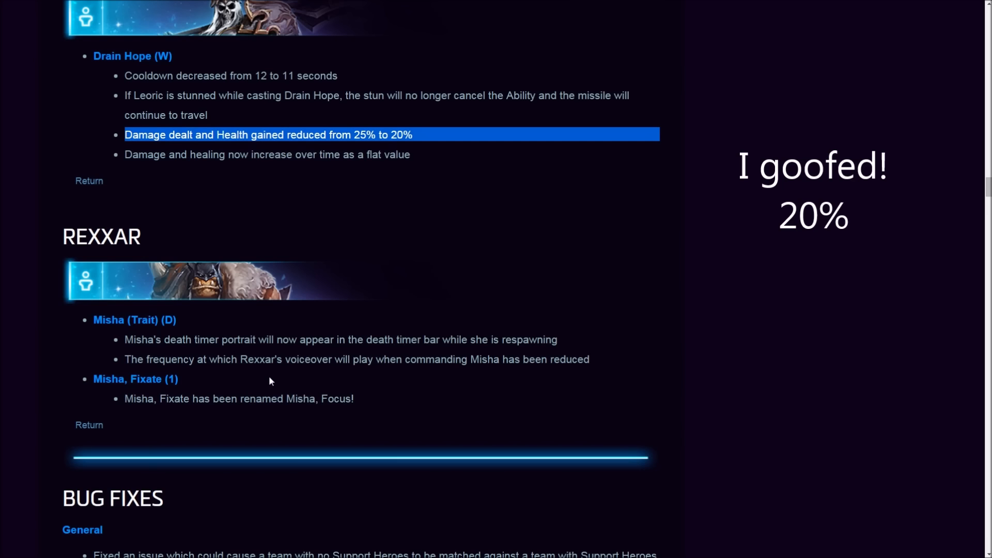
{"action": "mouse_move", "coordinate": [130, 324]}
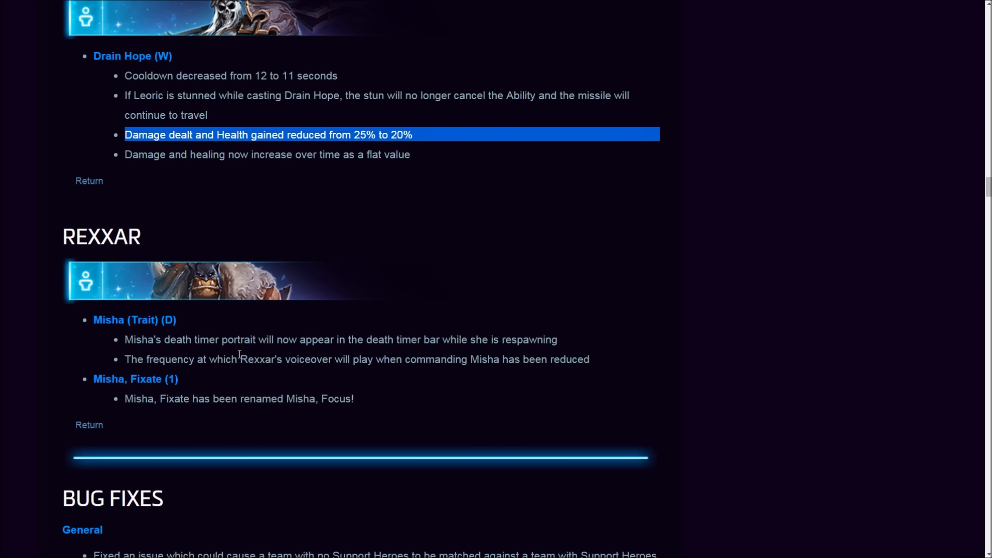
{"action": "mouse_move", "coordinate": [471, 352]}
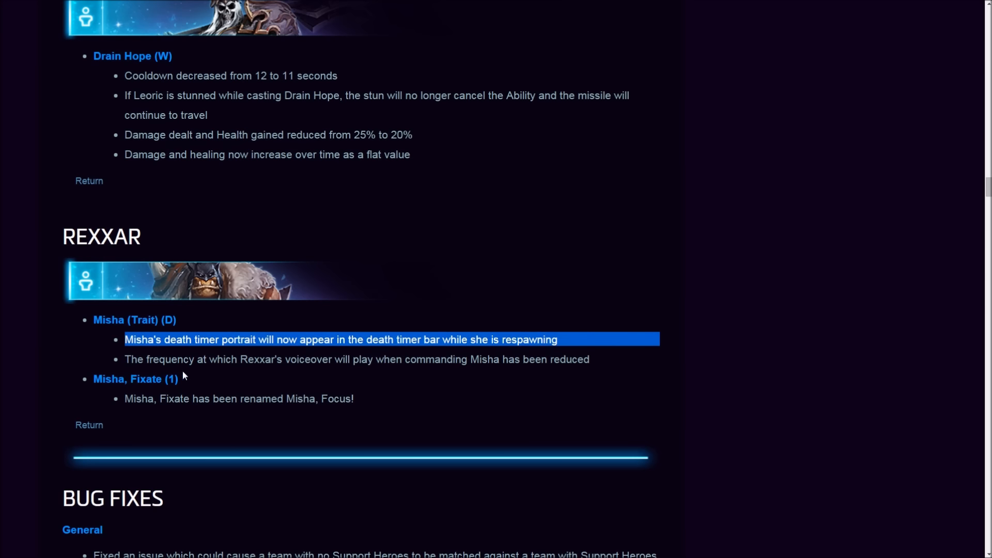
{"action": "mouse_move", "coordinate": [402, 359]}
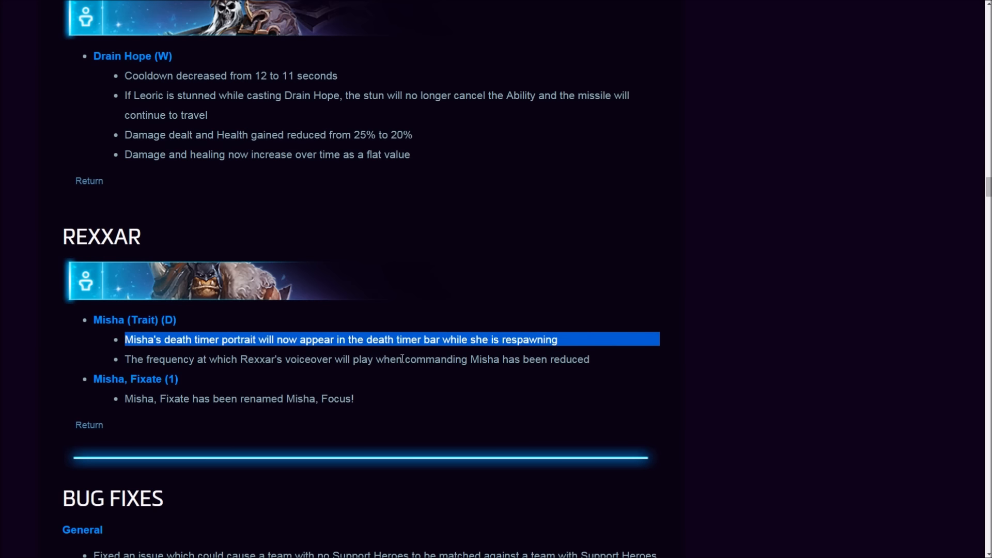
{"action": "mouse_move", "coordinate": [362, 389]}
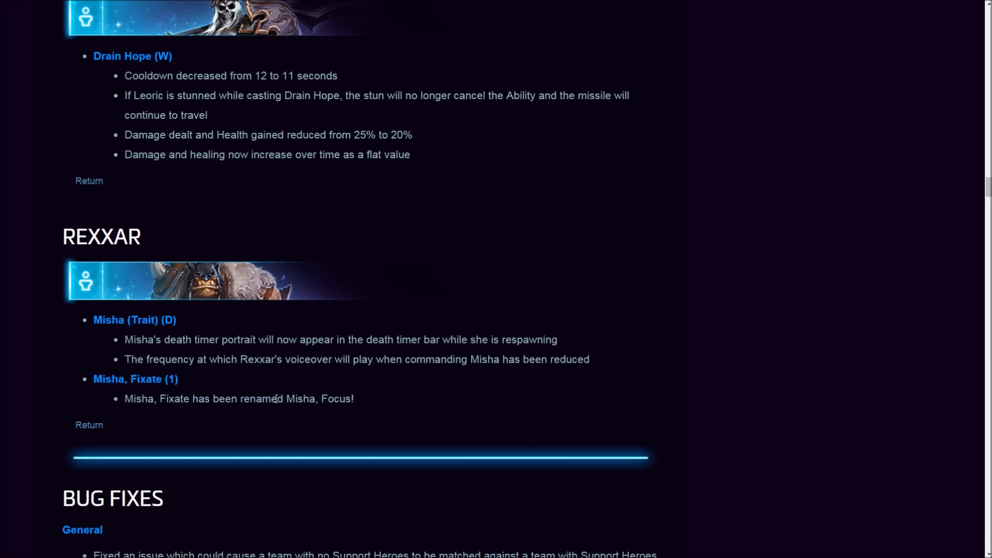
{"action": "mouse_move", "coordinate": [284, 397]}
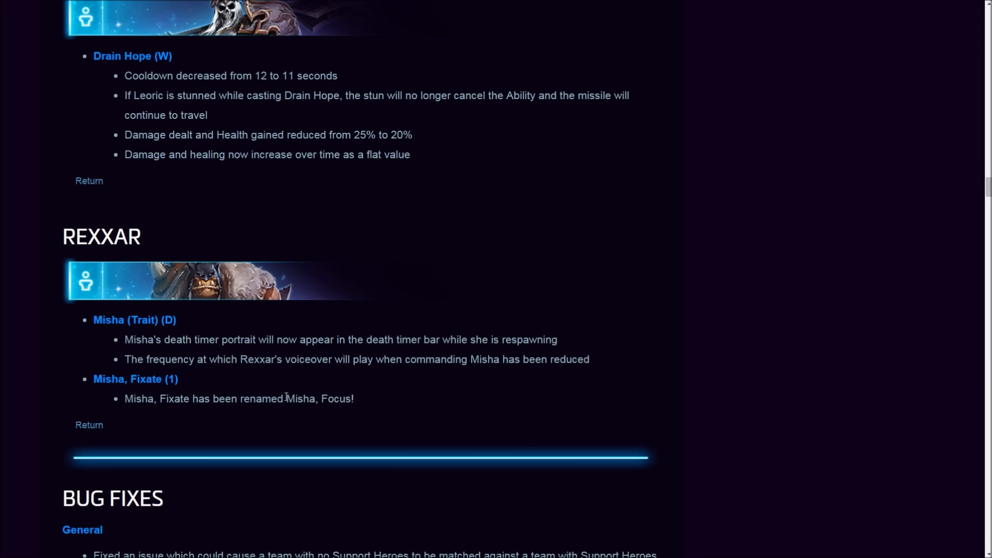
{"action": "mouse_move", "coordinate": [393, 418]}
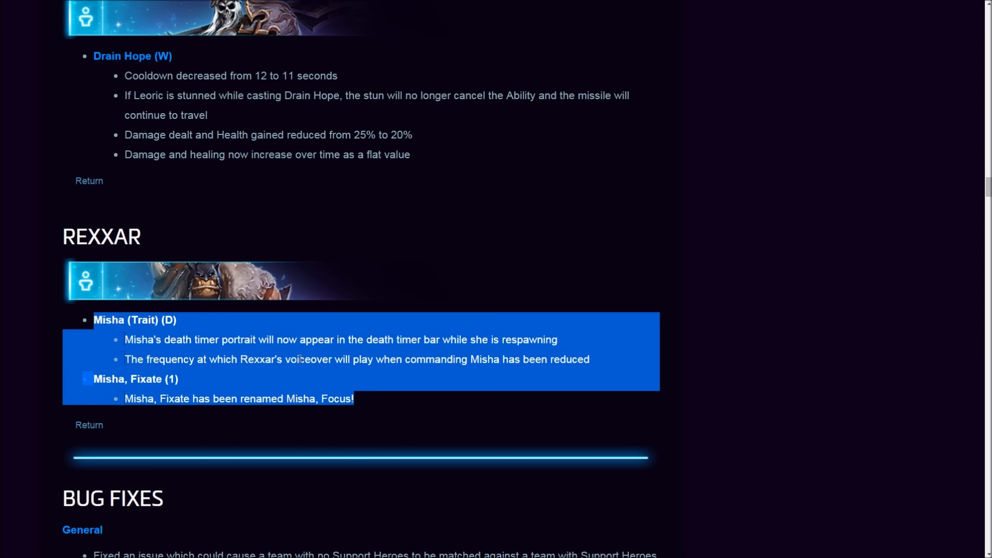
- Scroll back up from Rexxar to the Towers of Doom battleground section
{"action": "scroll", "scroll_direction": "down", "scroll_amount": 3}
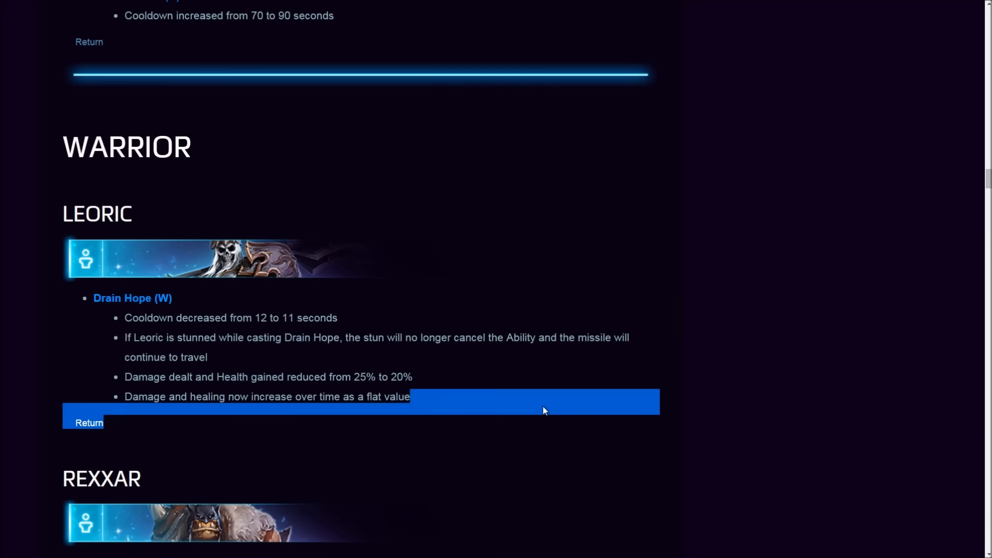
{"action": "scroll", "scroll_direction": "up", "scroll_amount": 3}
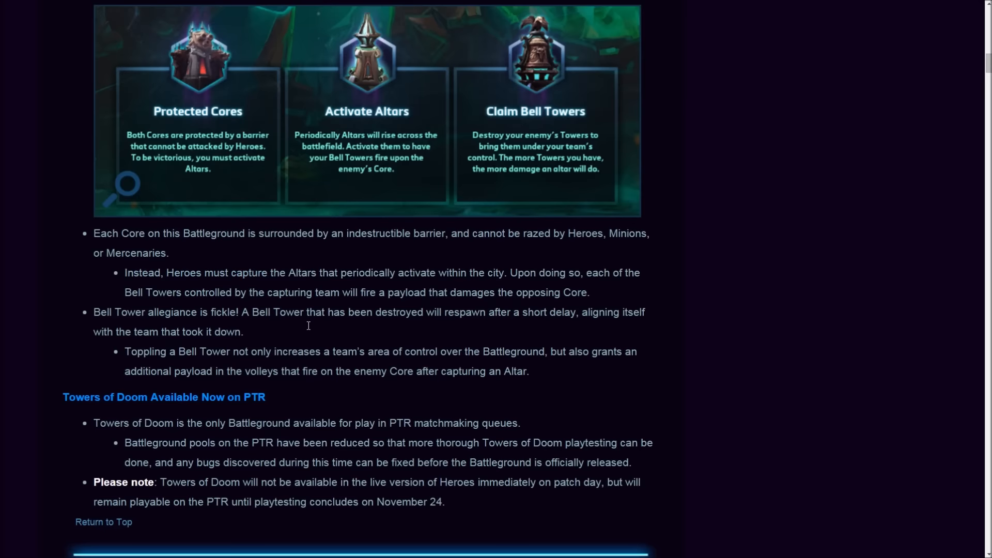
- Scroll down past the Art section to the User Interface score screen and minimap changes
{"action": "scroll", "scroll_direction": "down", "scroll_amount": 3}
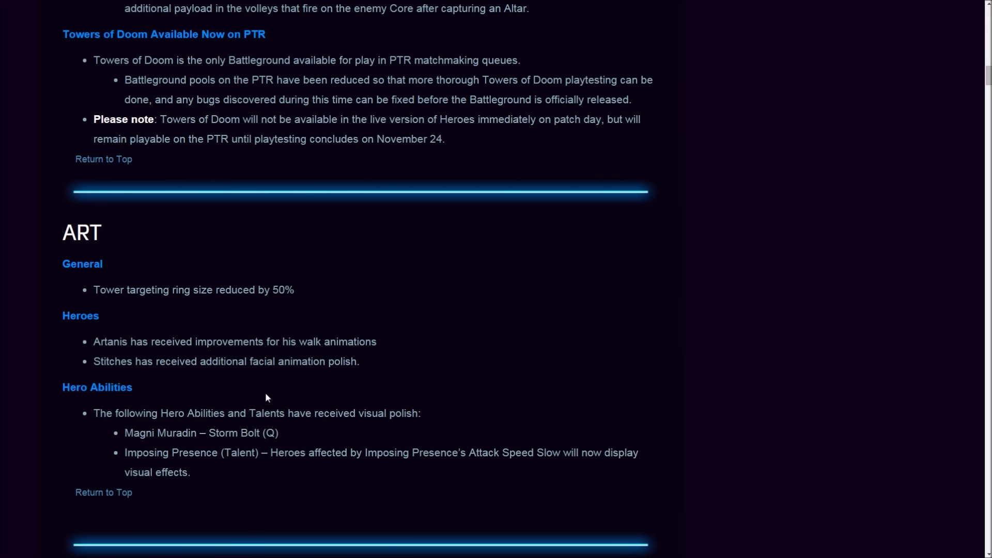
{"action": "scroll", "scroll_direction": "down", "scroll_amount": 3}
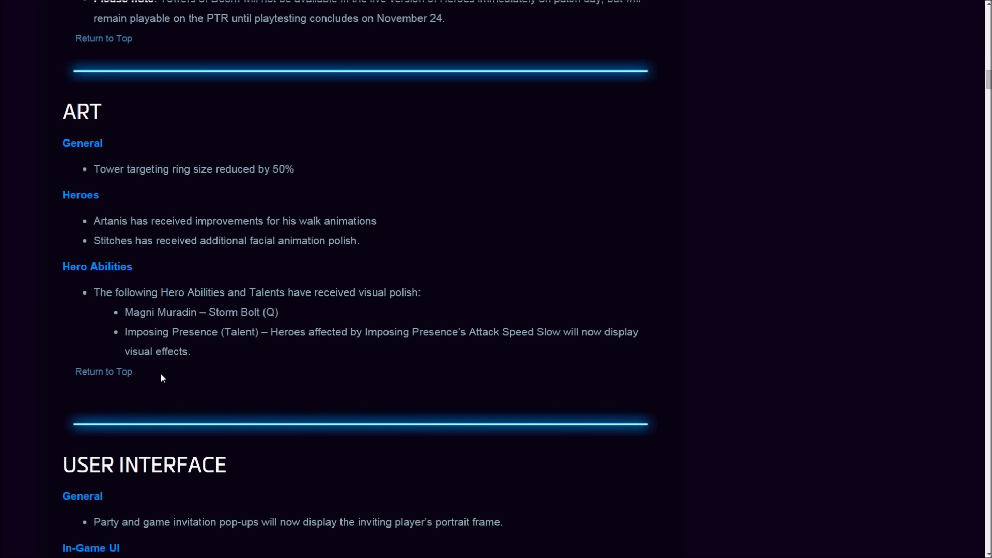
{"action": "scroll", "scroll_direction": "down", "scroll_amount": 3}
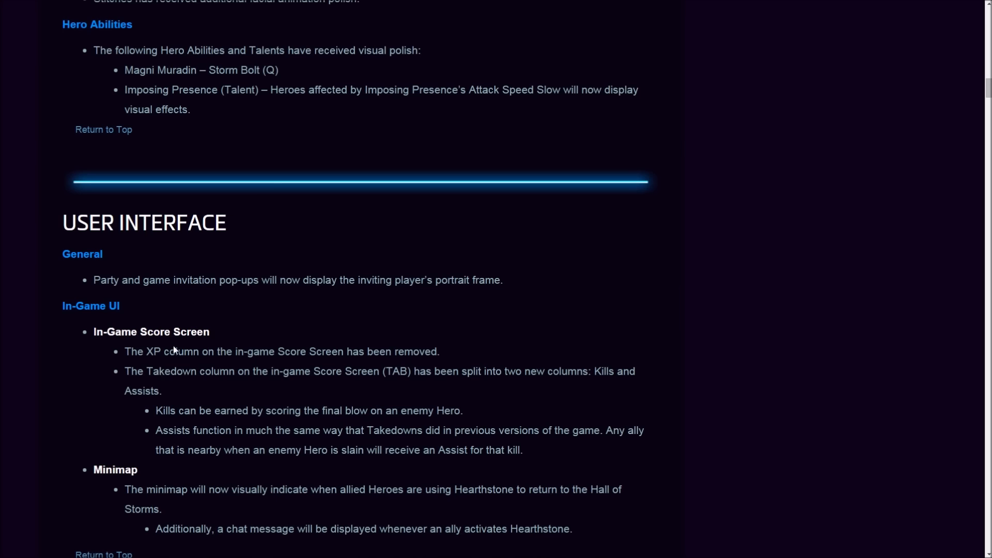
{"action": "mouse_move", "coordinate": [221, 309]}
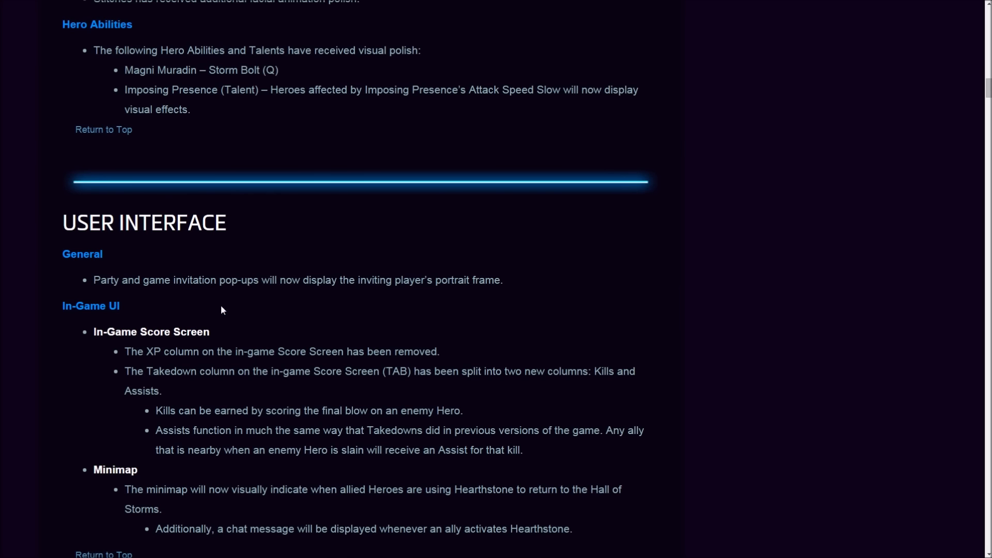
{"action": "scroll", "scroll_direction": "down", "scroll_amount": 3}
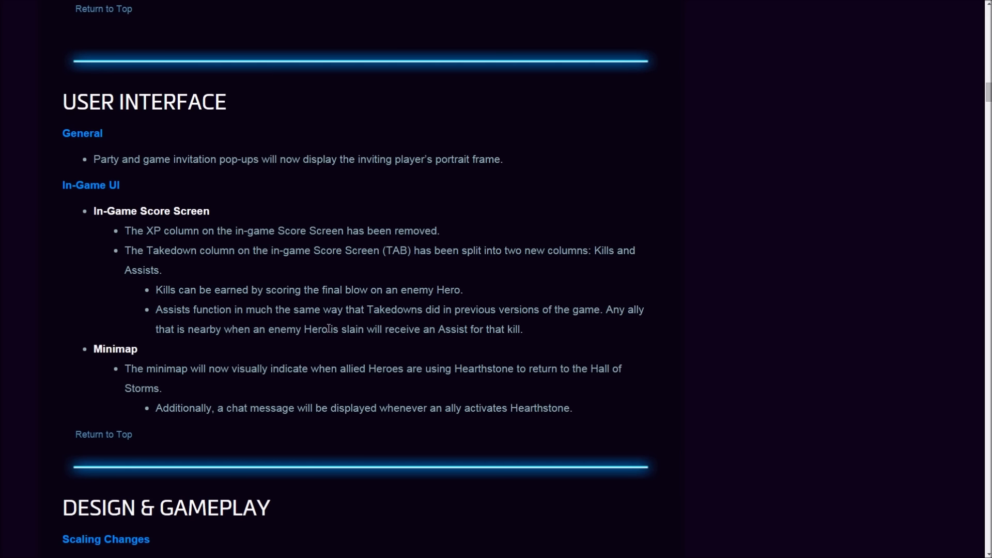
{"action": "scroll", "scroll_direction": "down", "scroll_amount": 3}
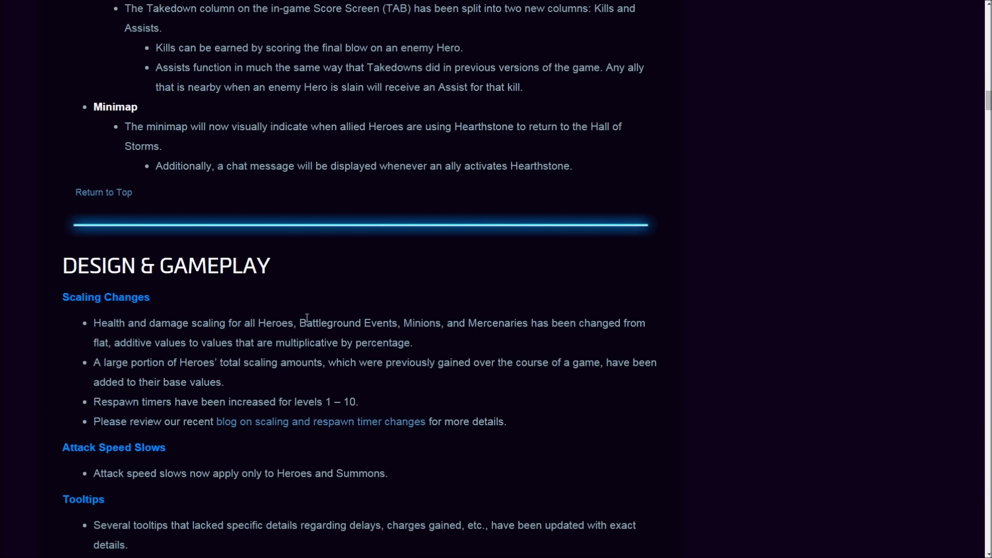
{"action": "mouse_move", "coordinate": [95, 297]}
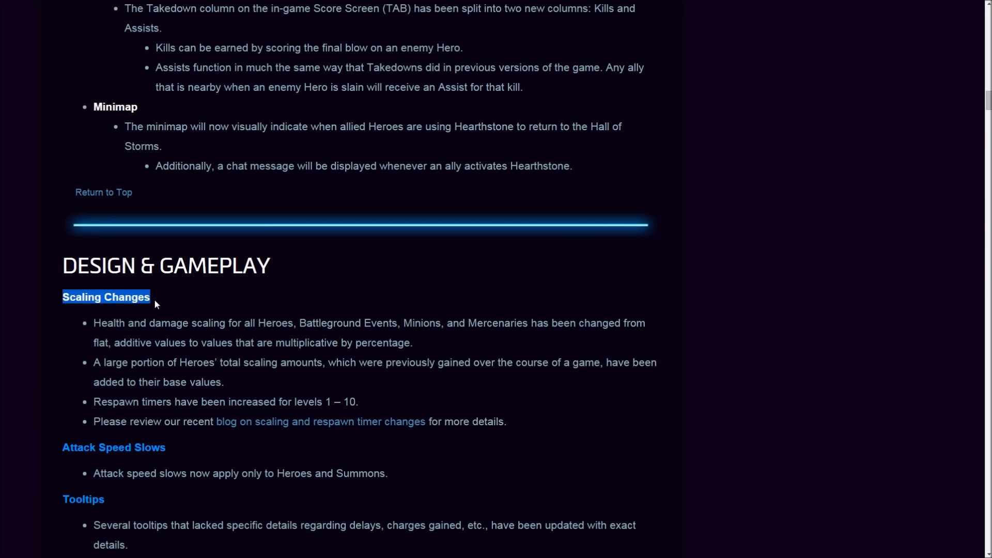
{"action": "scroll", "scroll_direction": "up", "scroll_amount": 3}
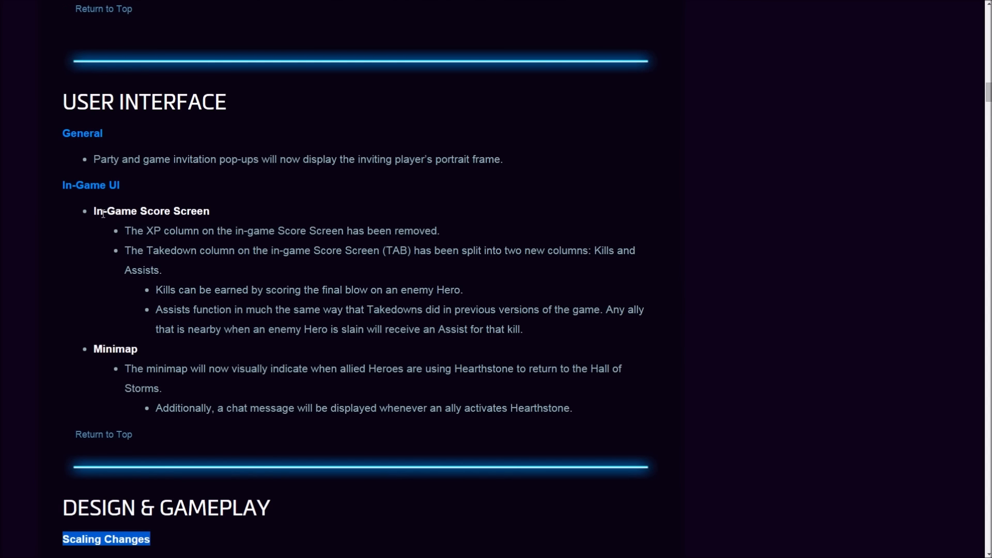
{"action": "scroll", "scroll_direction": "down", "scroll_amount": 3}
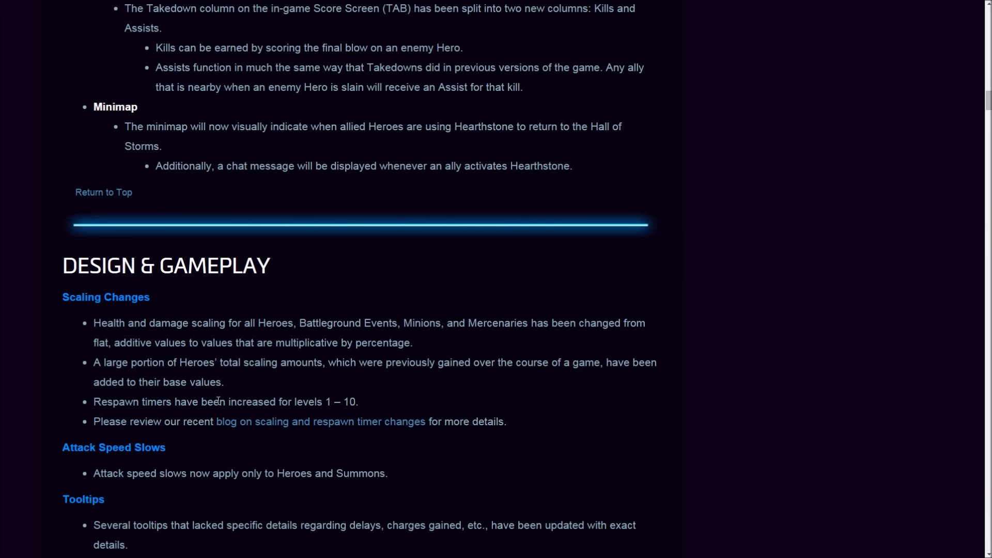
{"action": "scroll", "scroll_direction": "down", "scroll_amount": 3}
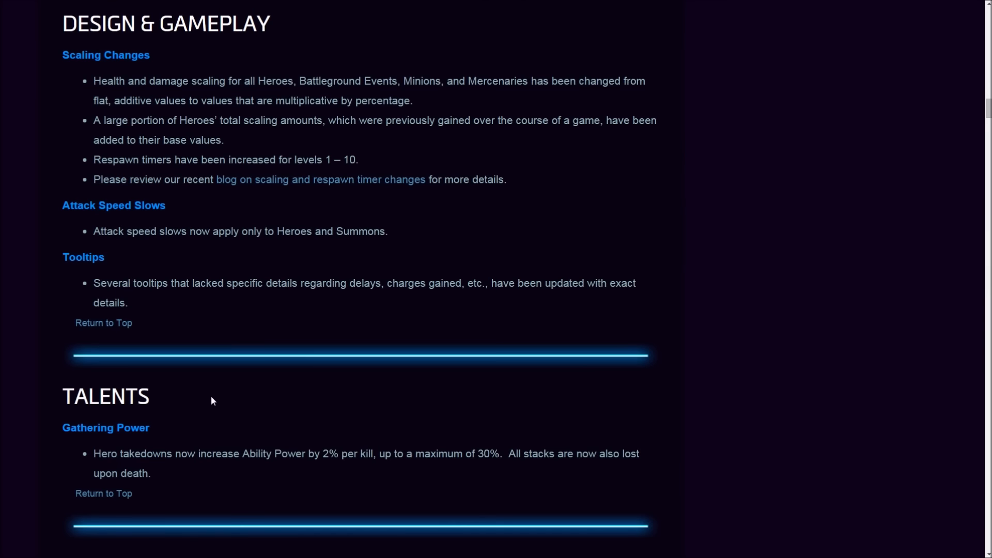
{"action": "scroll", "scroll_direction": "down", "scroll_amount": 3}
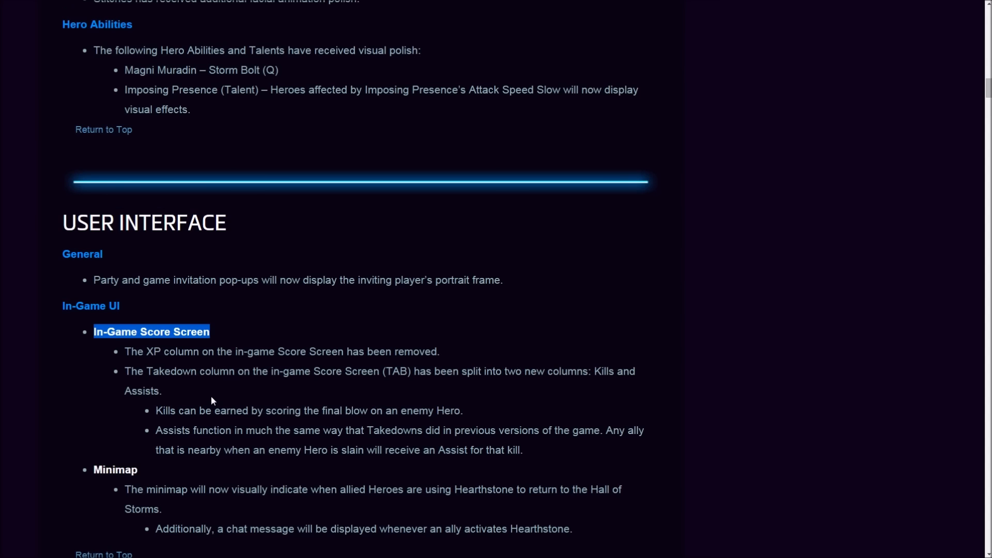
{"action": "scroll", "scroll_direction": "down", "scroll_amount": 3}
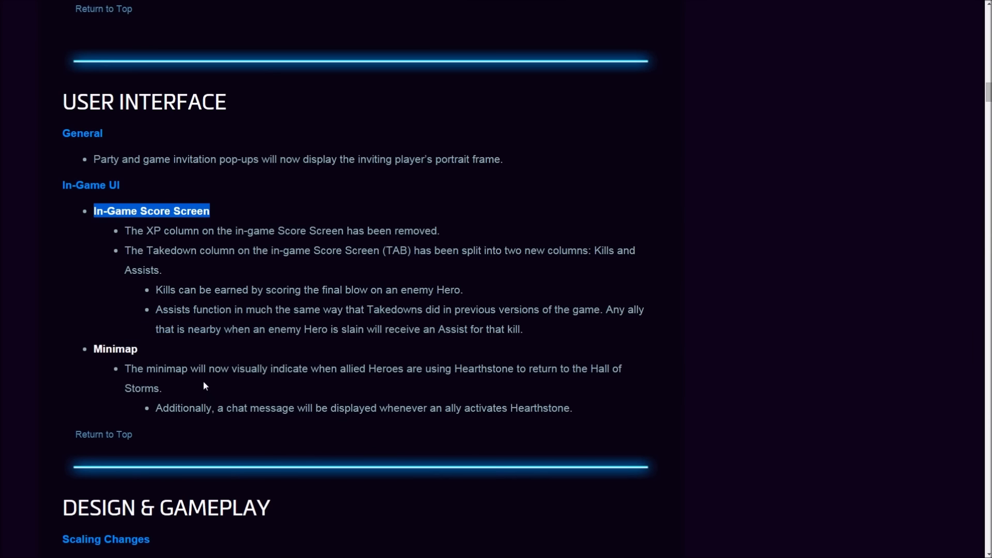
{"action": "mouse_move", "coordinate": [210, 358]}
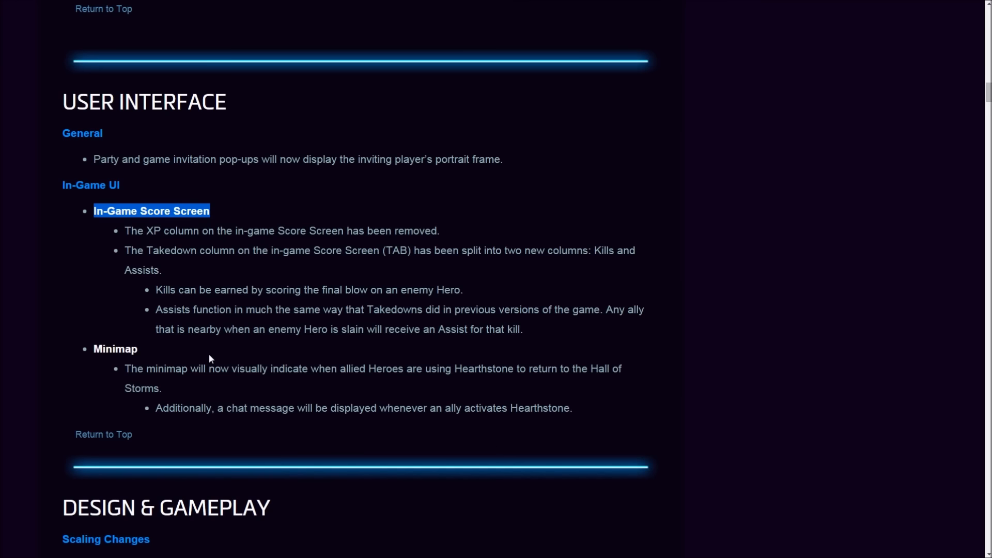